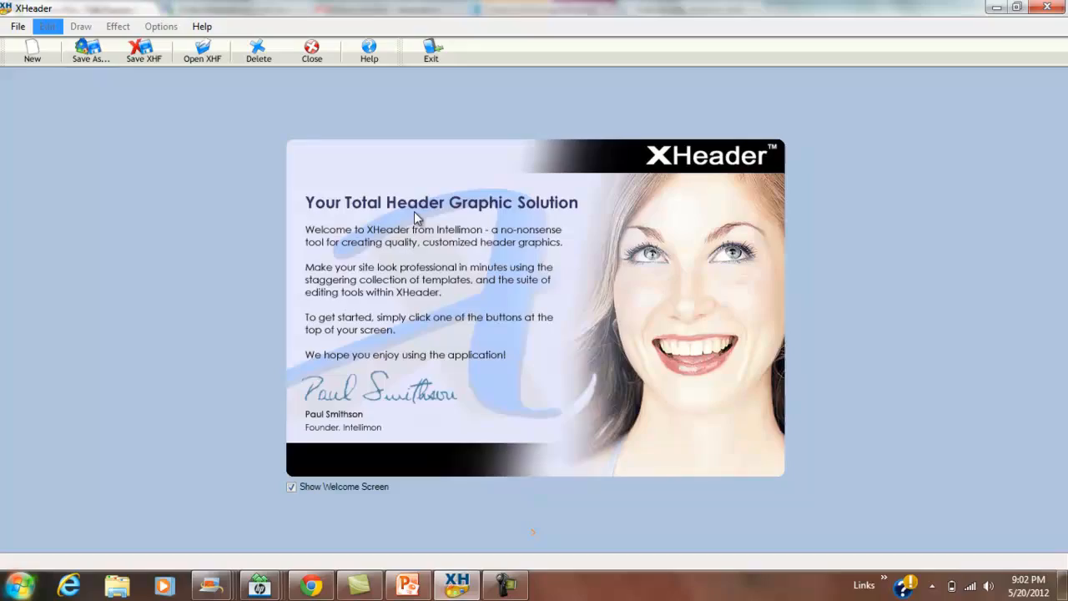
Load the Nature & Wildlife 010 template, a lone tree over a yellow field, as the header
{"action": "left_click", "coordinate": [32, 50]}
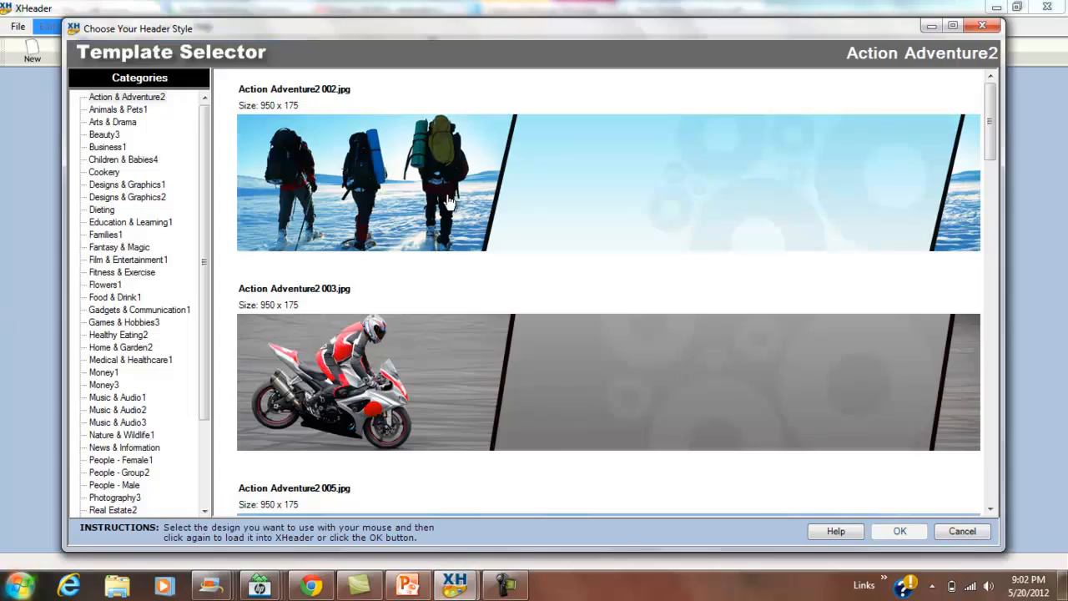
{"action": "mouse_move", "coordinate": [328, 256]}
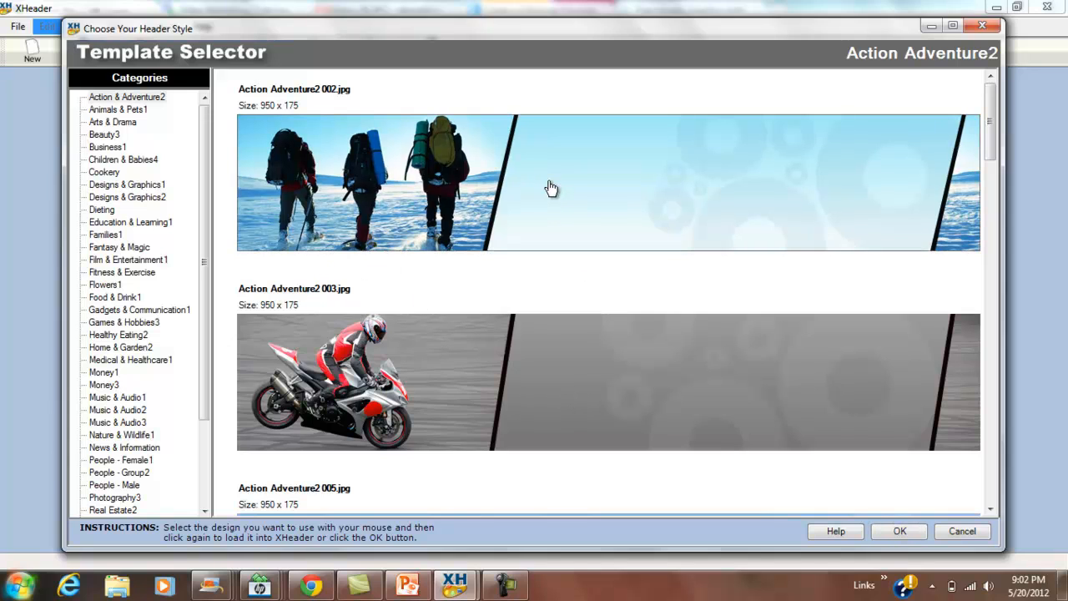
{"action": "scroll", "scroll_direction": "down", "scroll_amount": 3}
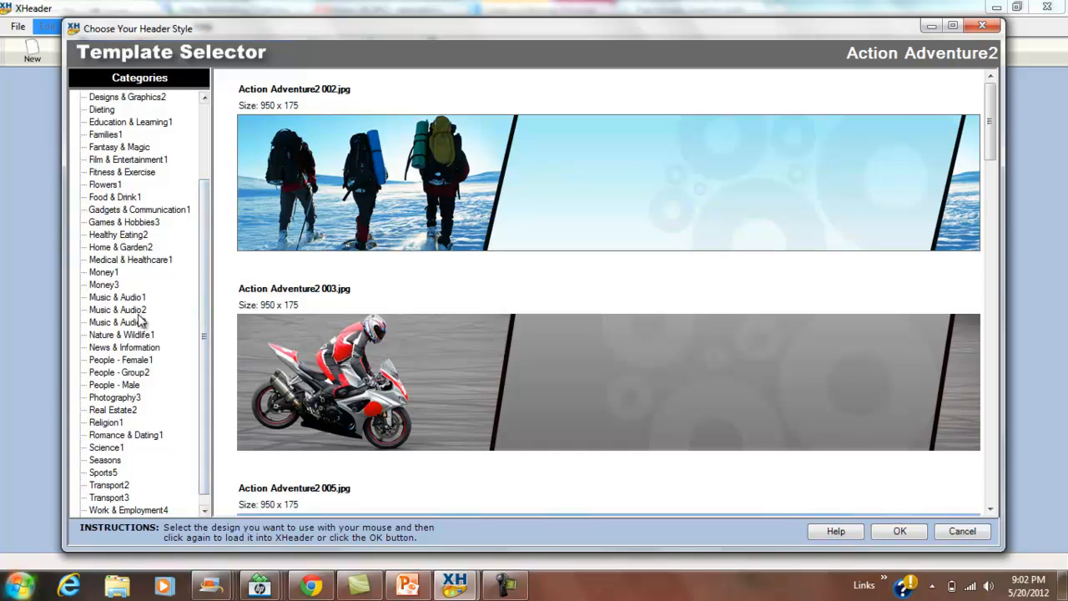
{"action": "mouse_move", "coordinate": [146, 337]}
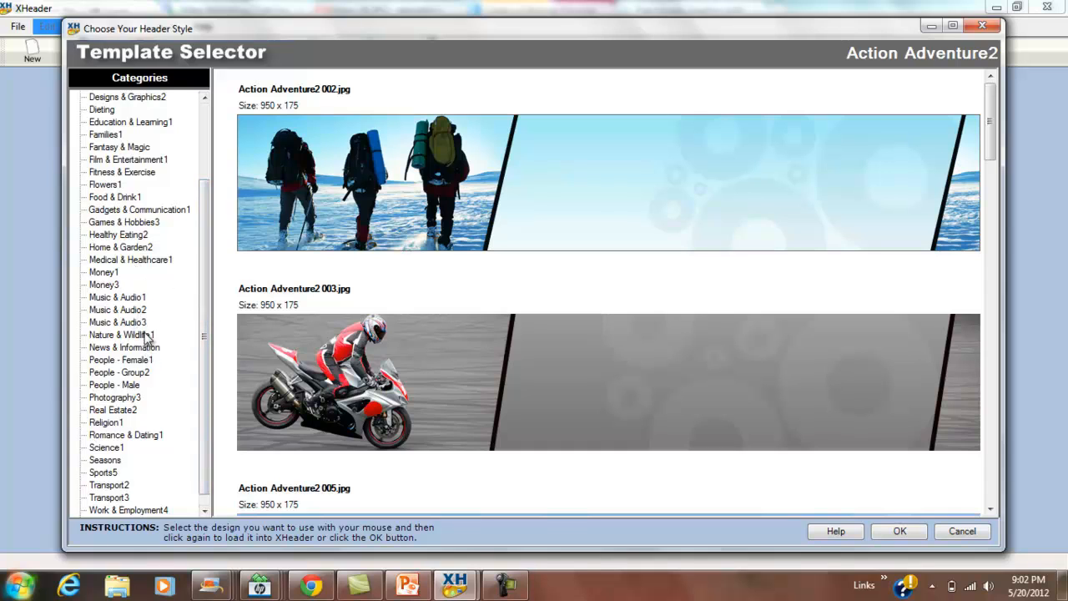
{"action": "left_click", "coordinate": [121, 335]}
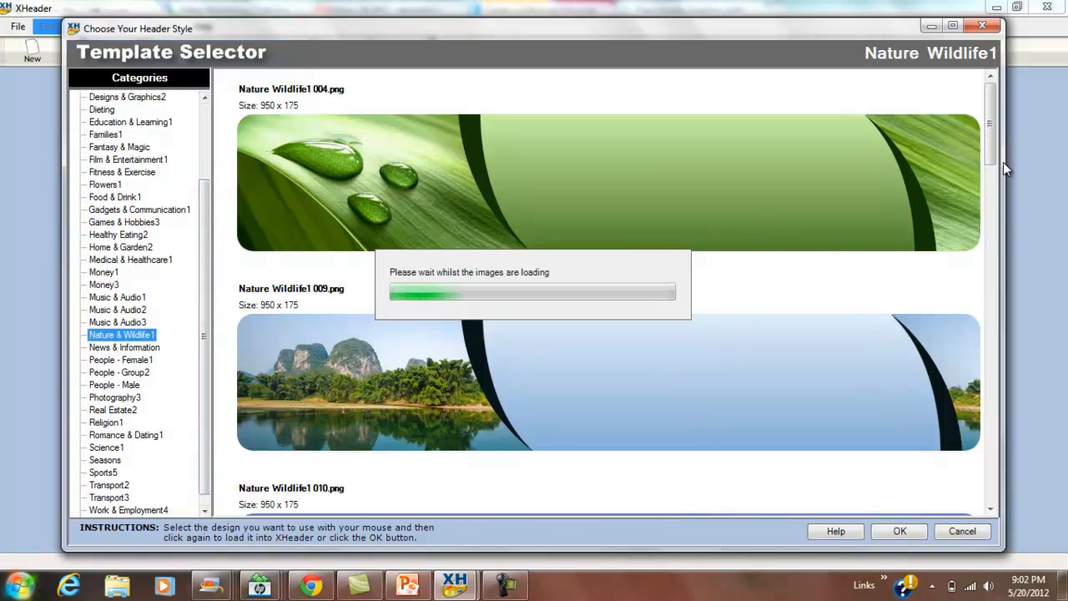
{"action": "scroll", "scroll_direction": "down", "scroll_amount": 3}
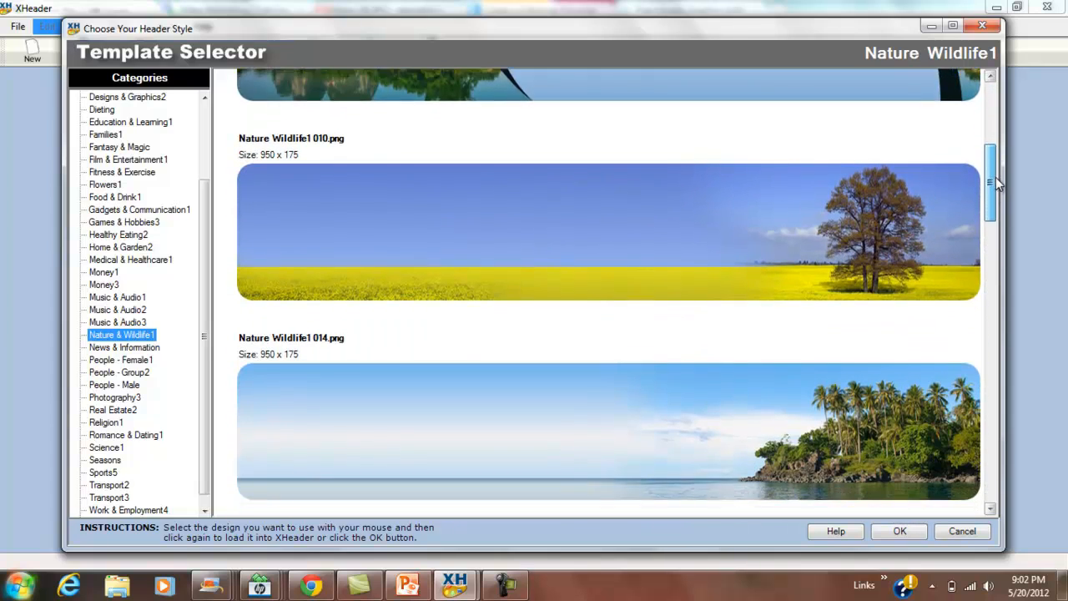
{"action": "scroll", "scroll_direction": "down", "scroll_amount": 3}
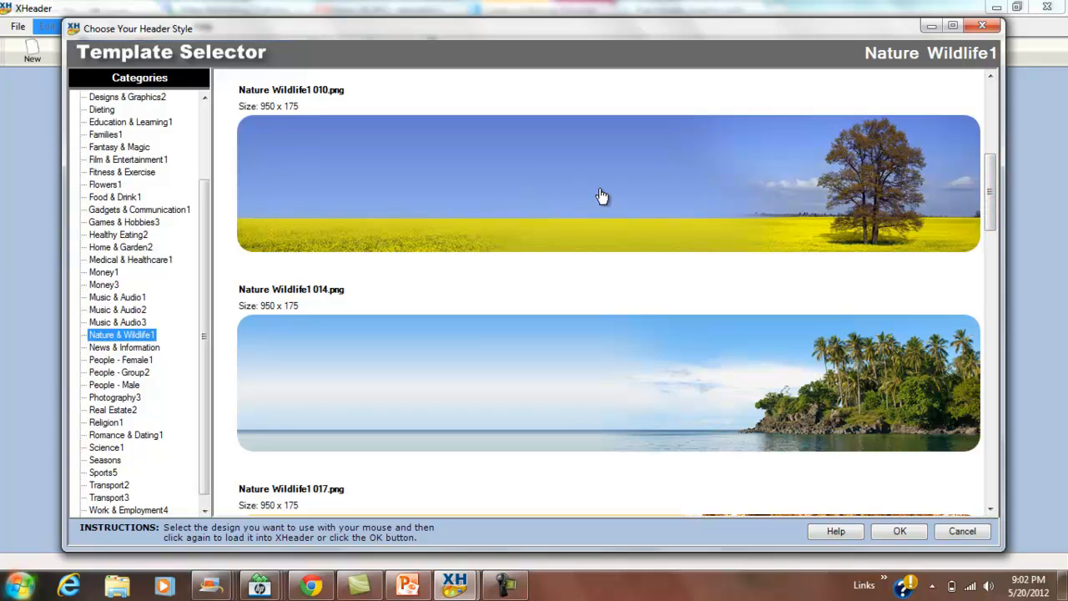
{"action": "left_click", "coordinate": [961, 530]}
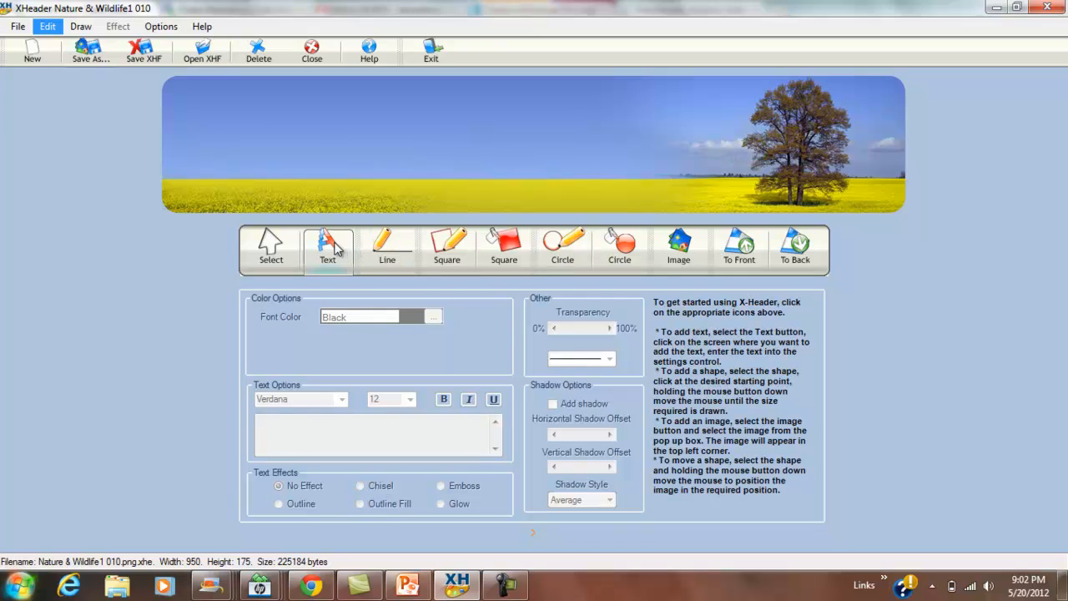
Add blue size-18 'Hello World!' text and position it in the header's sky area
{"action": "left_click", "coordinate": [328, 248]}
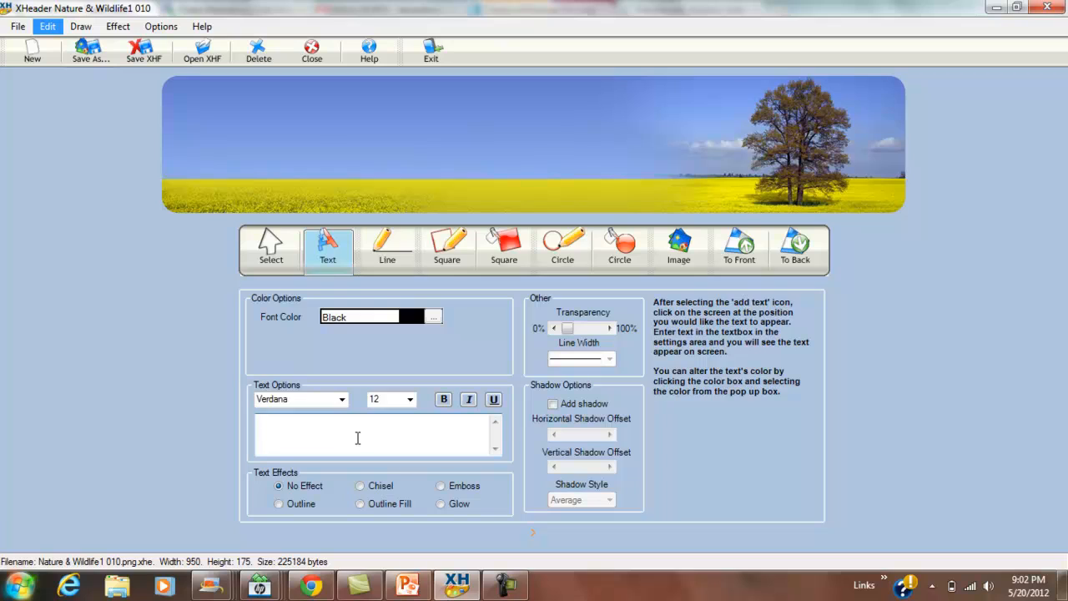
{"action": "type", "text": "Hello World!"}
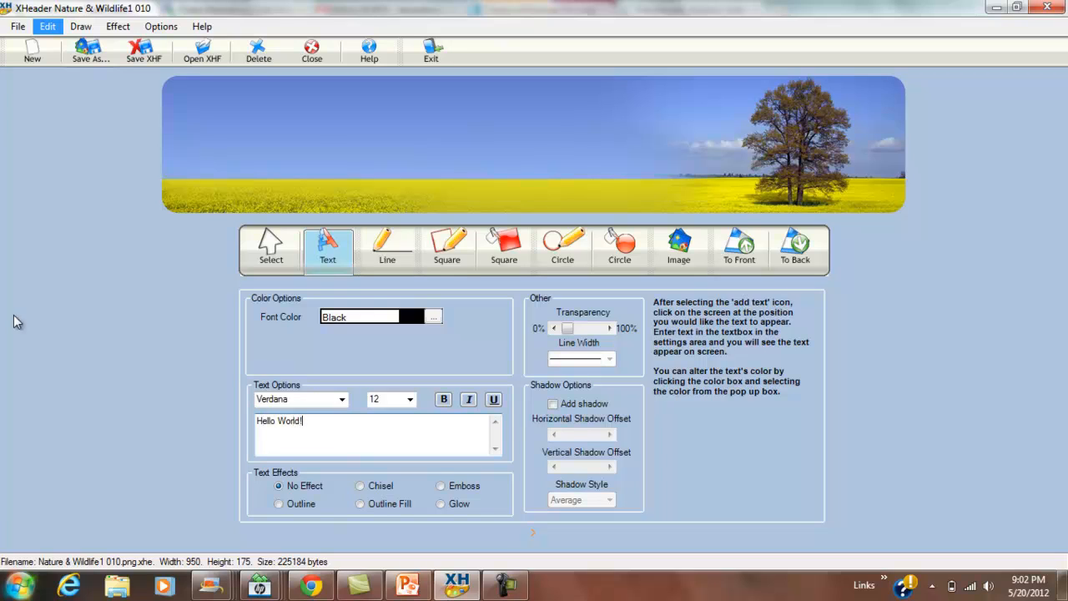
{"action": "mouse_move", "coordinate": [438, 185]}
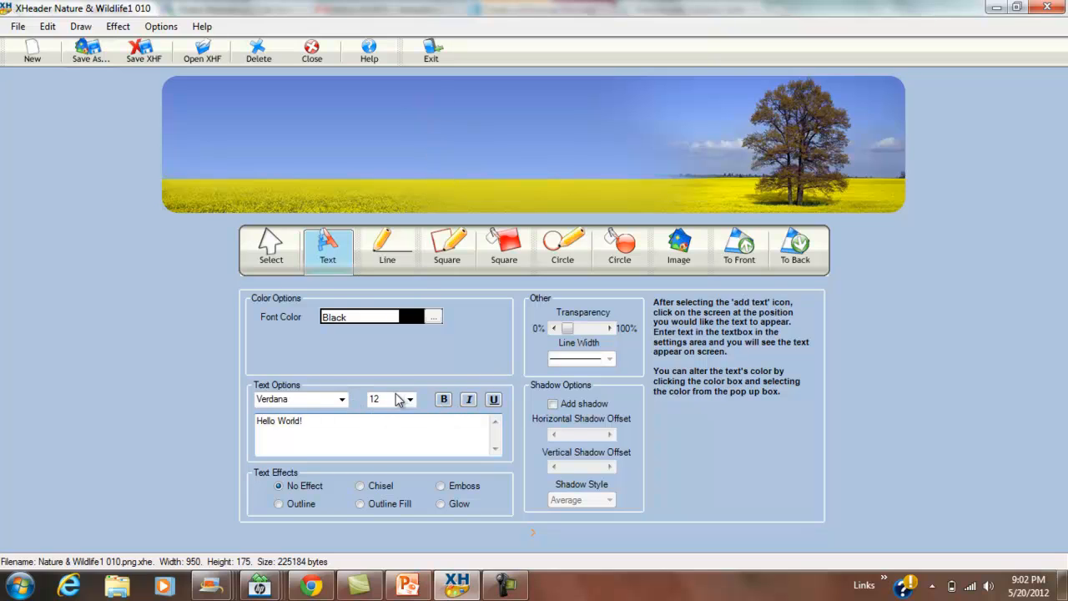
{"action": "left_click", "coordinate": [410, 399]}
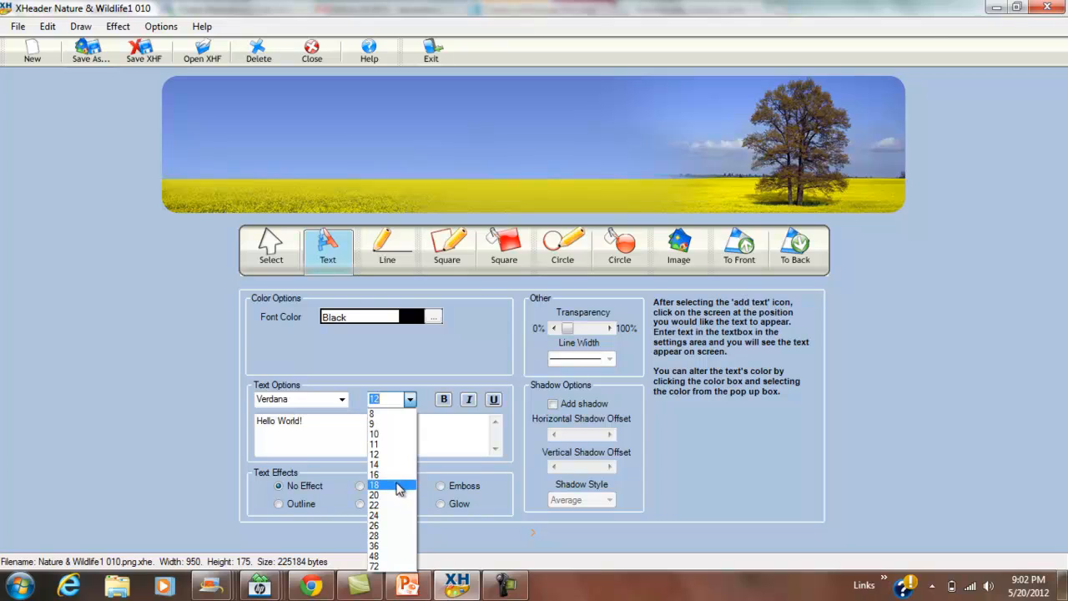
{"action": "left_click", "coordinate": [432, 316]}
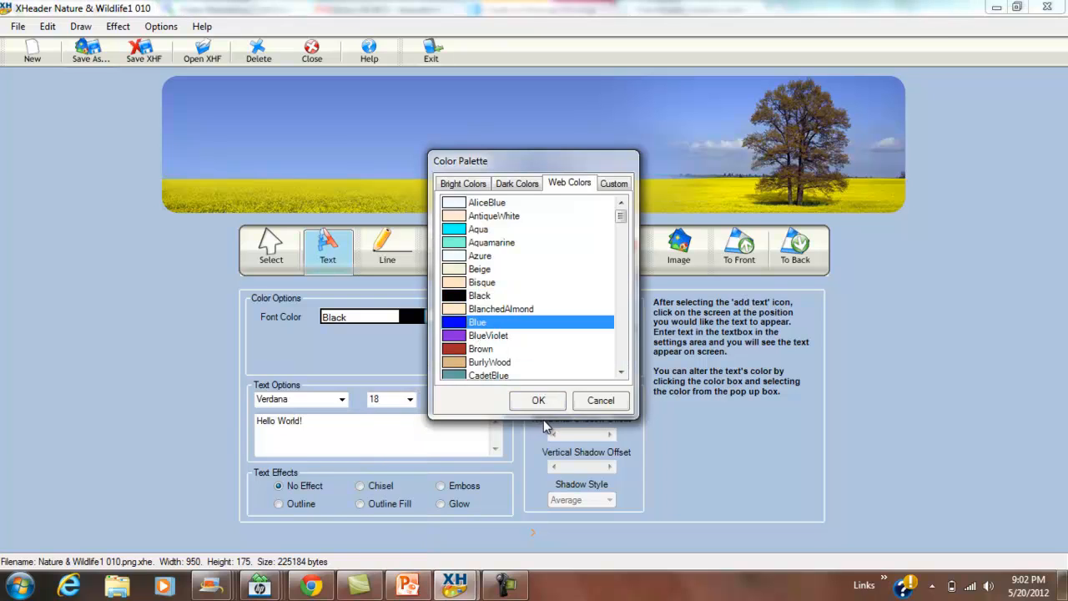
{"action": "left_click", "coordinate": [537, 400]}
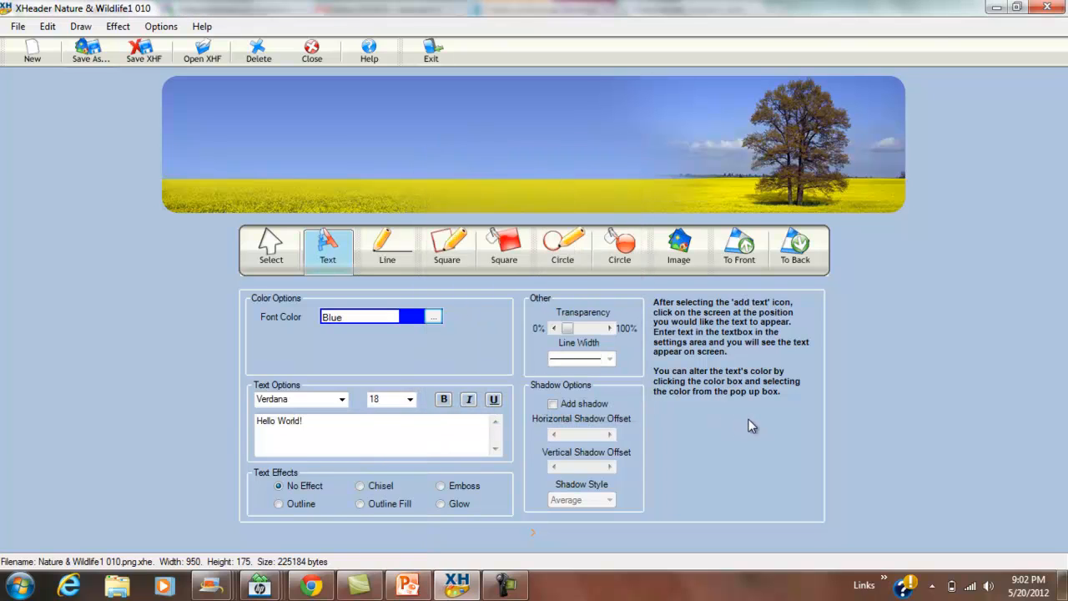
{"action": "left_click", "coordinate": [423, 106]}
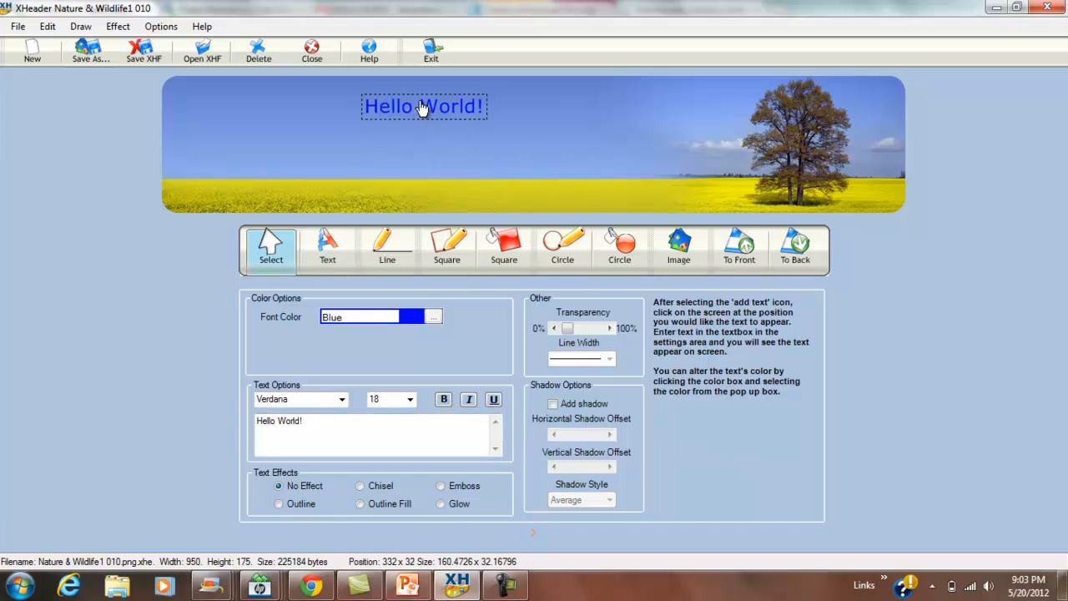
{"action": "left_click_drag", "start_coordinate": [423, 105], "coordinate": [433, 112]}
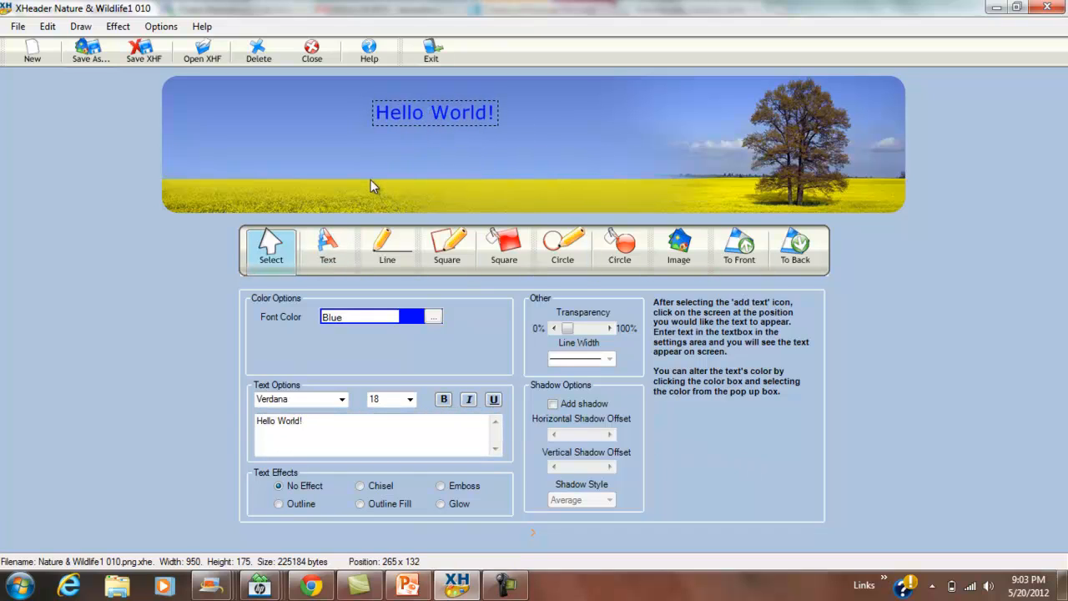
{"action": "mouse_move", "coordinate": [678, 248]}
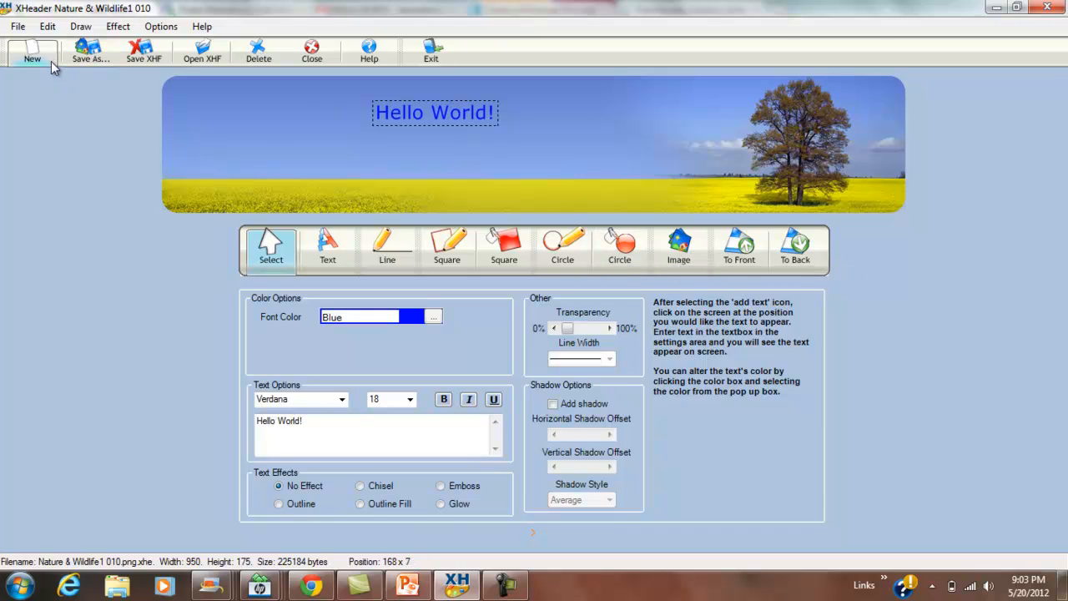
Create a new blank header sized 985 × 200
{"action": "left_click", "coordinate": [31, 50]}
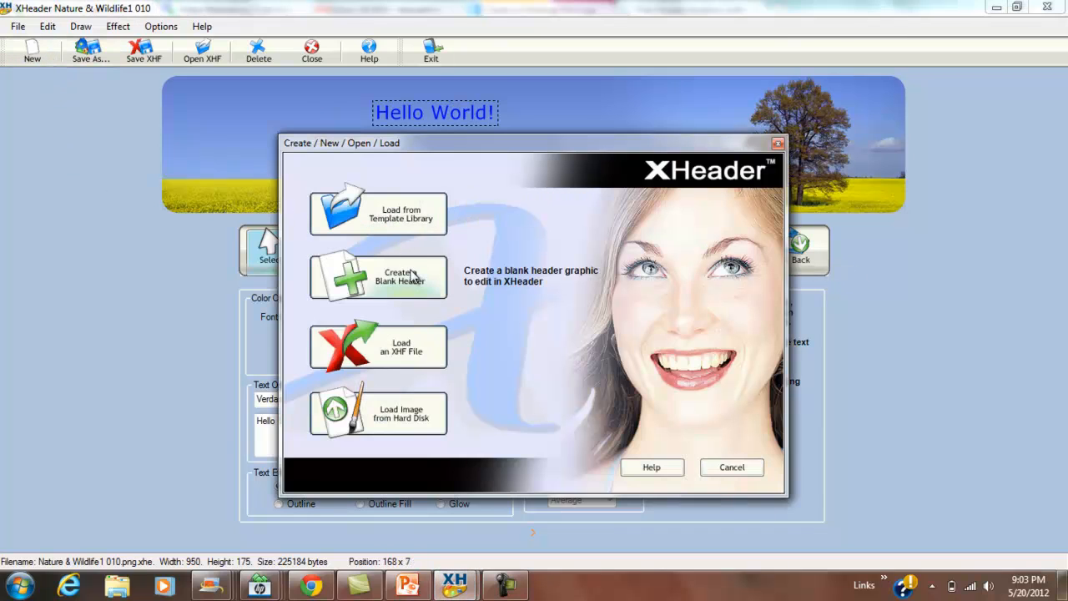
{"action": "left_click", "coordinate": [377, 276]}
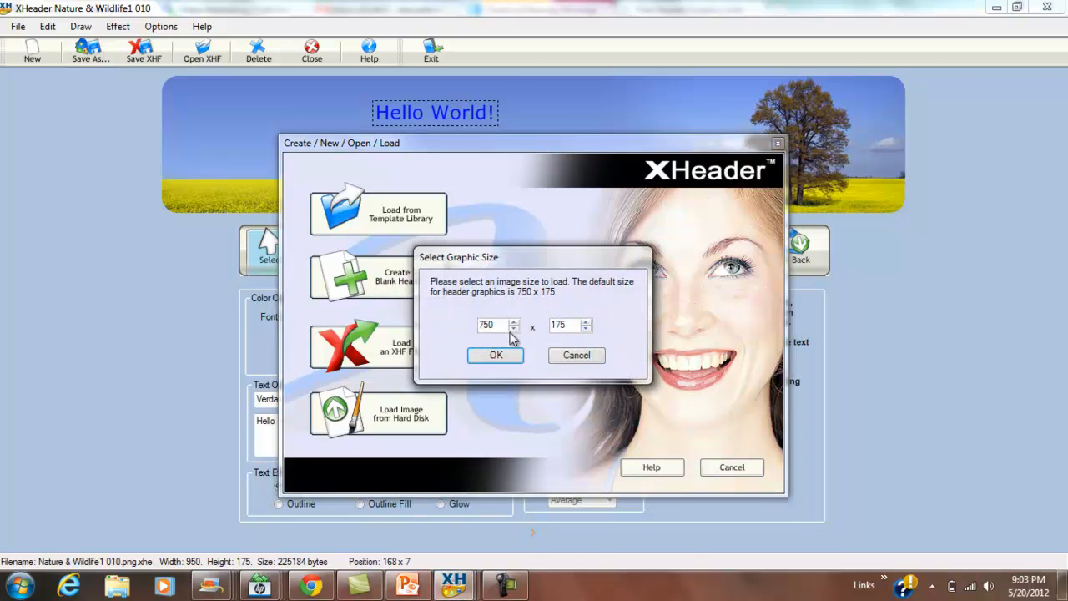
{"action": "triple_click", "coordinate": [487, 325]}
{"action": "type", "text": "985"}
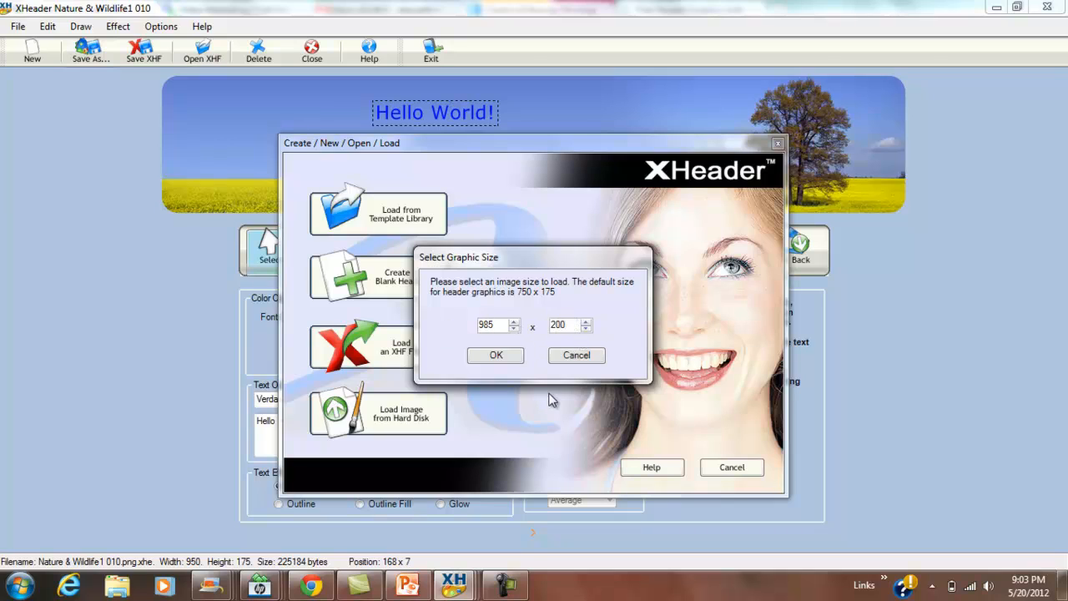
{"action": "left_click", "coordinate": [495, 354]}
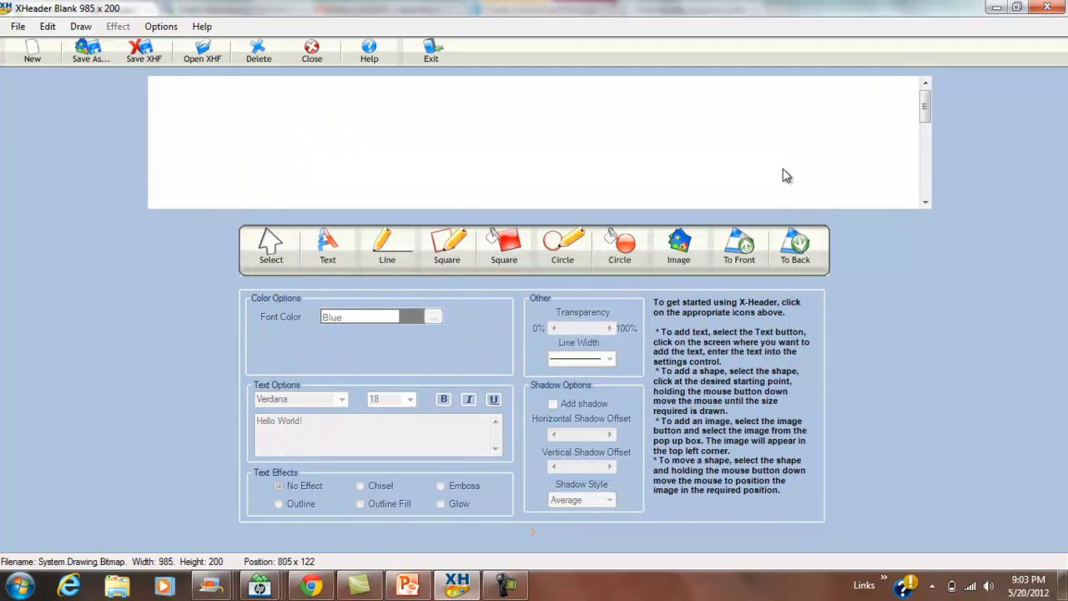
{"action": "mouse_move", "coordinate": [679, 245]}
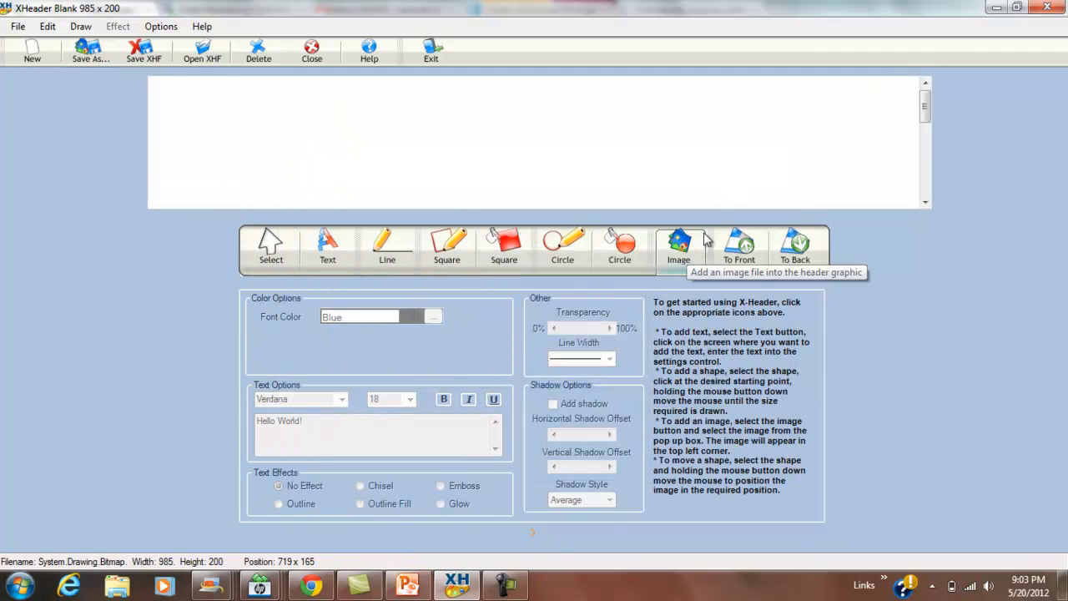
{"action": "mouse_move", "coordinate": [100, 7]}
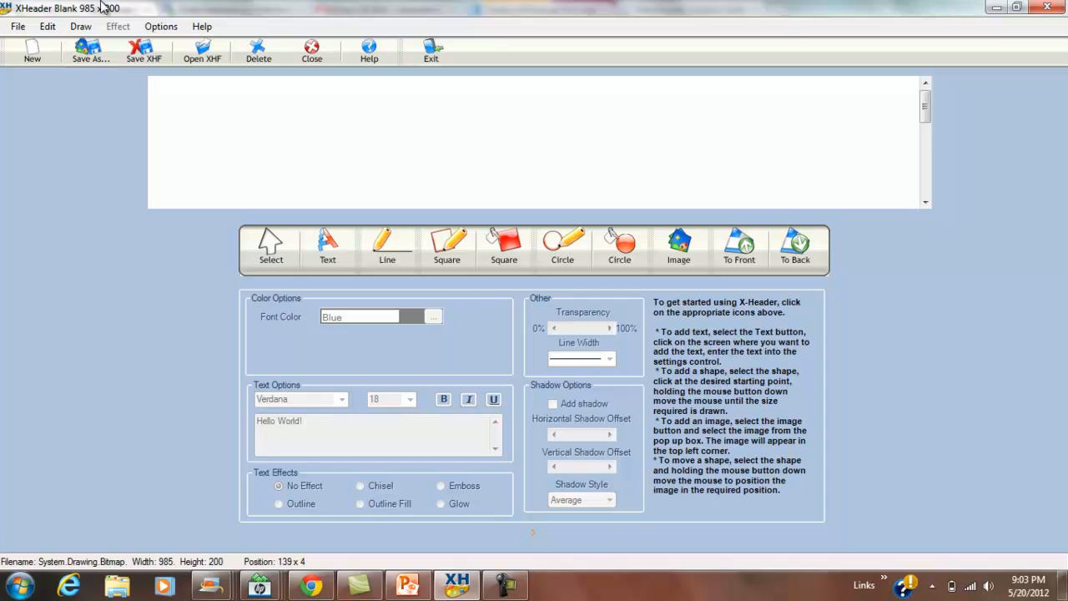
Try Save As on the blank header, then return to the Choose Your Header Style window
{"action": "left_click", "coordinate": [90, 50]}
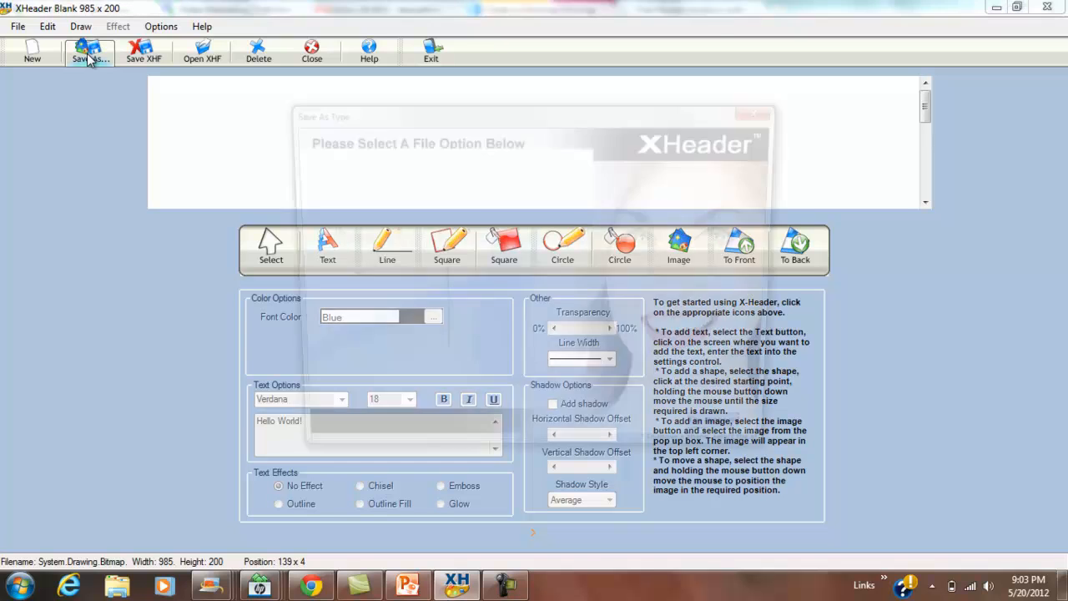
{"action": "left_click", "coordinate": [90, 50]}
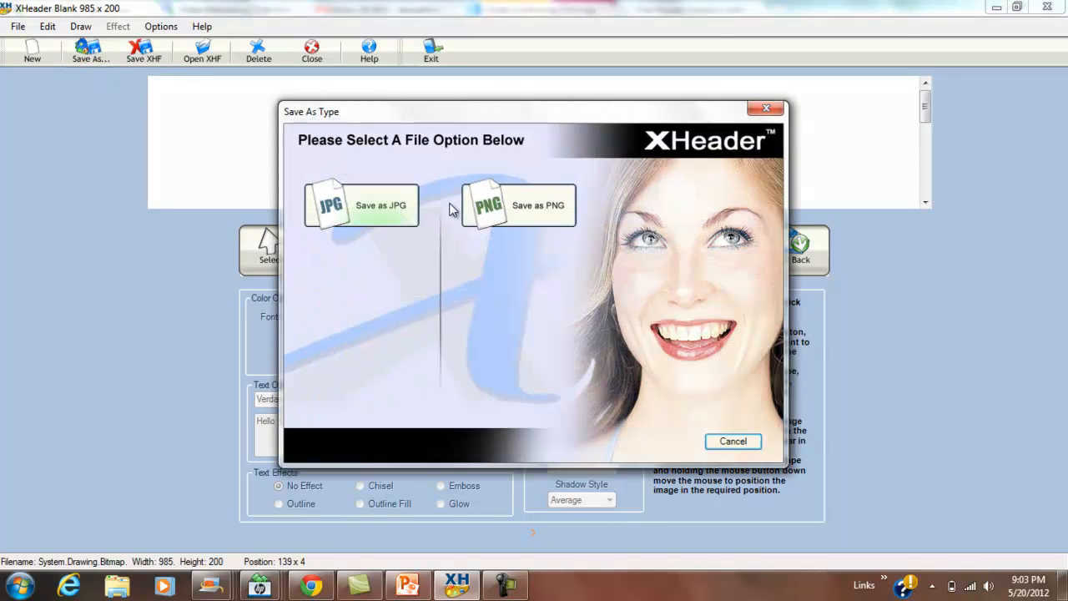
{"action": "mouse_move", "coordinate": [361, 205]}
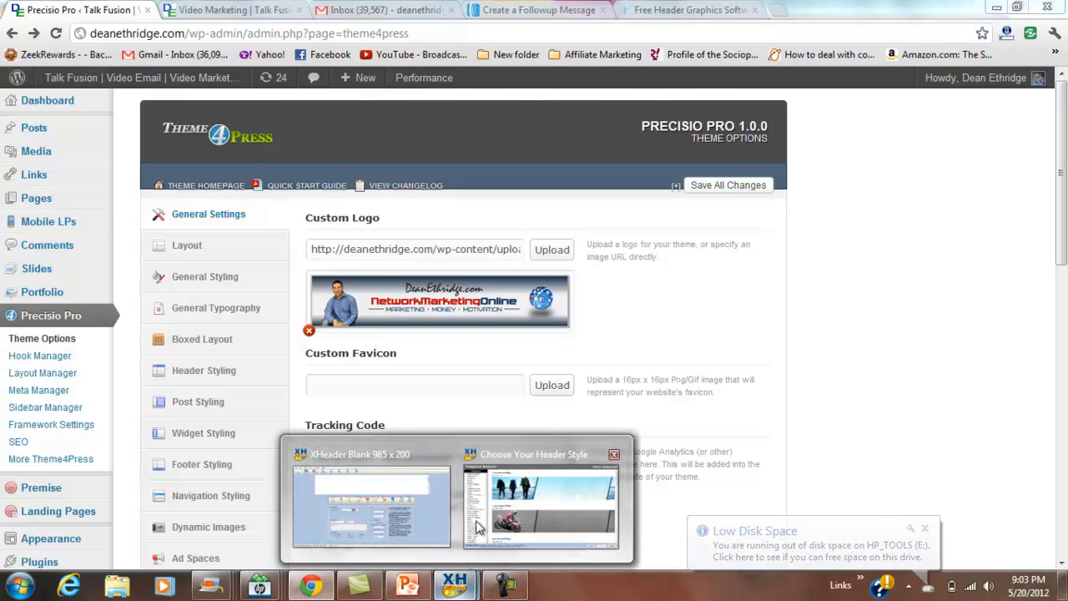
{"action": "left_click", "coordinate": [541, 500]}
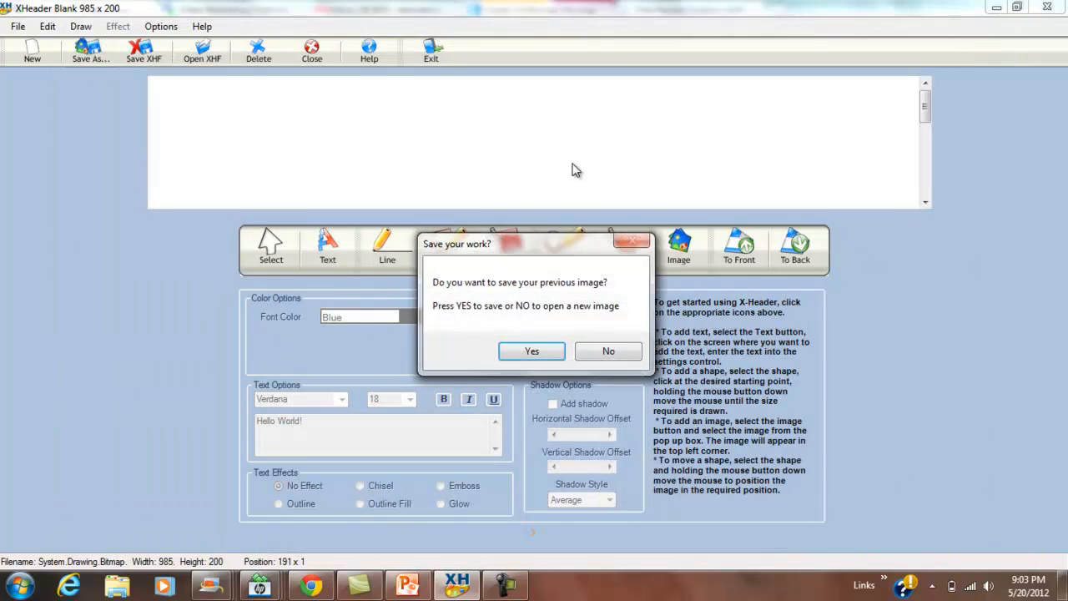
Discard the blank header, load the Action & Adventure2 002 hikers template, and choose File > Save As
{"action": "left_click", "coordinate": [609, 350]}
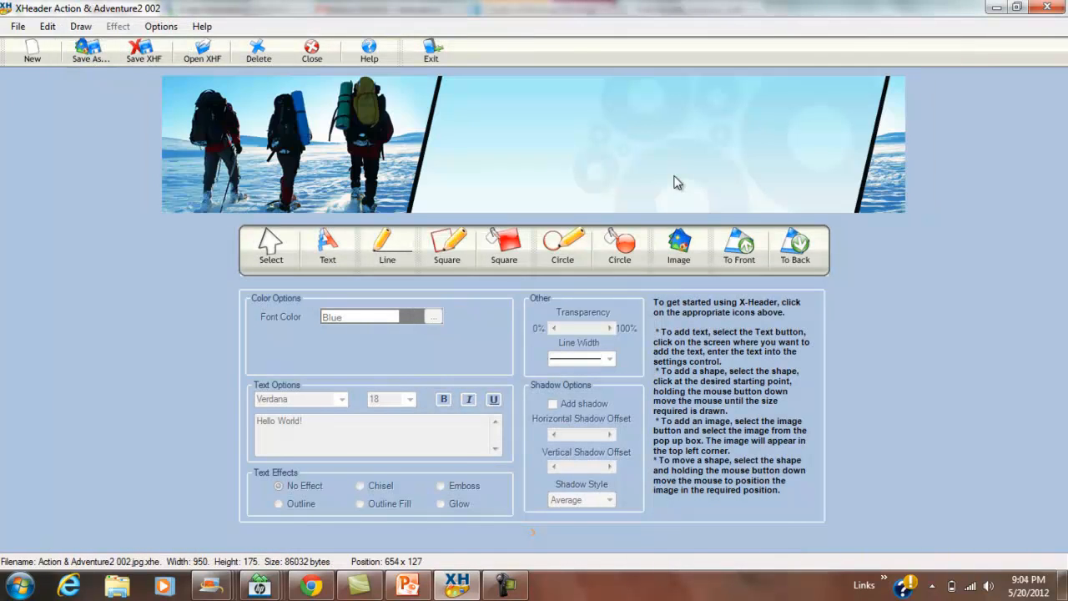
{"action": "mouse_move", "coordinate": [47, 26]}
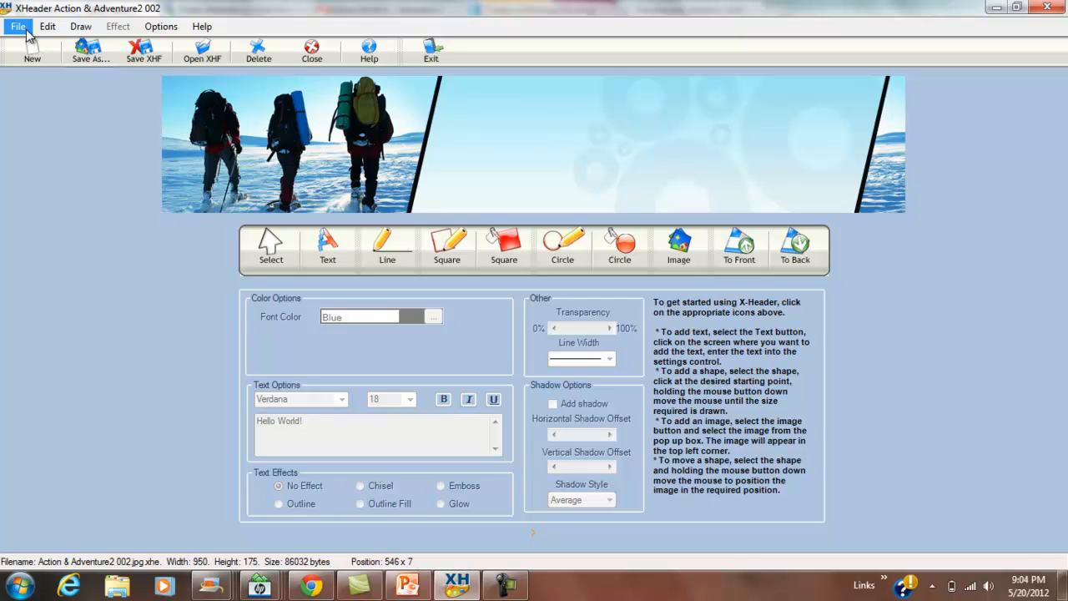
{"action": "left_click", "coordinate": [18, 26]}
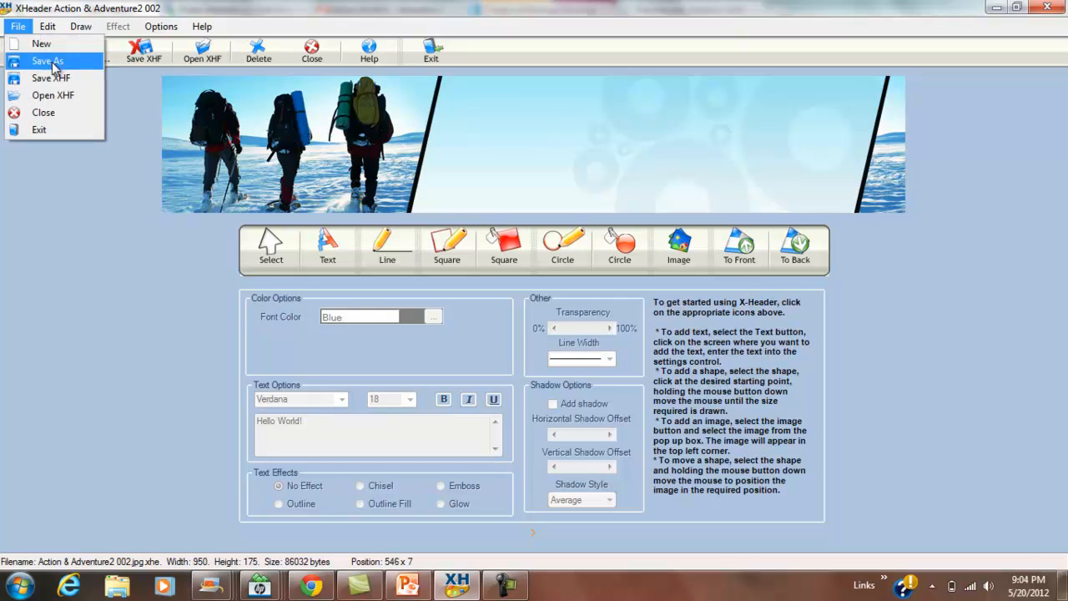
{"action": "left_click", "coordinate": [409, 219]}
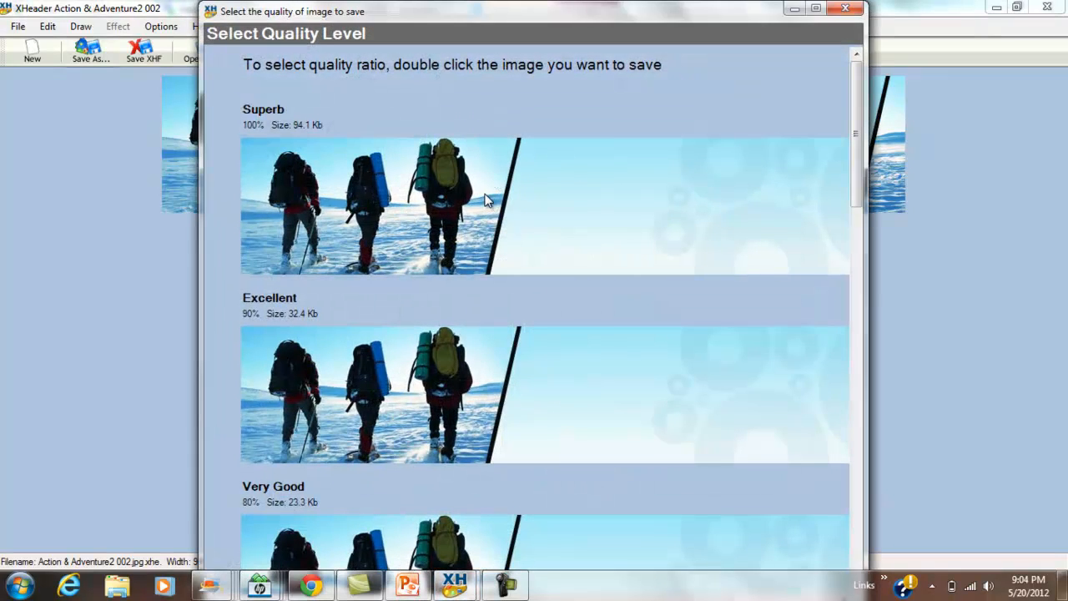
{"action": "mouse_move", "coordinate": [421, 395]}
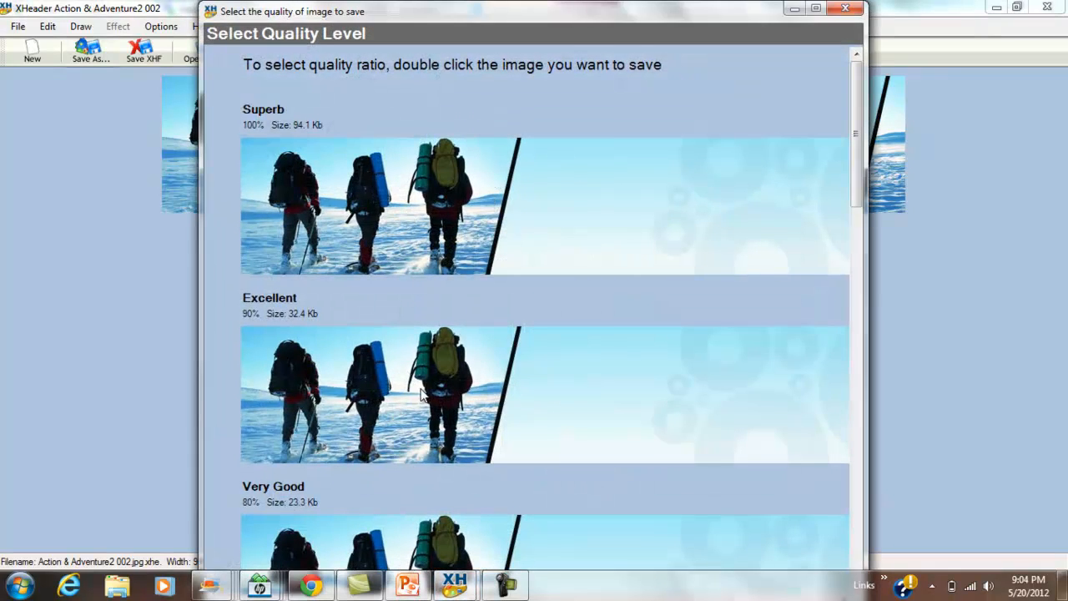
Browse the Select Quality Level options, then close the dialog without saving
{"action": "scroll", "scroll_direction": "down", "scroll_amount": 3}
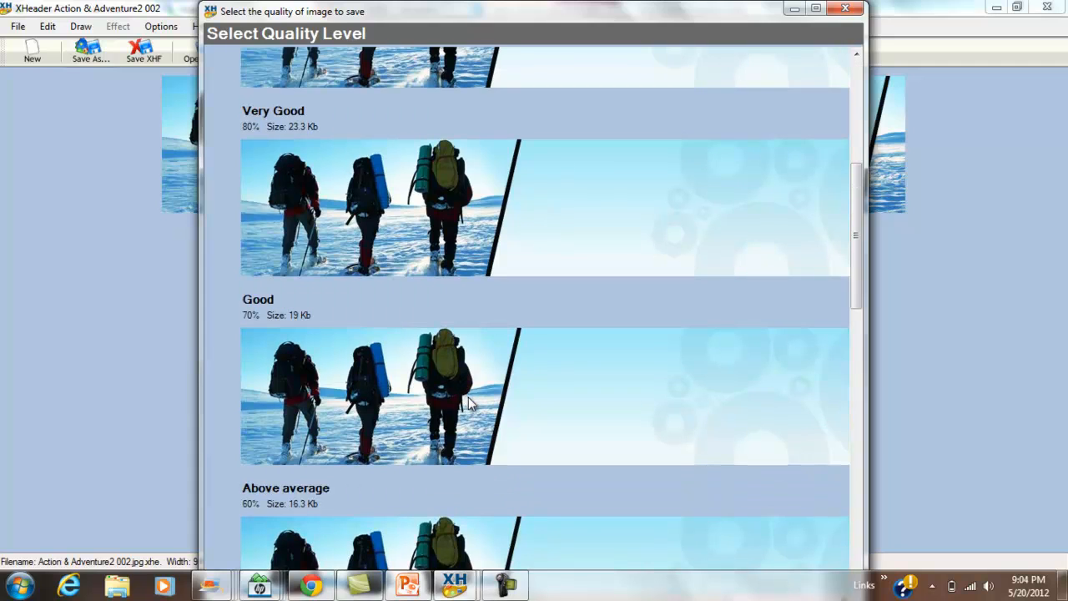
{"action": "scroll", "scroll_direction": "down", "scroll_amount": 3}
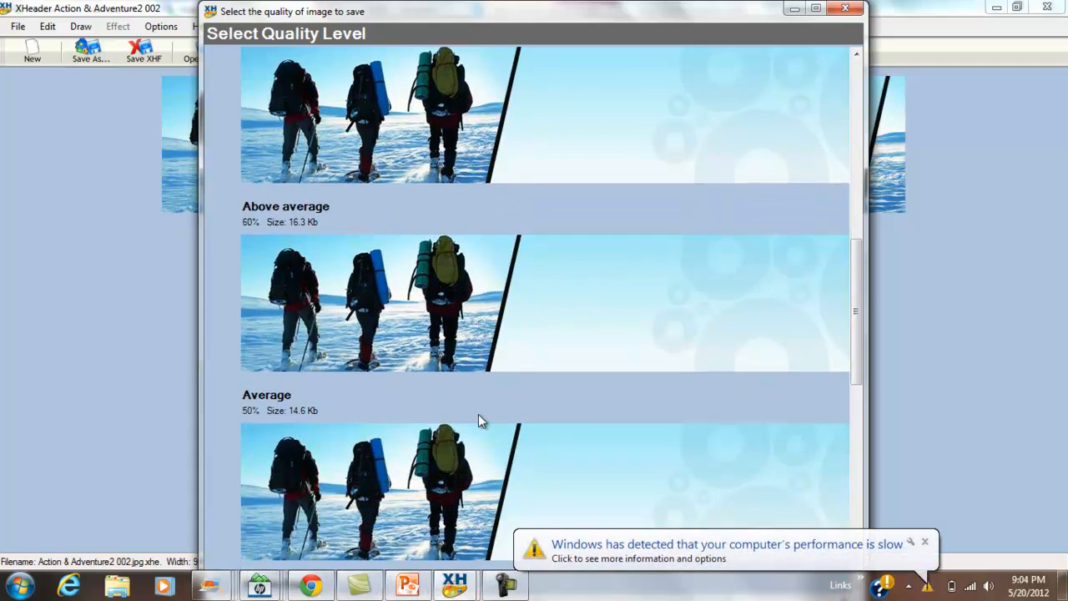
{"action": "mouse_move", "coordinate": [476, 354]}
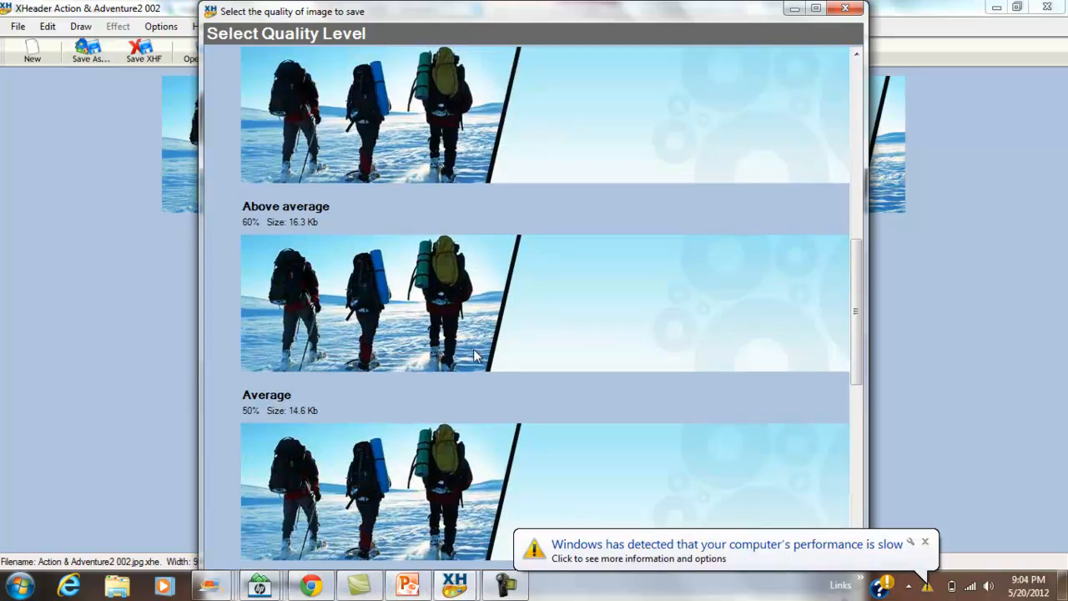
{"action": "scroll", "scroll_direction": "up", "scroll_amount": 3}
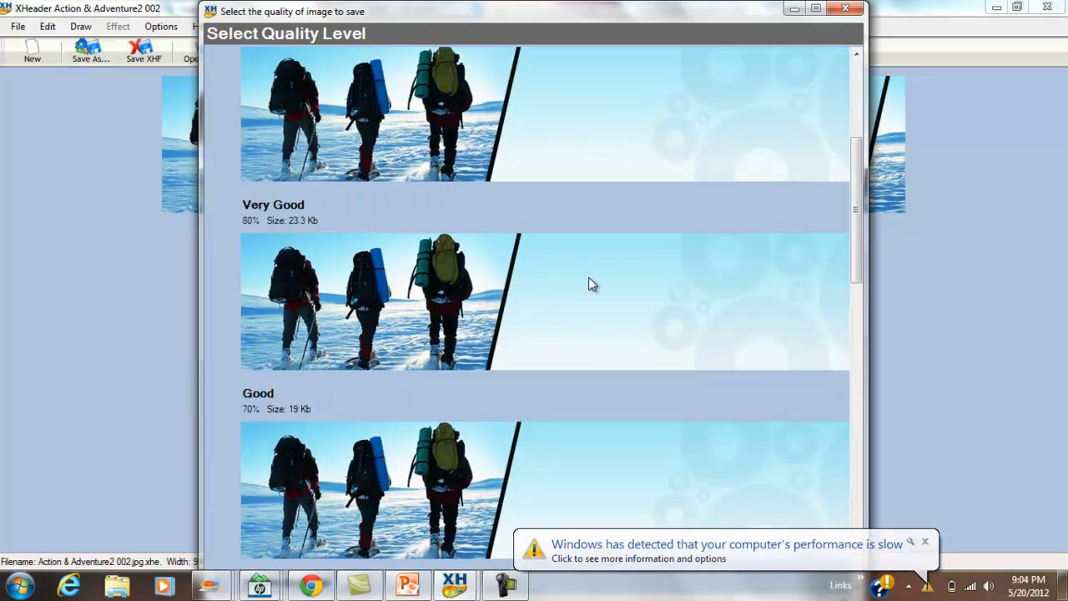
{"action": "scroll", "scroll_direction": "up", "scroll_amount": 3}
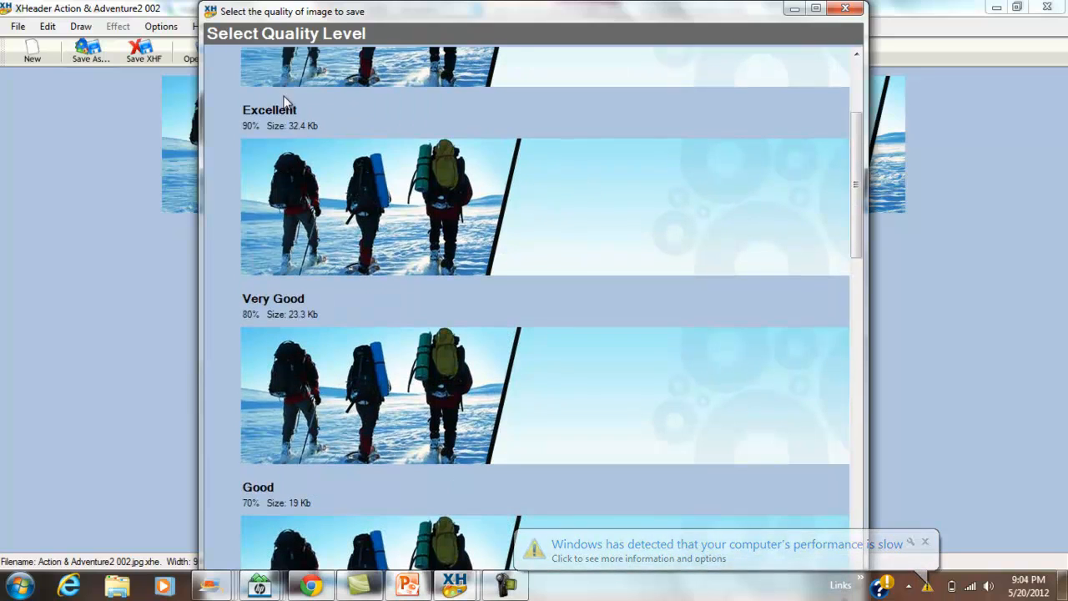
{"action": "scroll", "scroll_direction": "up", "scroll_amount": 3}
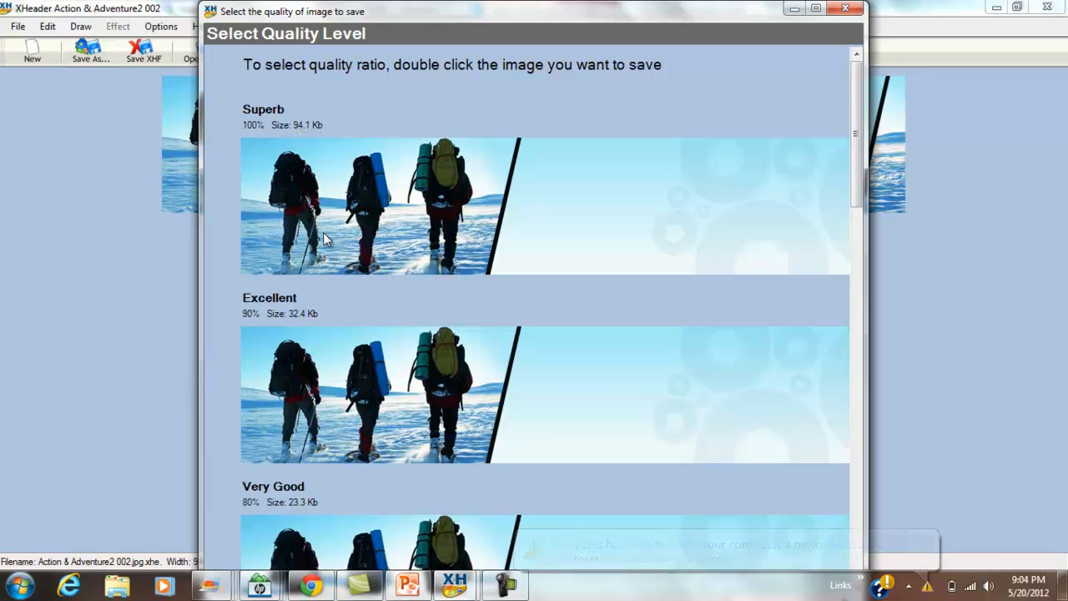
{"action": "mouse_move", "coordinate": [315, 344]}
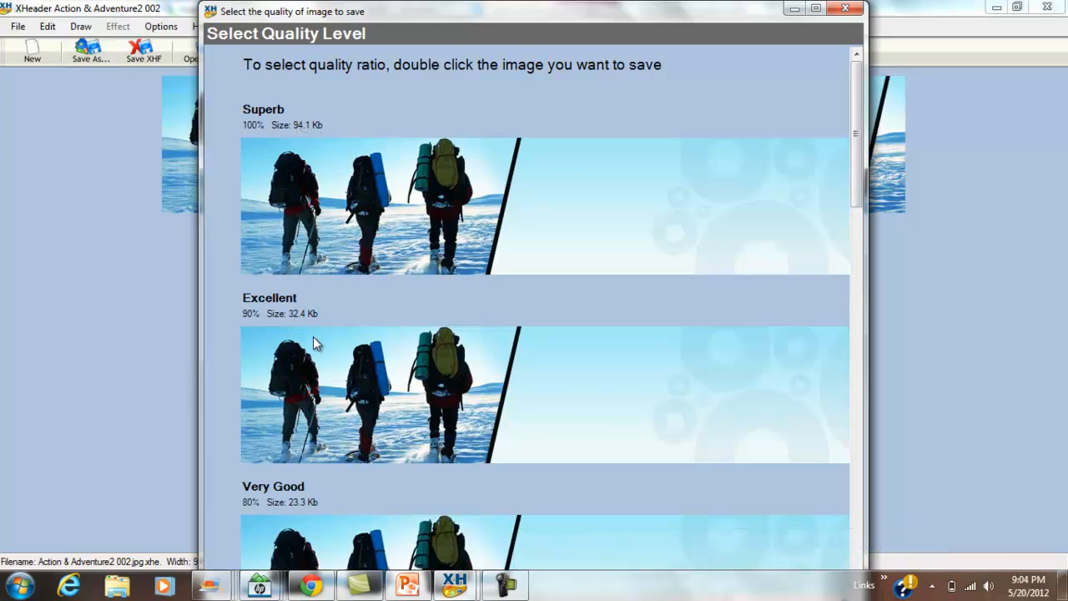
{"action": "scroll", "scroll_direction": "down", "scroll_amount": 3}
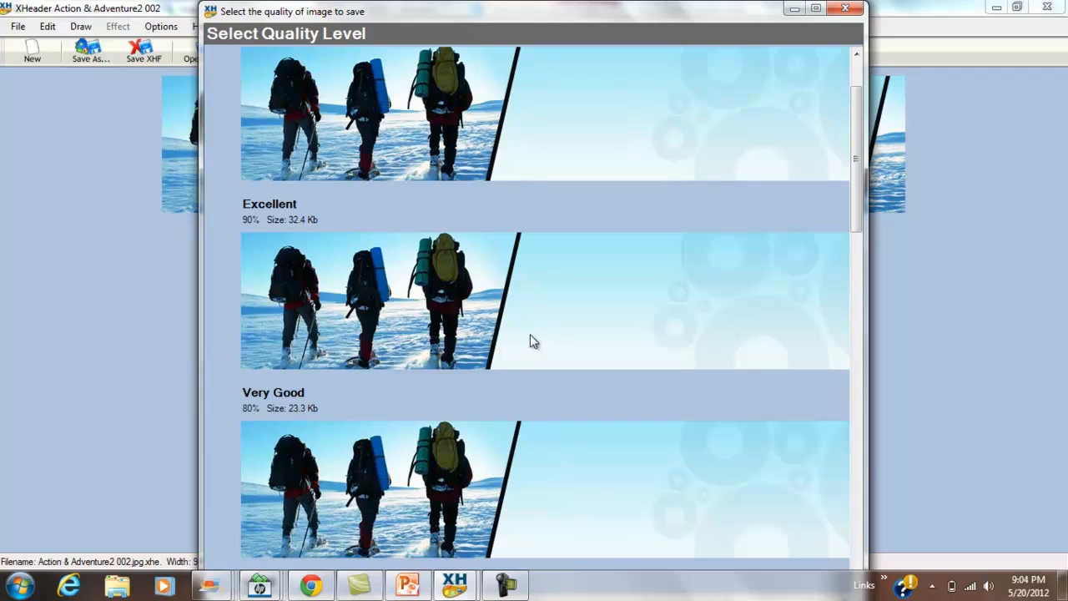
{"action": "scroll", "scroll_direction": "up", "scroll_amount": 3}
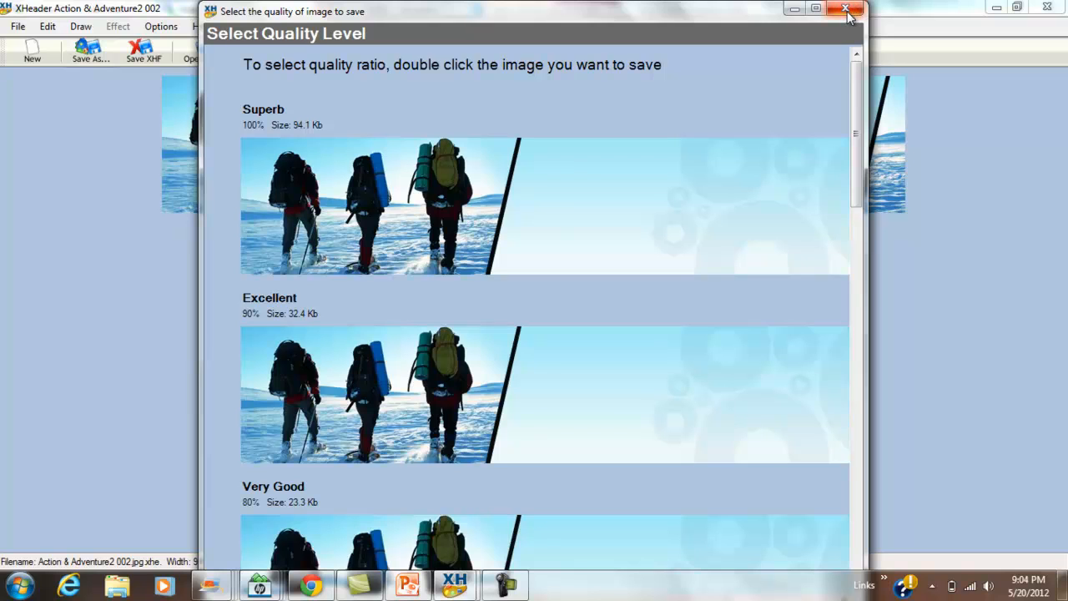
{"action": "left_click", "coordinate": [846, 10]}
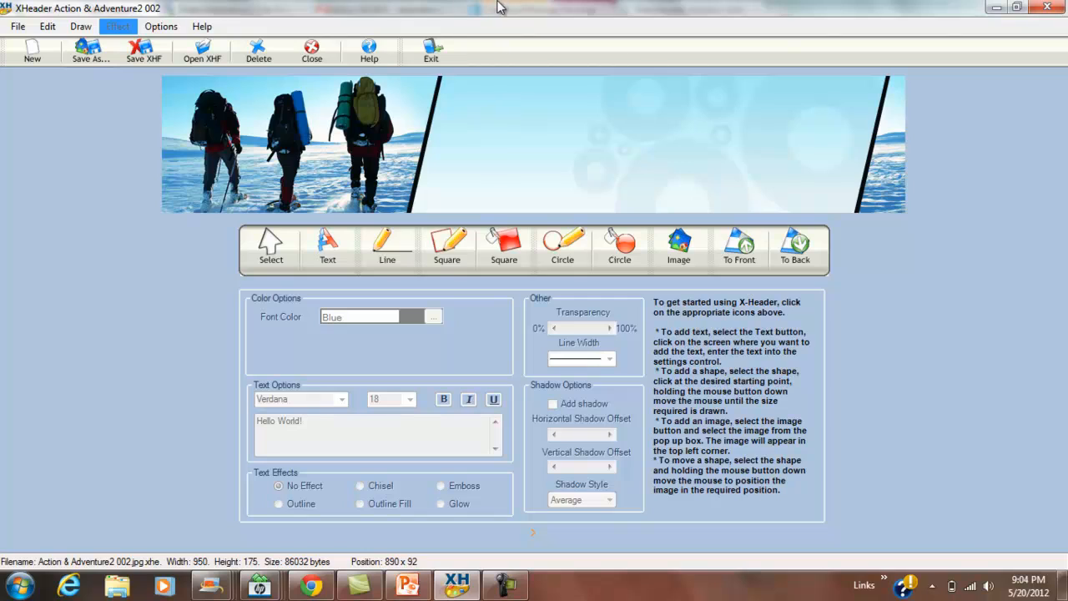
{"action": "mouse_move", "coordinate": [1005, 15]}
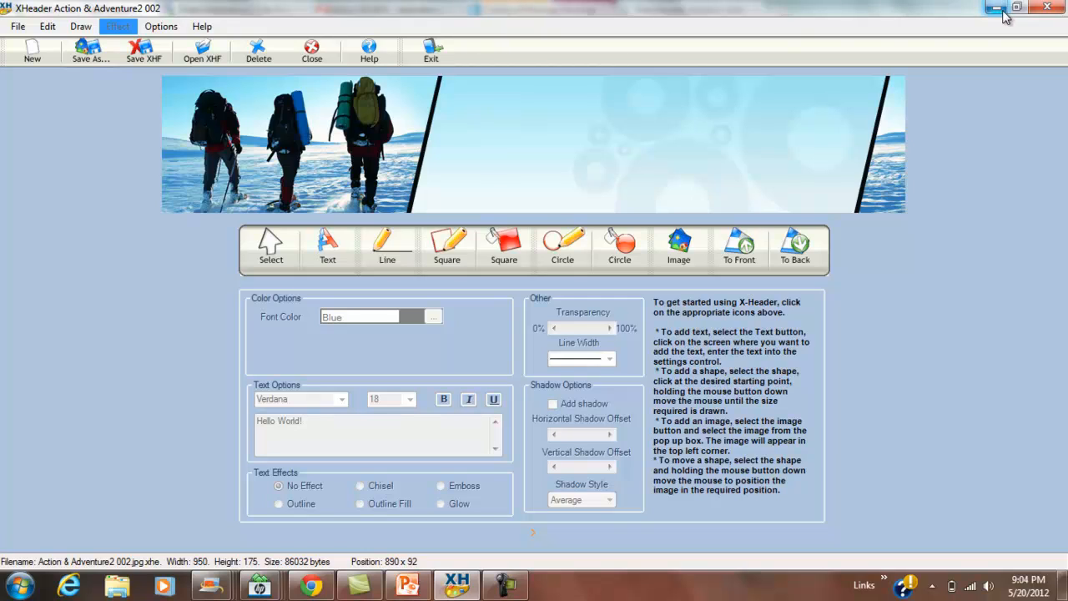
{"action": "mouse_move", "coordinate": [996, 9]}
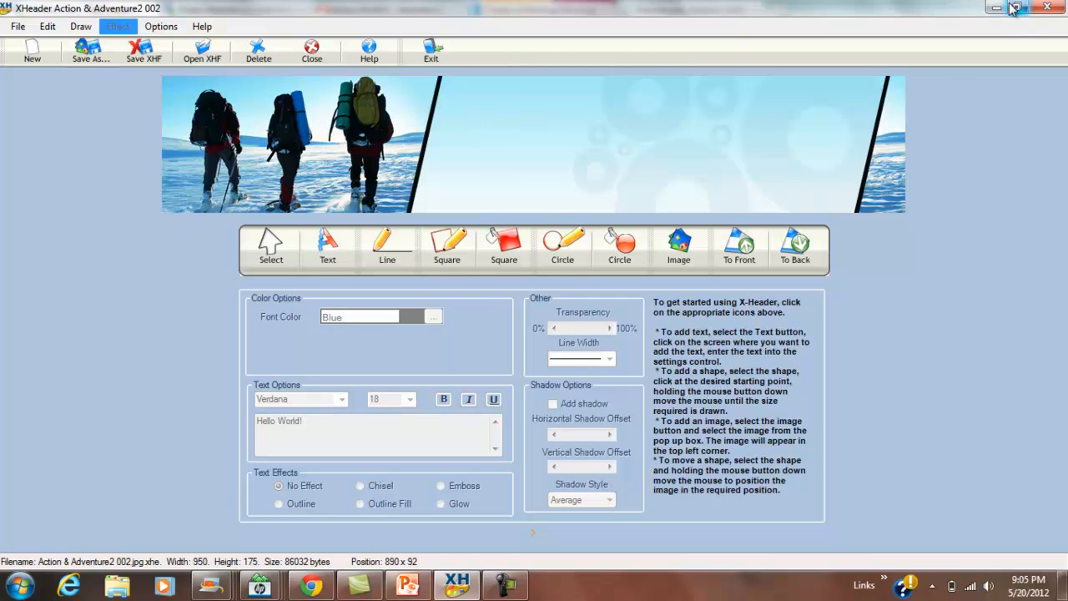
{"action": "mouse_move", "coordinate": [996, 8]}
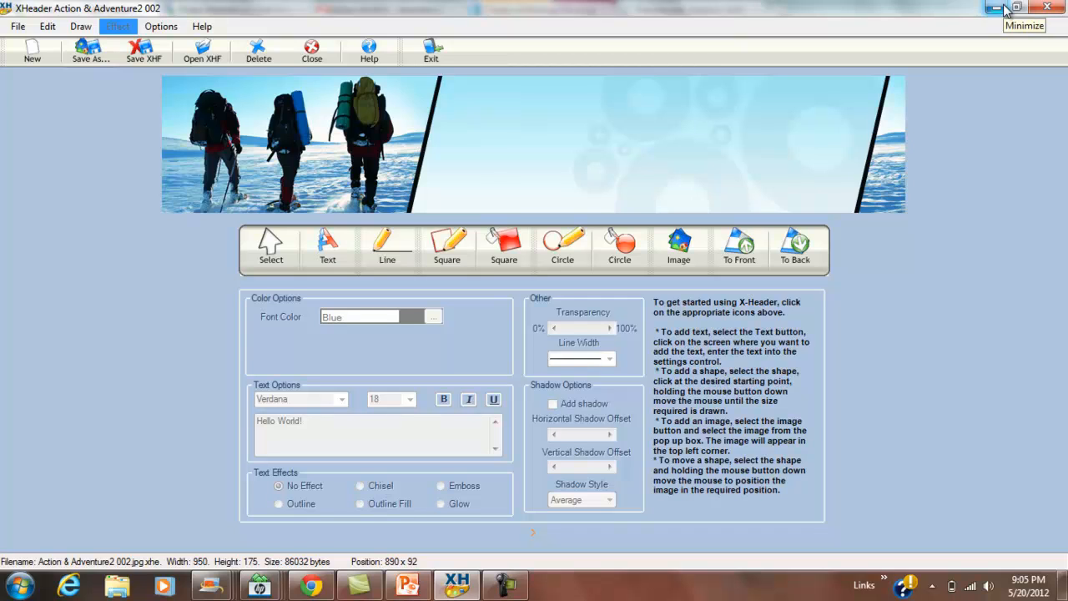
{"action": "mouse_move", "coordinate": [999, 10]}
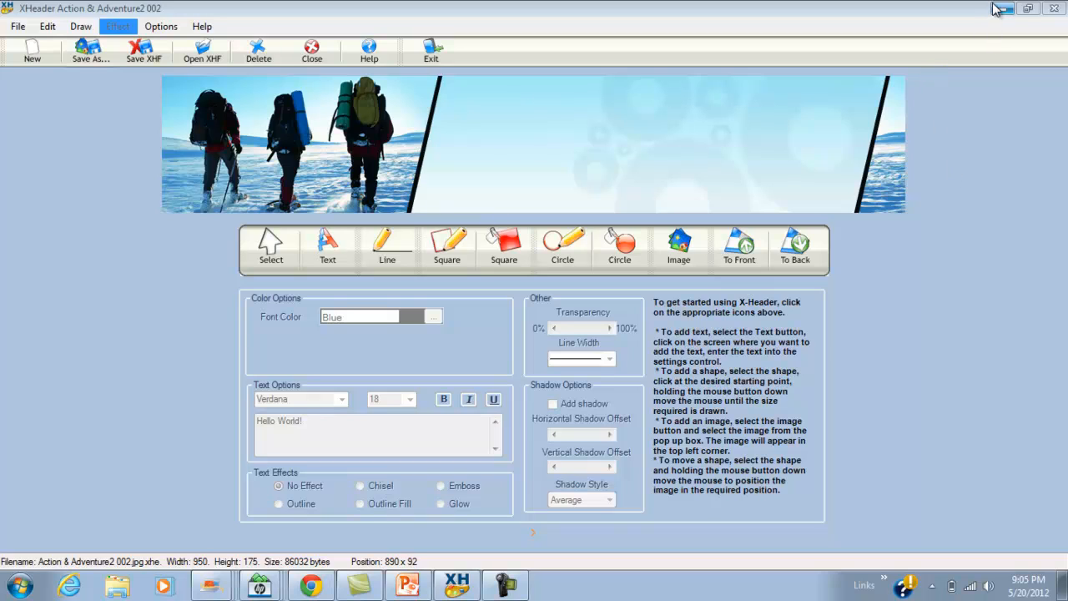
{"action": "mouse_move", "coordinate": [1001, 9]}
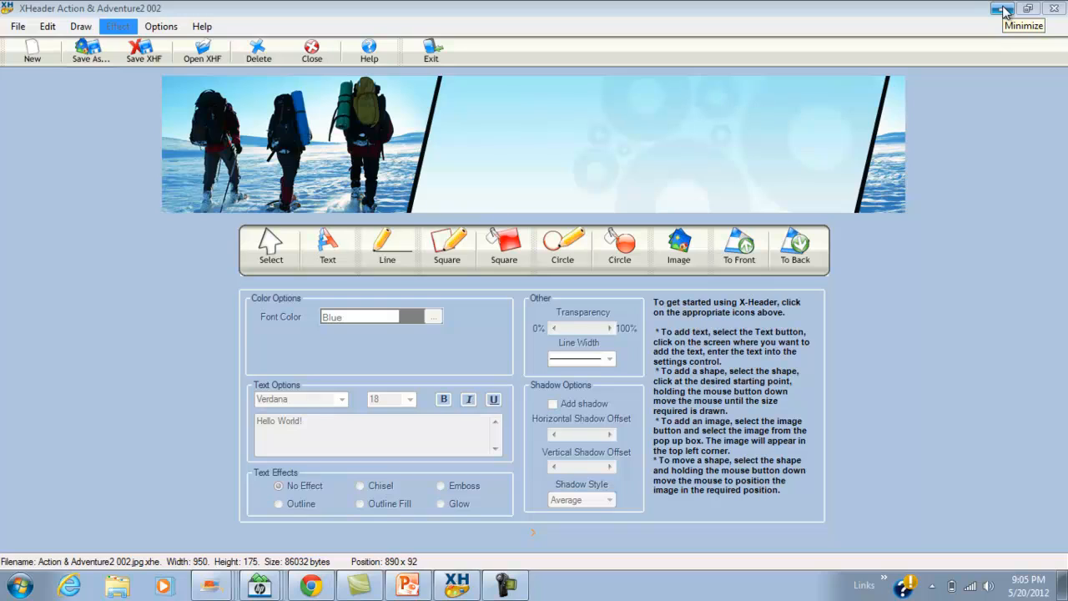
{"action": "mouse_move", "coordinate": [1004, 9]}
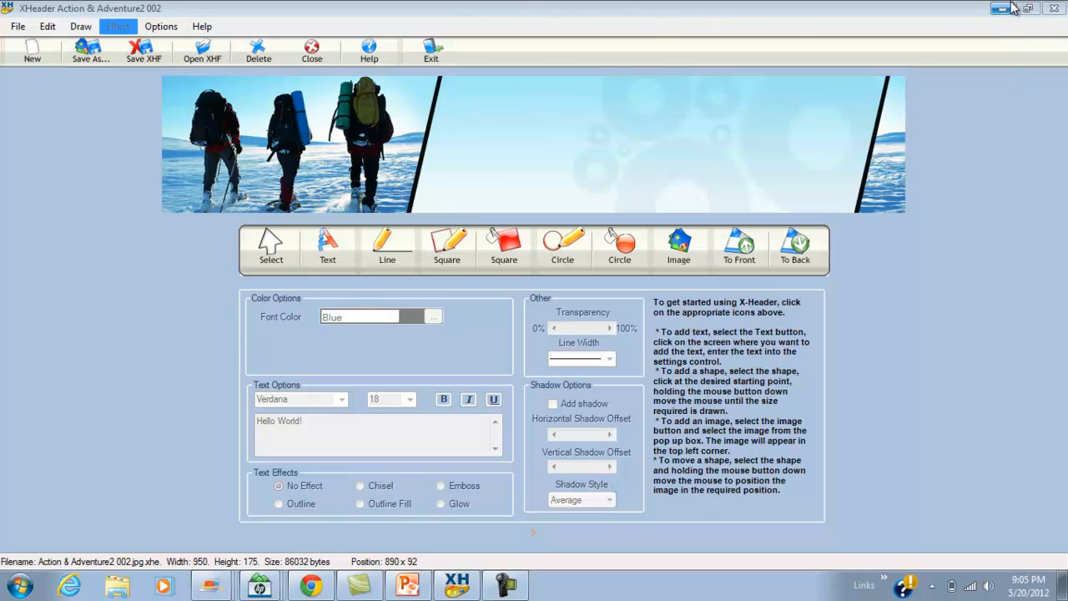
{"action": "mouse_move", "coordinate": [1002, 9]}
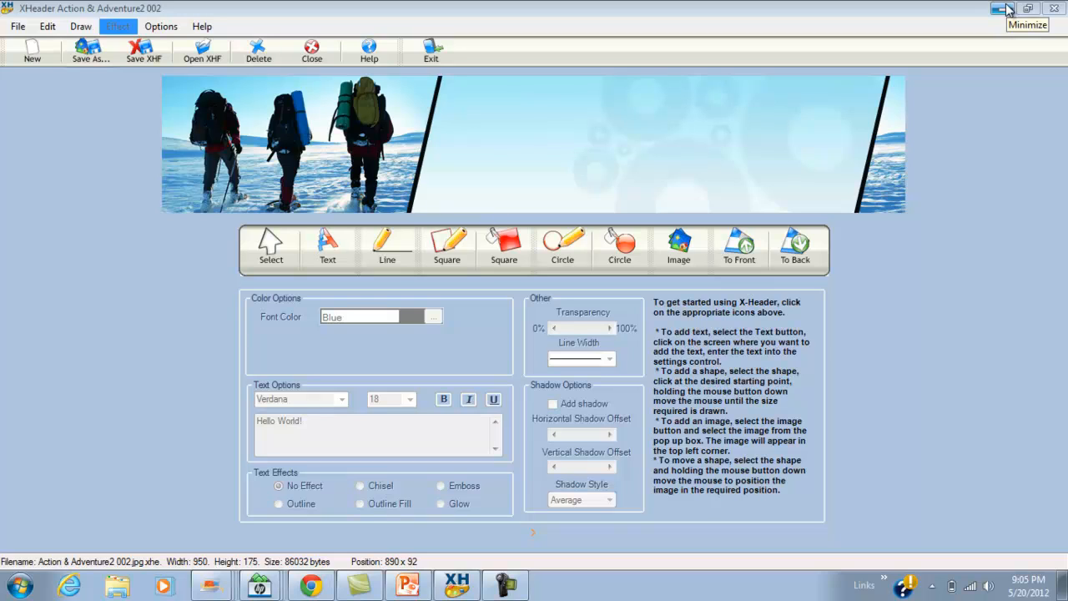
{"action": "mouse_move", "coordinate": [1019, 9]}
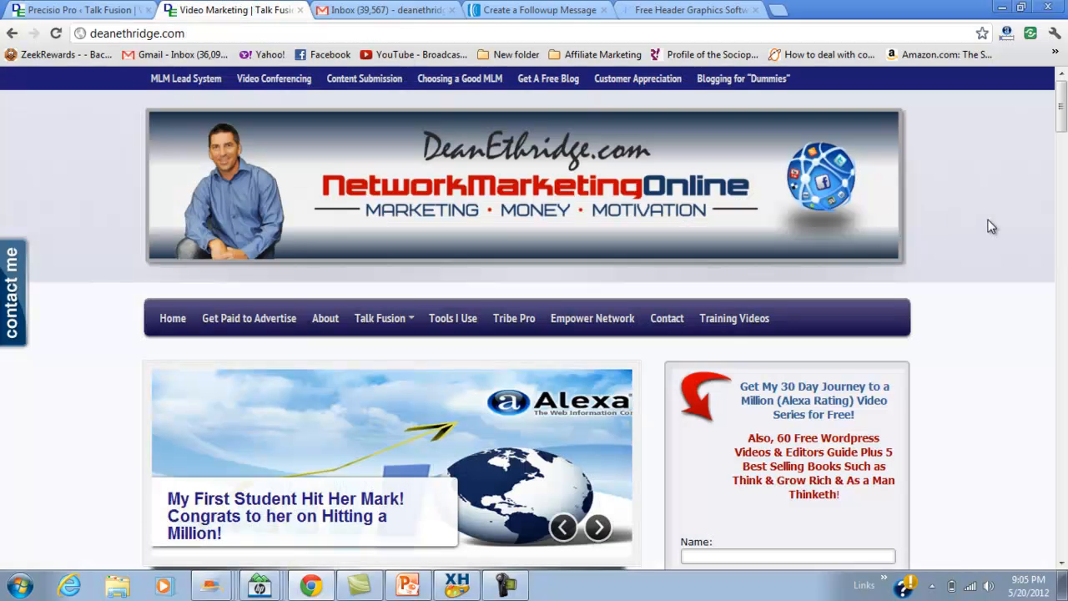
Scroll through the deanethridge.com homepage posts and sidebar widgets, then back toward the top
{"action": "scroll", "scroll_direction": "down", "scroll_amount": 3}
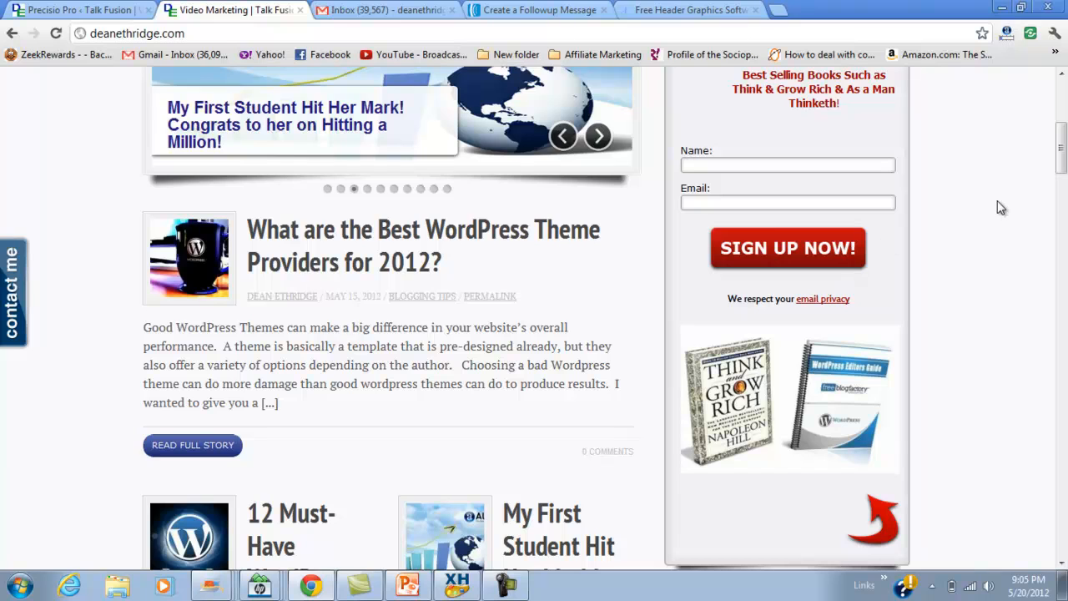
{"action": "scroll", "scroll_direction": "up", "scroll_amount": 3}
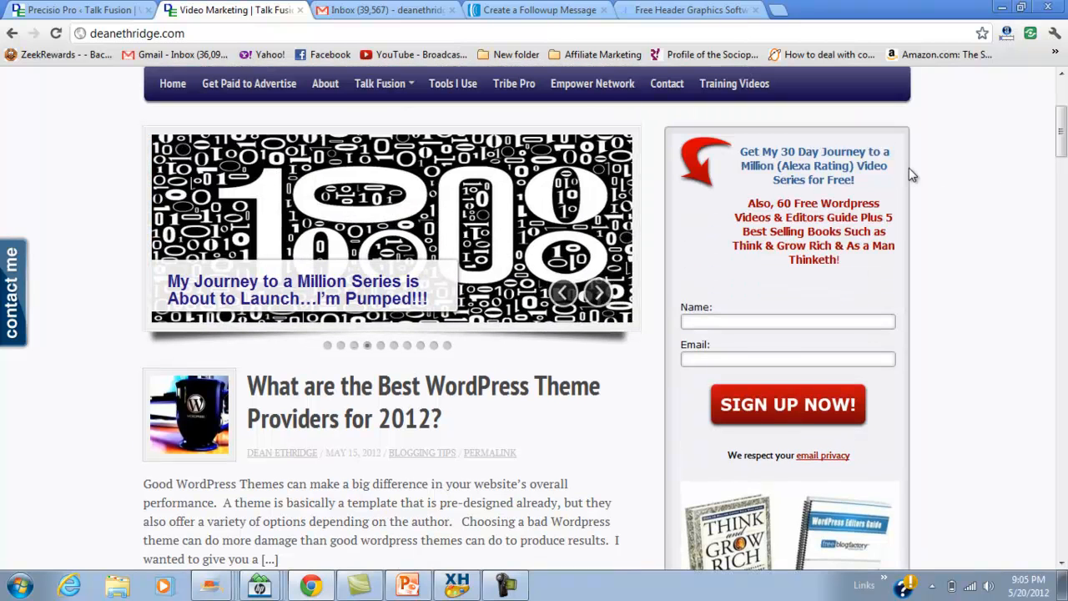
{"action": "scroll", "scroll_direction": "up", "scroll_amount": 3}
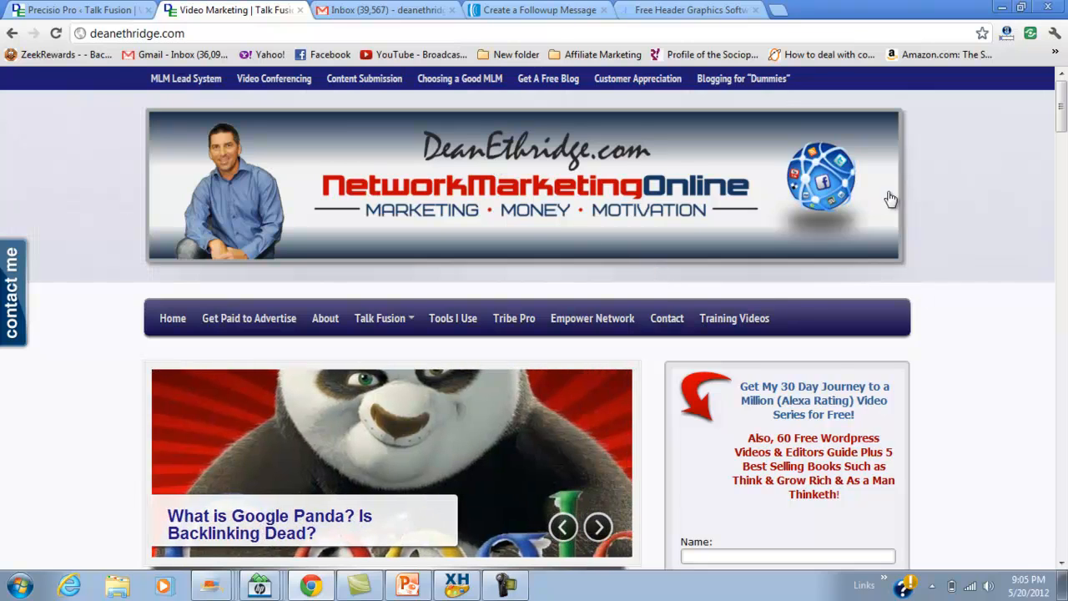
{"action": "scroll", "scroll_direction": "down", "scroll_amount": 3}
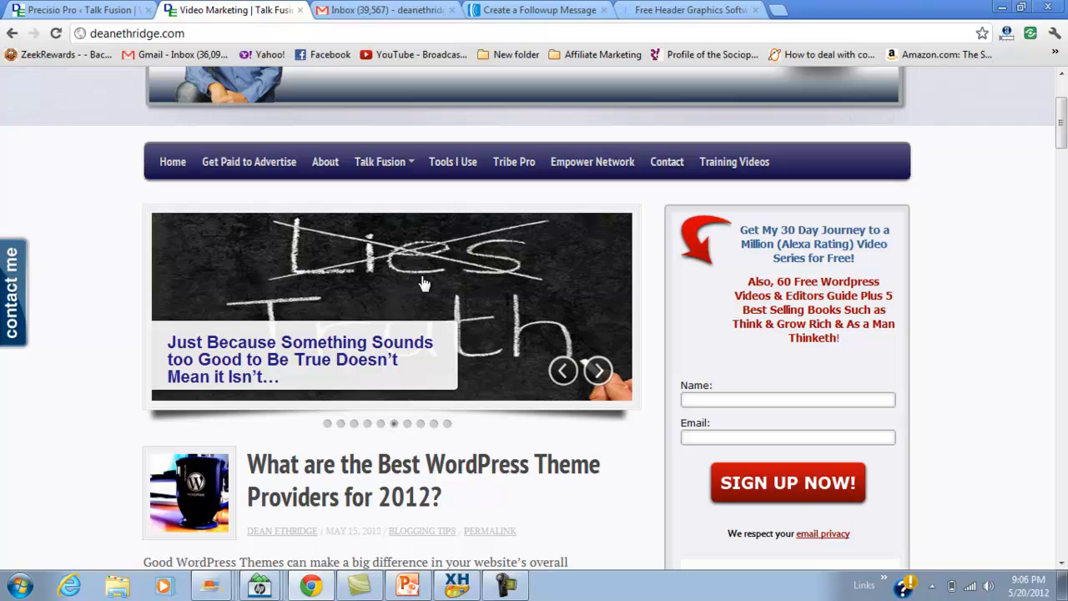
{"action": "scroll", "scroll_direction": "down", "scroll_amount": 3}
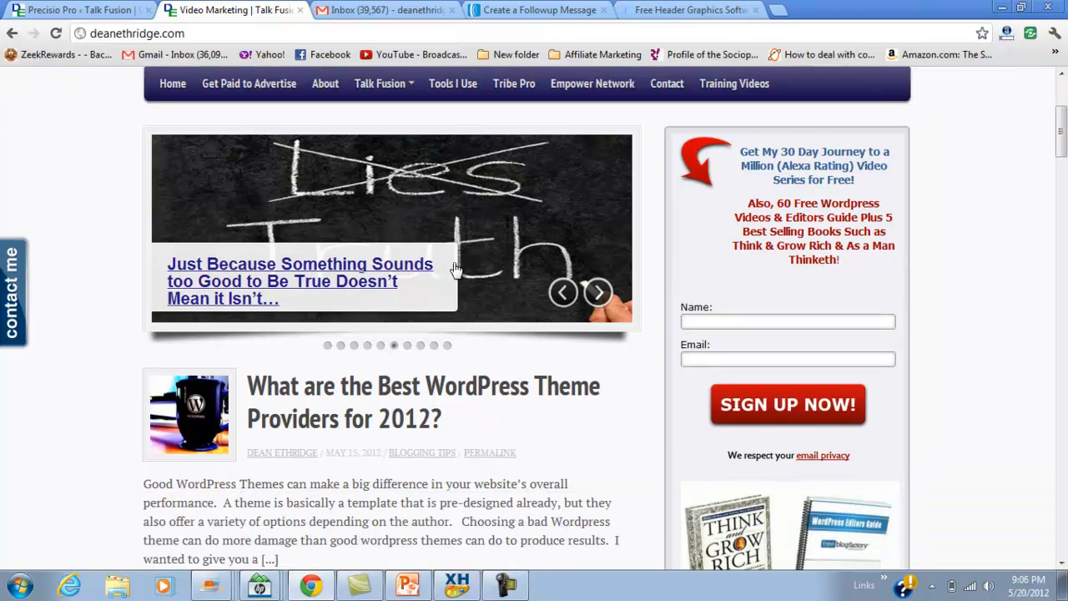
{"action": "scroll", "scroll_direction": "down", "scroll_amount": 3}
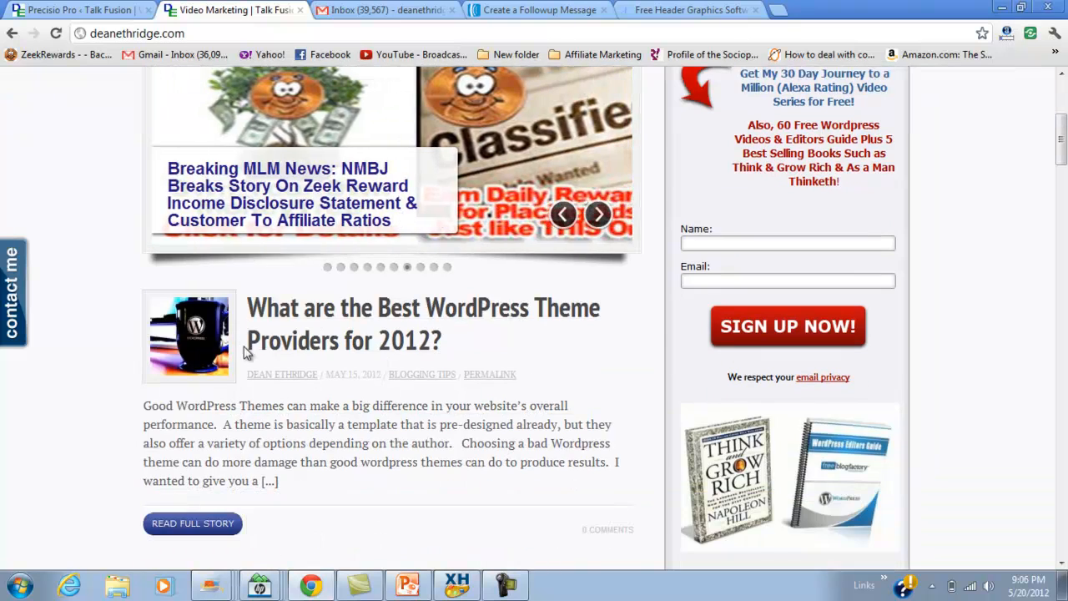
{"action": "scroll", "scroll_direction": "down", "scroll_amount": 3}
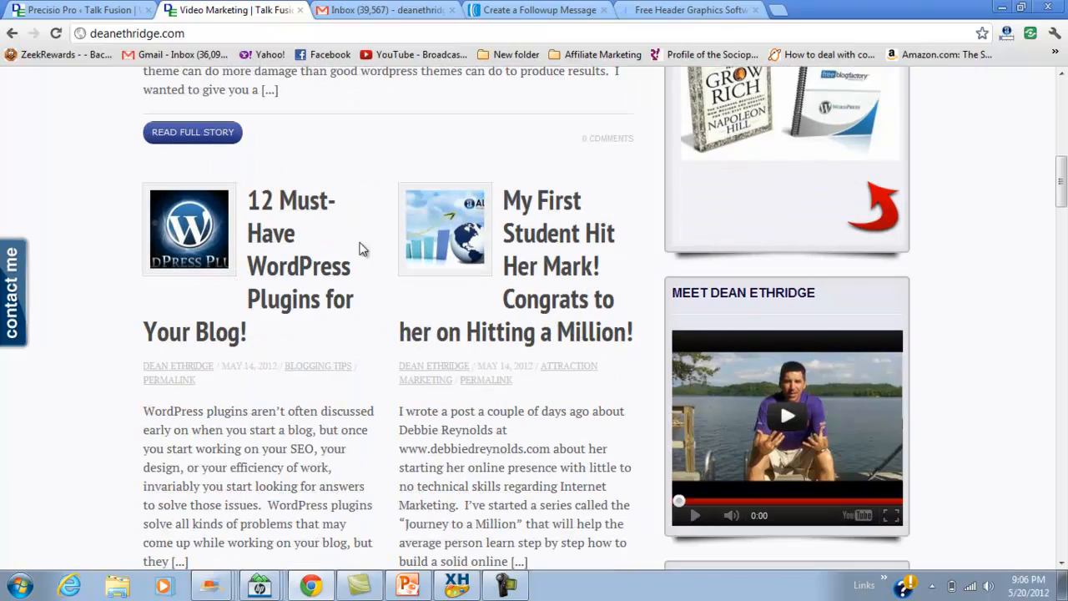
{"action": "scroll", "scroll_direction": "down", "scroll_amount": 3}
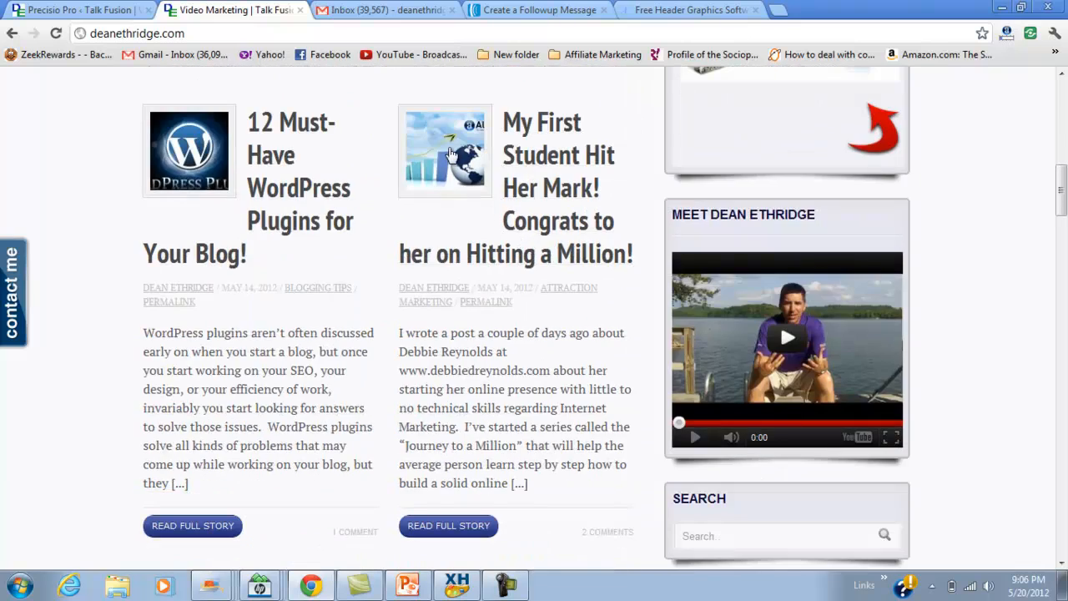
{"action": "scroll", "scroll_direction": "down", "scroll_amount": 3}
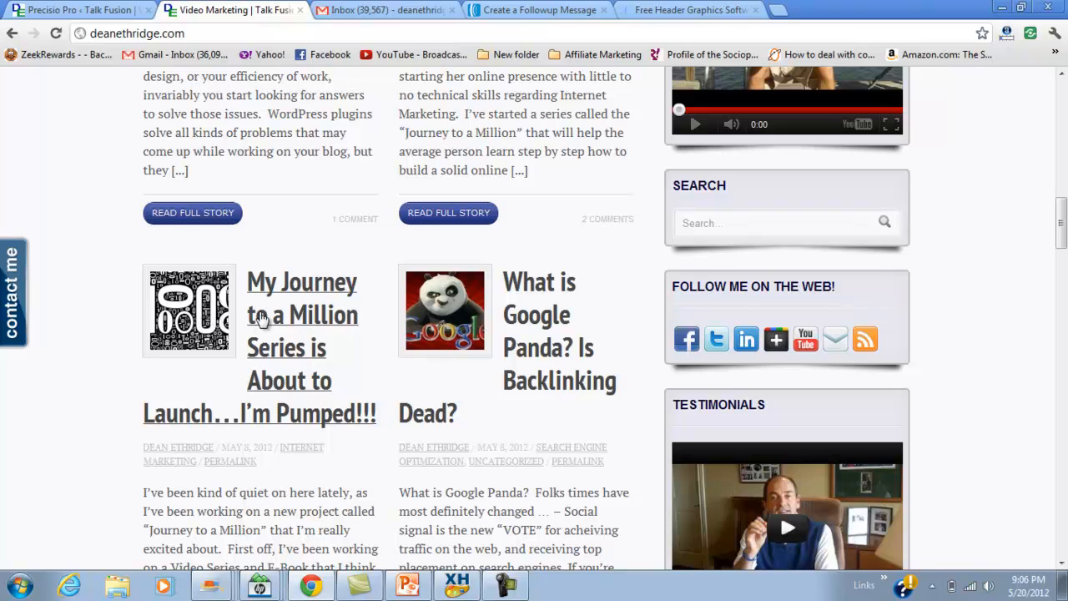
{"action": "mouse_move", "coordinate": [486, 315]}
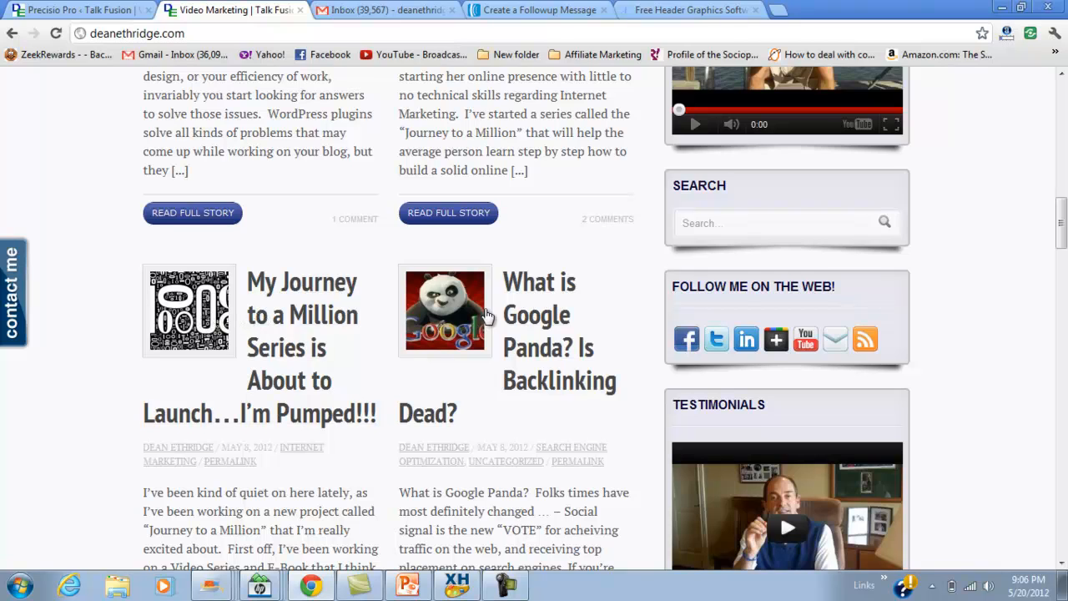
{"action": "scroll", "scroll_direction": "down", "scroll_amount": 3}
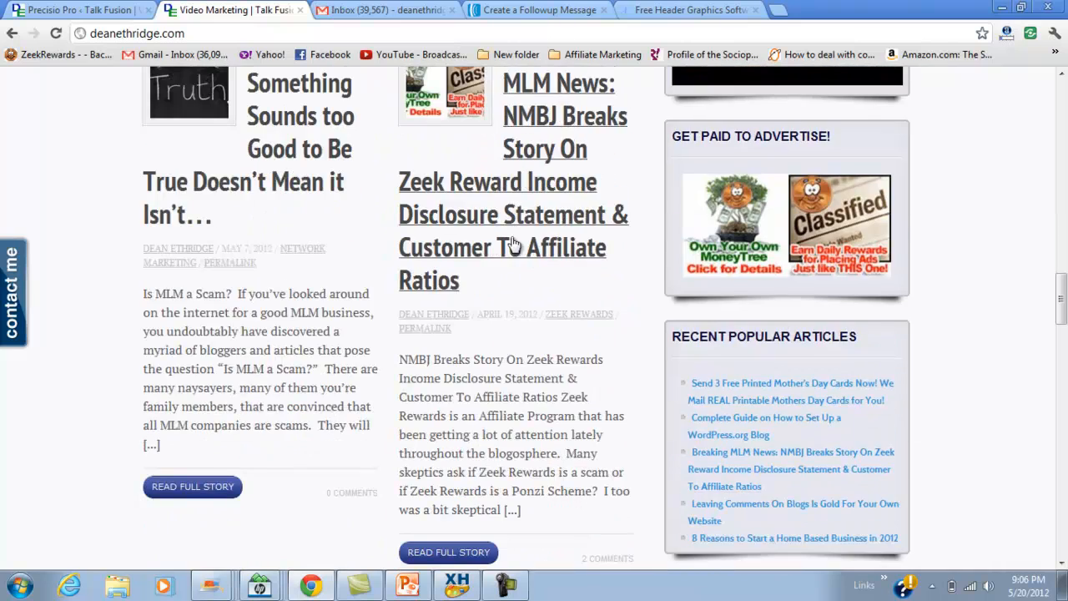
{"action": "scroll", "scroll_direction": "up", "scroll_amount": 3}
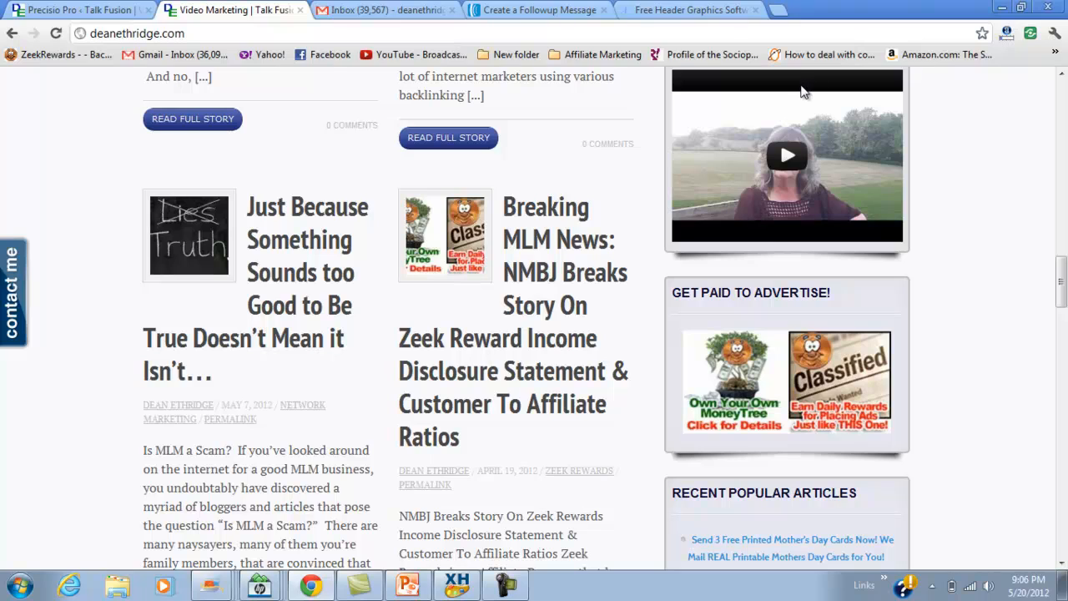
{"action": "scroll", "scroll_direction": "up", "scroll_amount": 3}
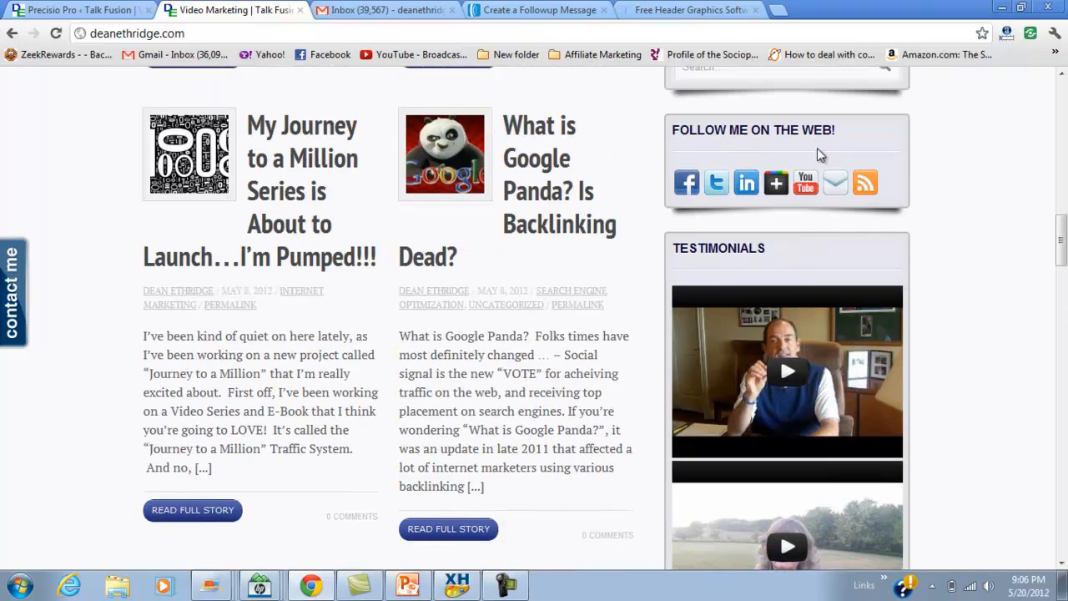
{"action": "scroll", "scroll_direction": "down", "scroll_amount": 3}
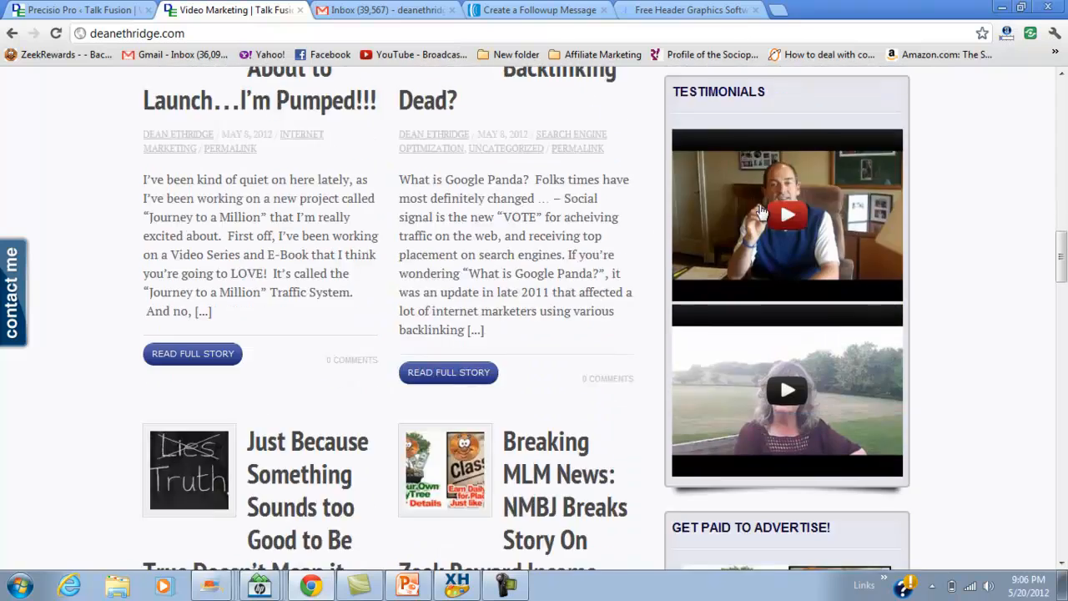
{"action": "scroll", "scroll_direction": "down", "scroll_amount": 3}
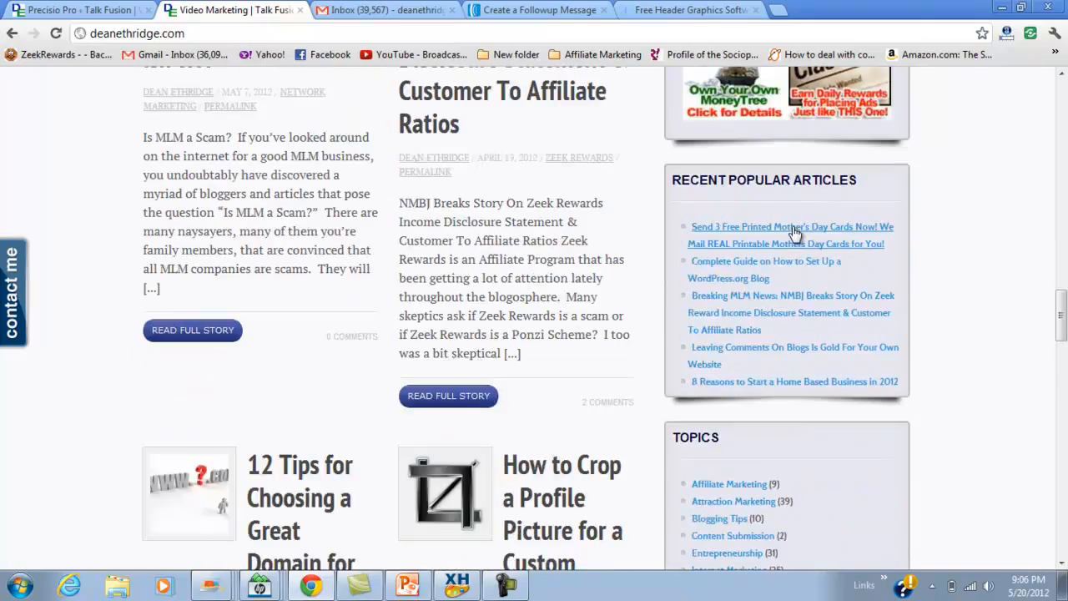
{"action": "scroll", "scroll_direction": "down", "scroll_amount": 3}
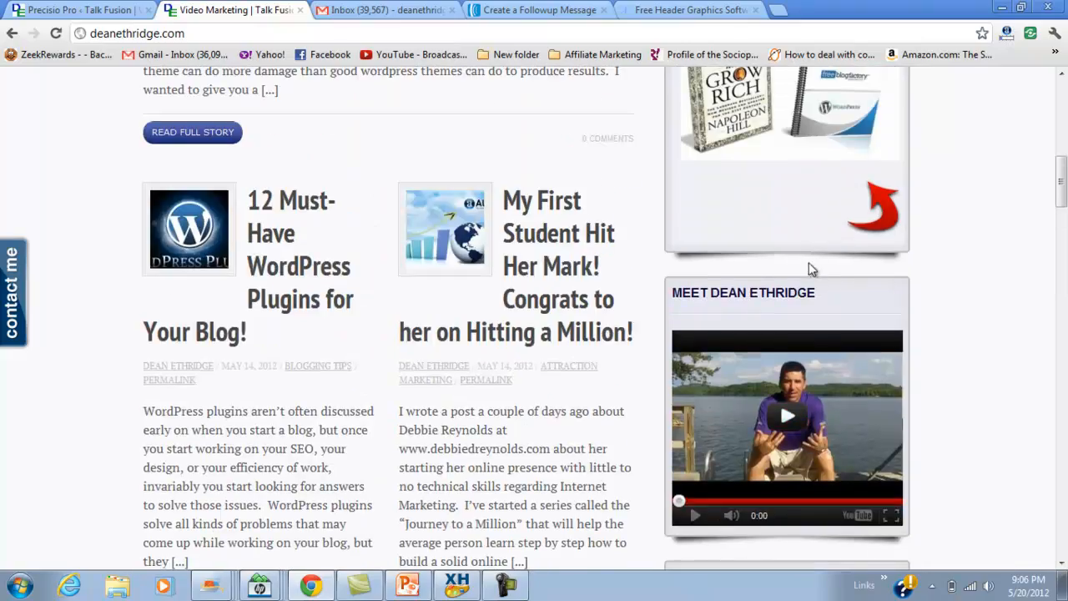
{"action": "scroll", "scroll_direction": "down", "scroll_amount": 3}
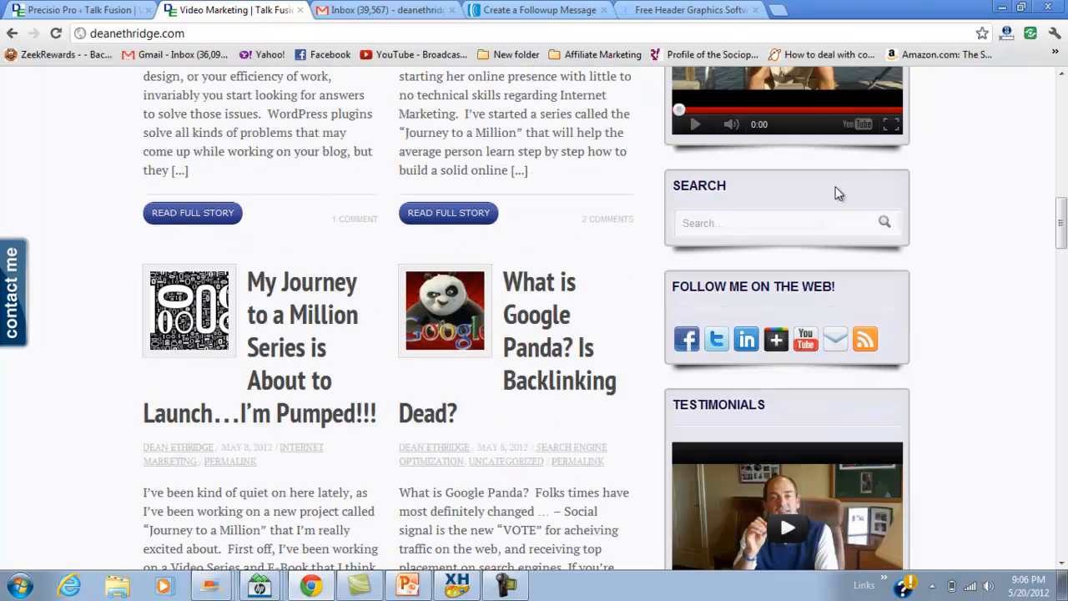
{"action": "scroll", "scroll_direction": "down", "scroll_amount": 3}
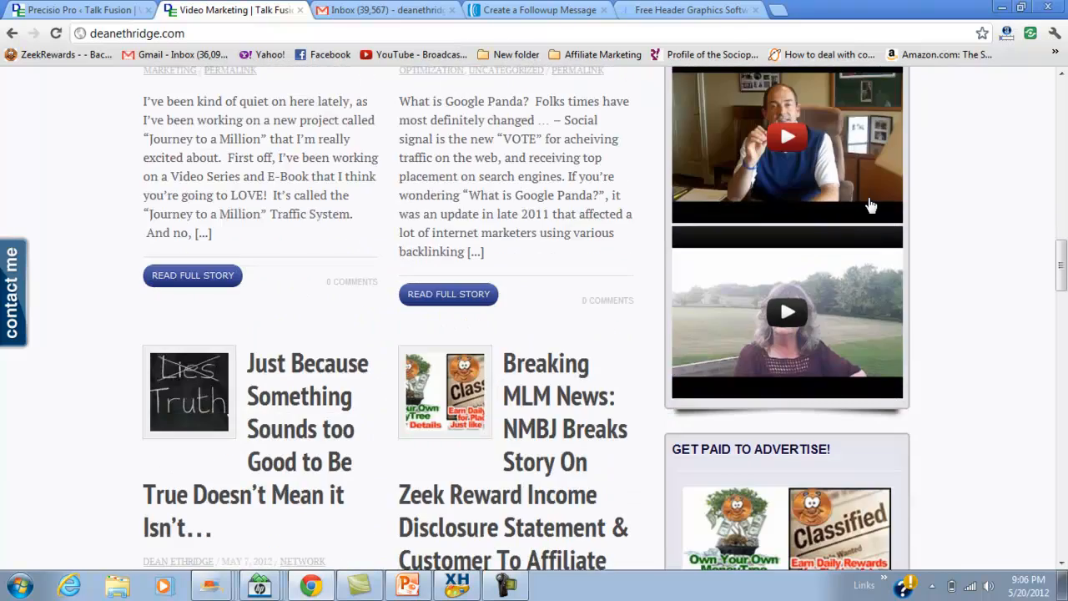
{"action": "scroll", "scroll_direction": "down", "scroll_amount": 3}
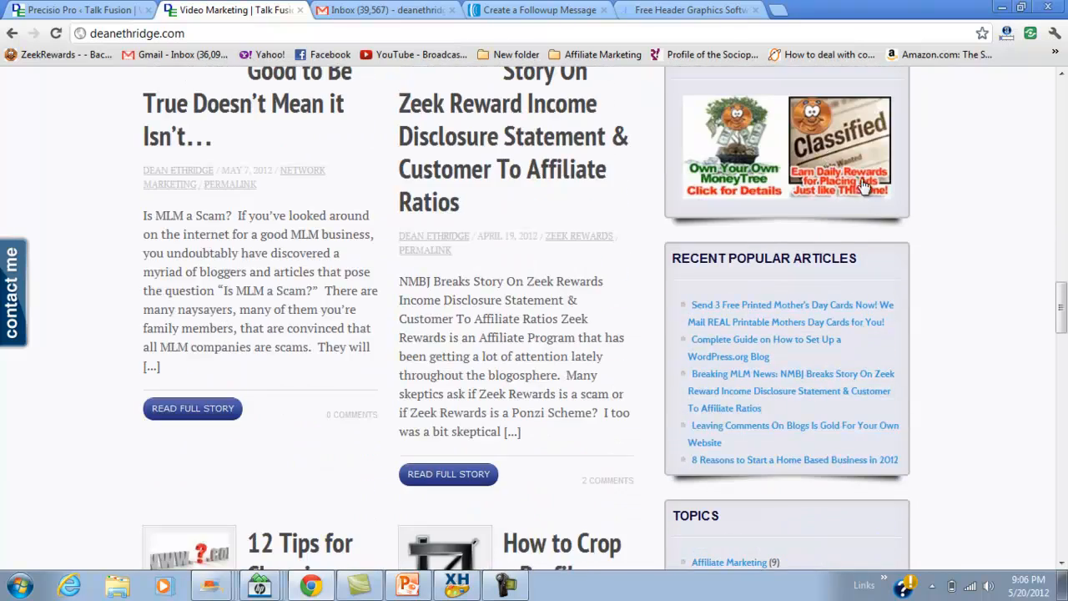
{"action": "scroll", "scroll_direction": "down", "scroll_amount": 3}
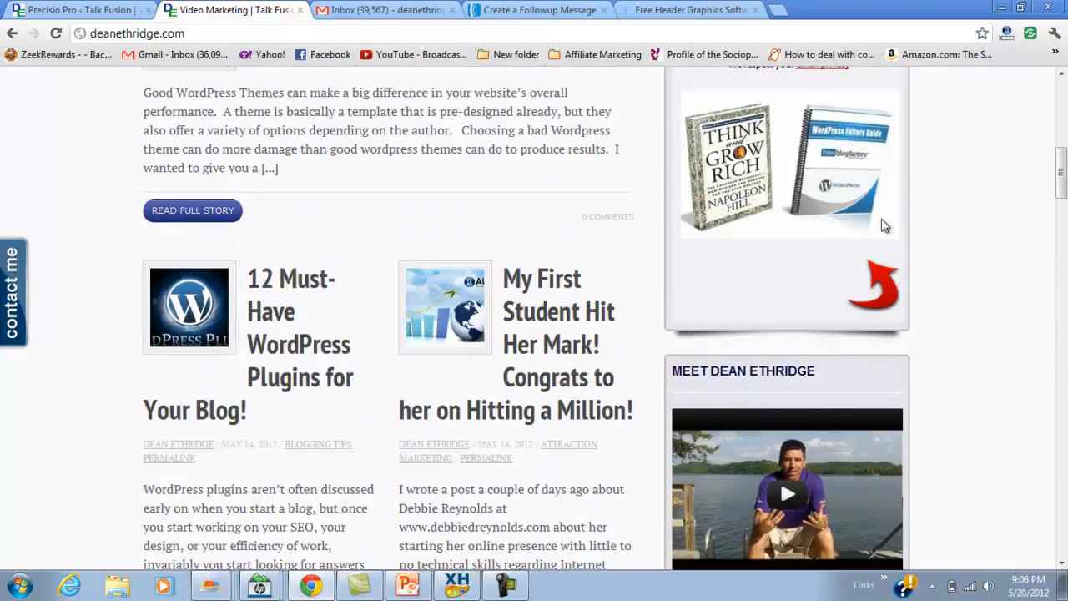
{"action": "scroll", "scroll_direction": "up", "scroll_amount": 3}
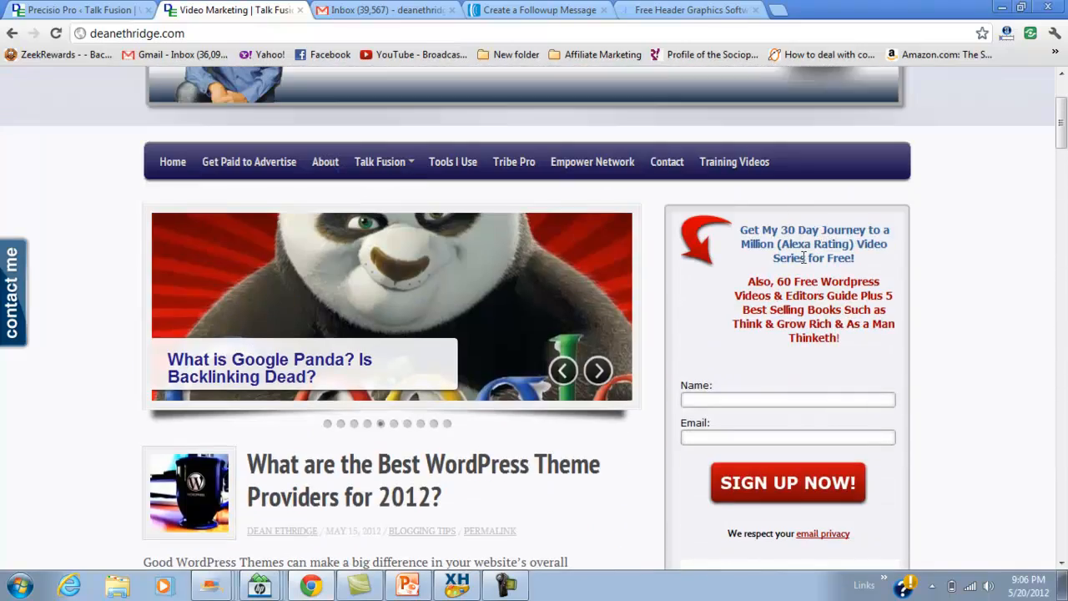
{"action": "scroll", "scroll_direction": "down", "scroll_amount": 3}
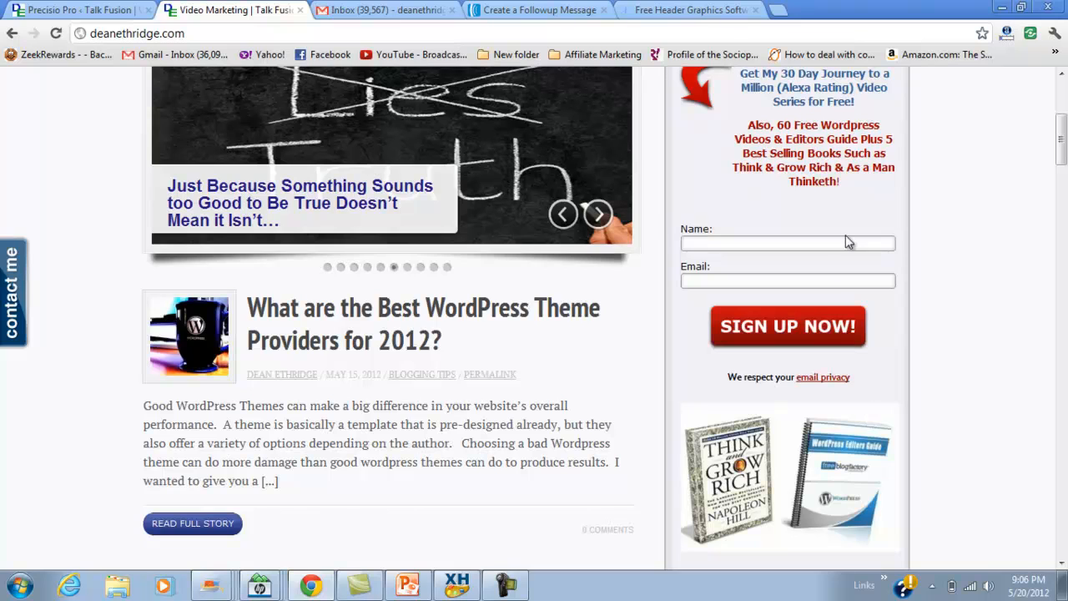
{"action": "left_click", "coordinate": [787, 280]}
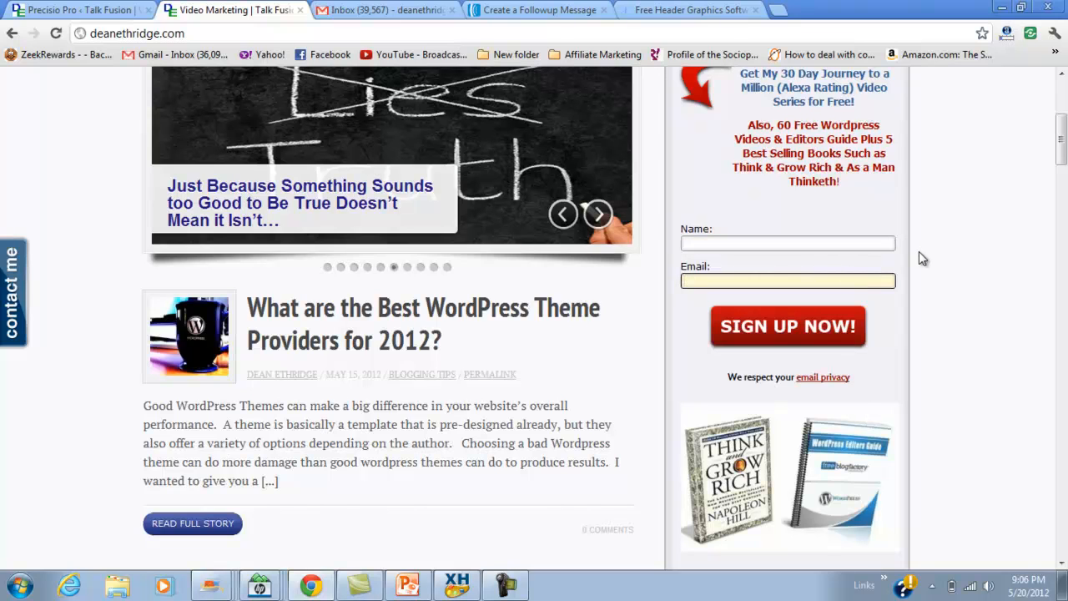
{"action": "left_click", "coordinate": [597, 213]}
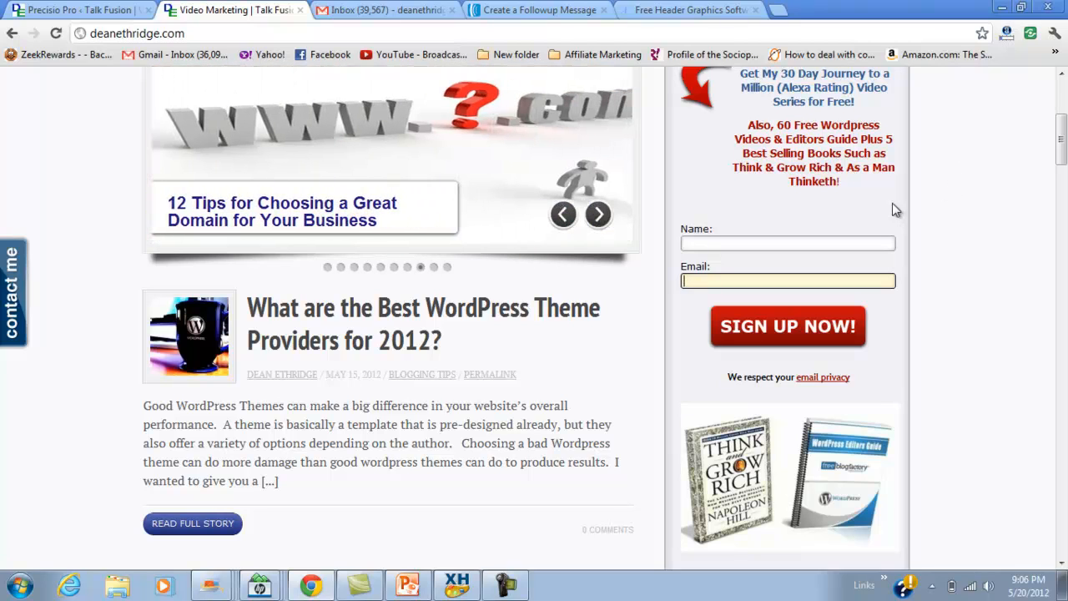
{"action": "mouse_move", "coordinate": [957, 159]}
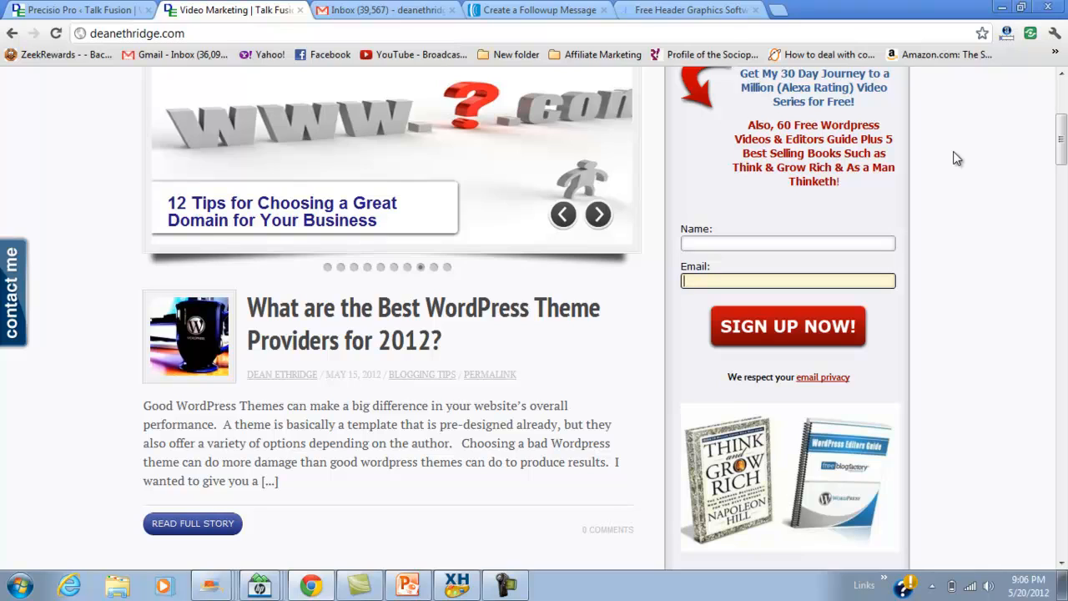
{"action": "left_click", "coordinate": [597, 213]}
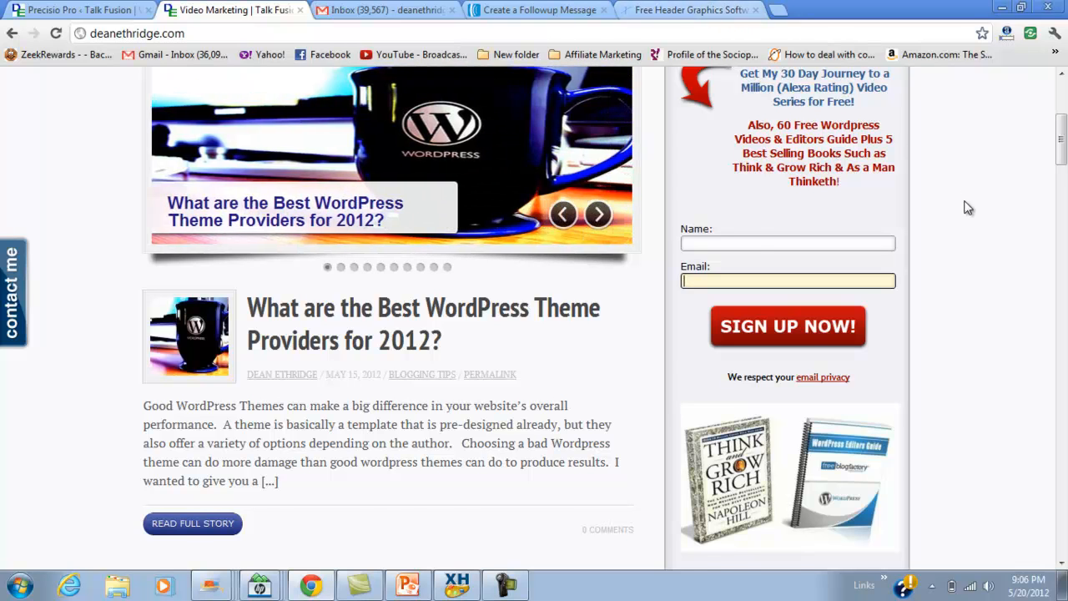
{"action": "scroll", "scroll_direction": "up", "scroll_amount": 3}
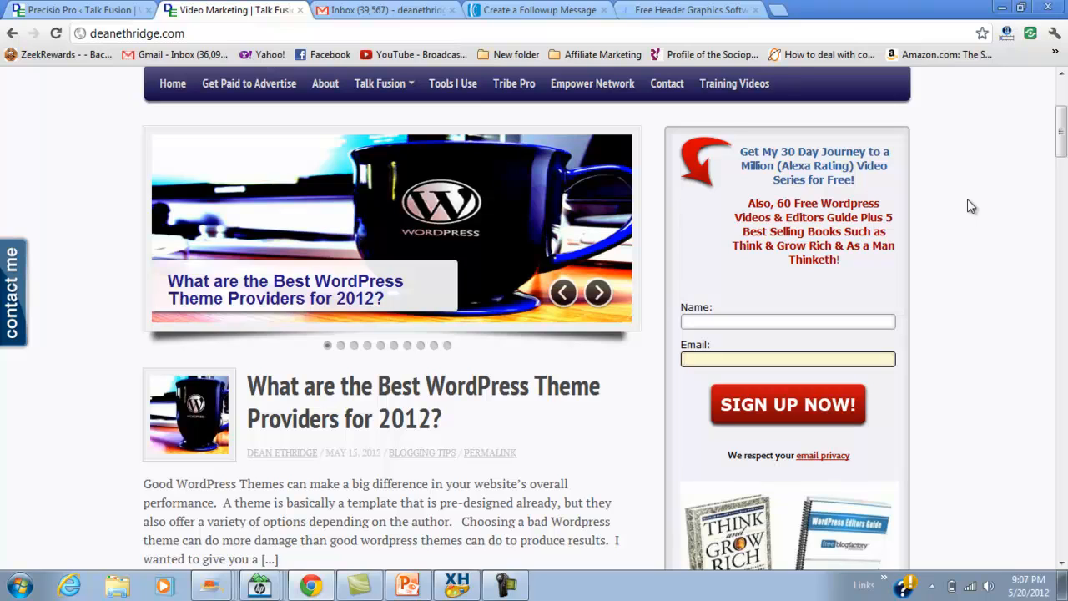
{"action": "left_click", "coordinate": [597, 292]}
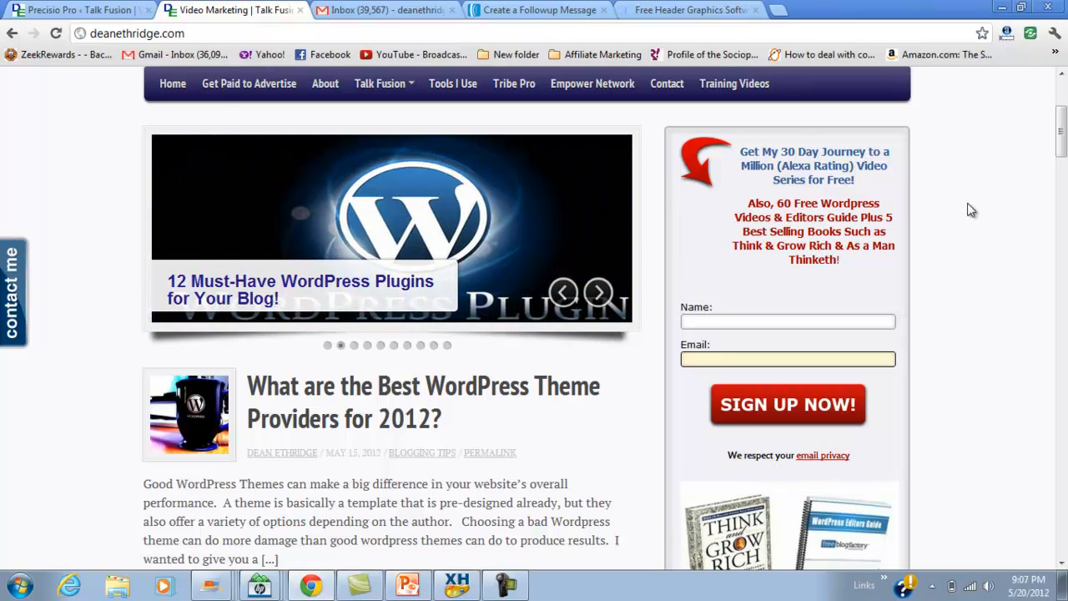
{"action": "scroll", "scroll_direction": "down", "scroll_amount": 3}
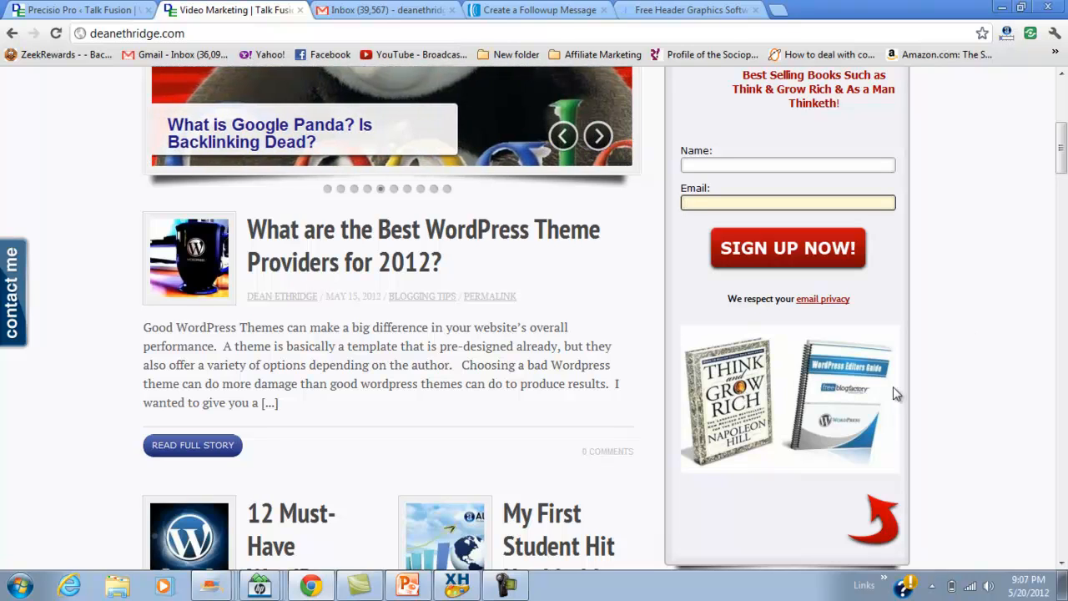
{"action": "scroll", "scroll_direction": "down", "scroll_amount": 3}
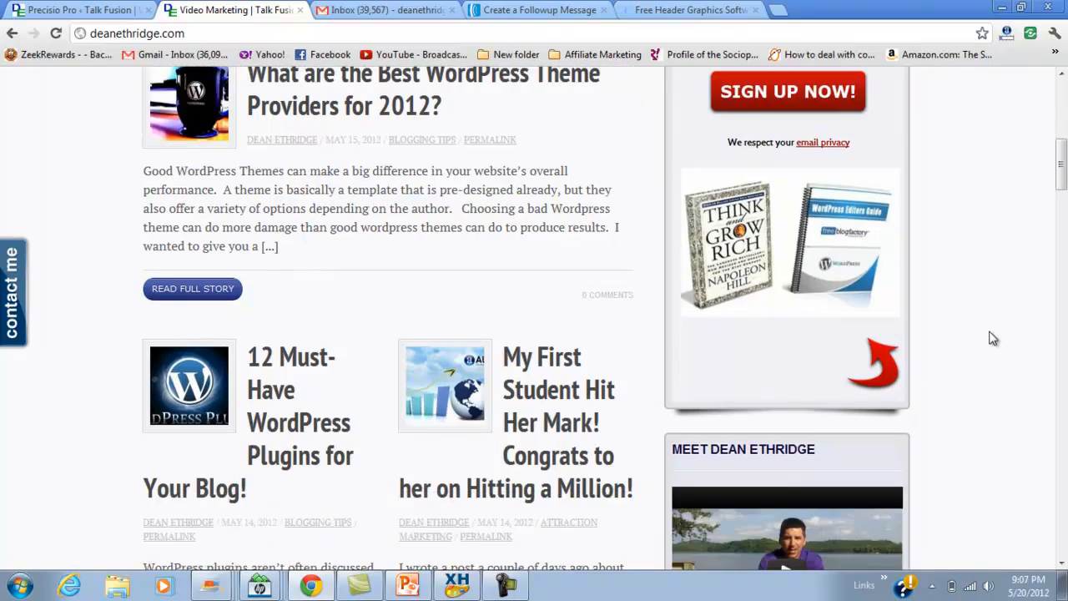
{"action": "scroll", "scroll_direction": "up", "scroll_amount": 3}
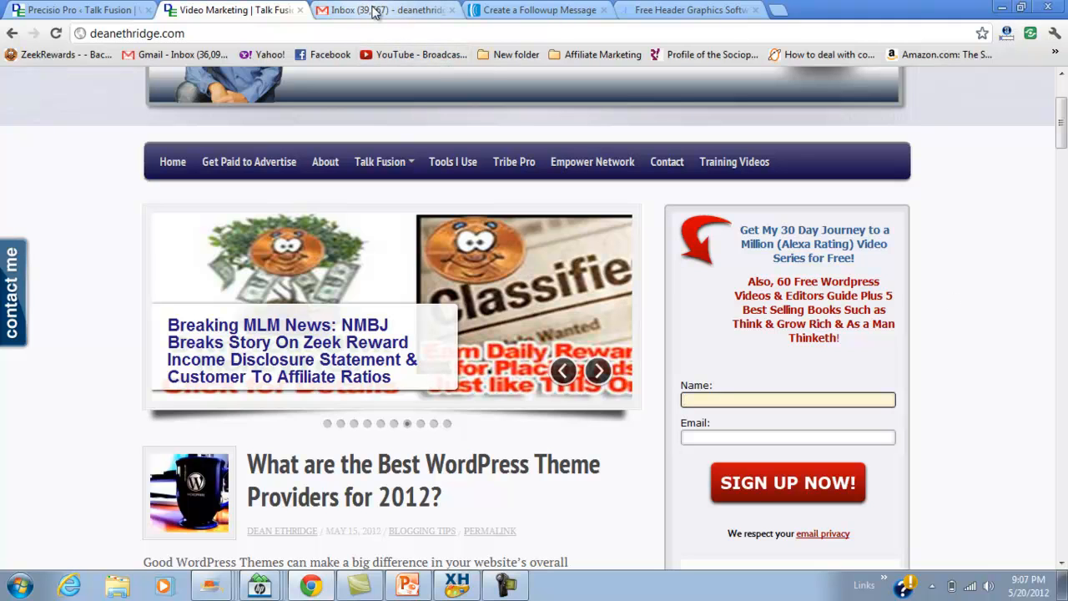
{"action": "scroll", "scroll_direction": "down", "scroll_amount": 3}
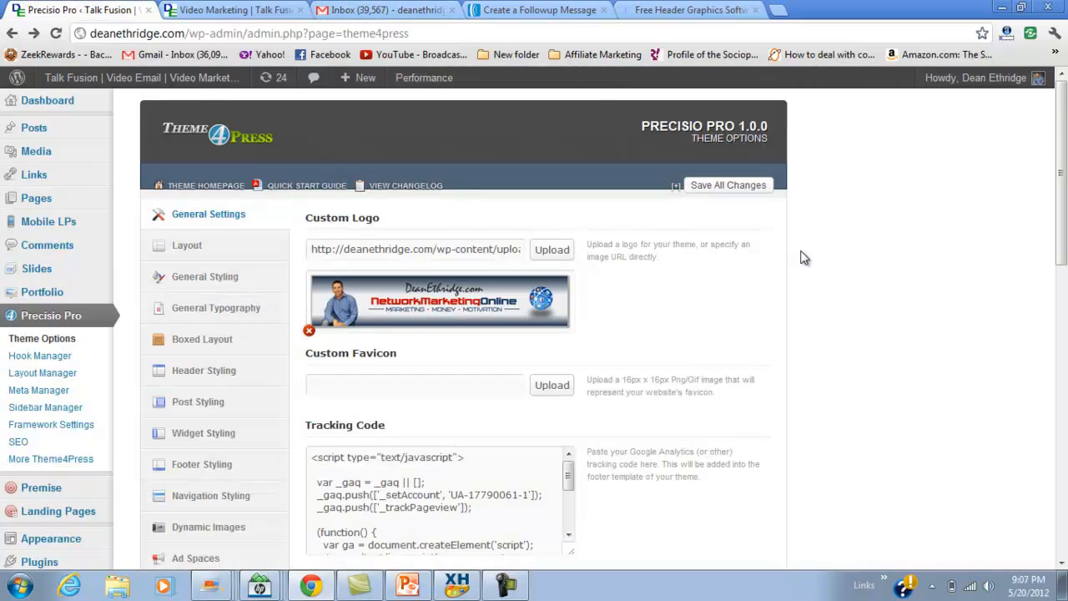
{"action": "mouse_move", "coordinate": [45, 407]}
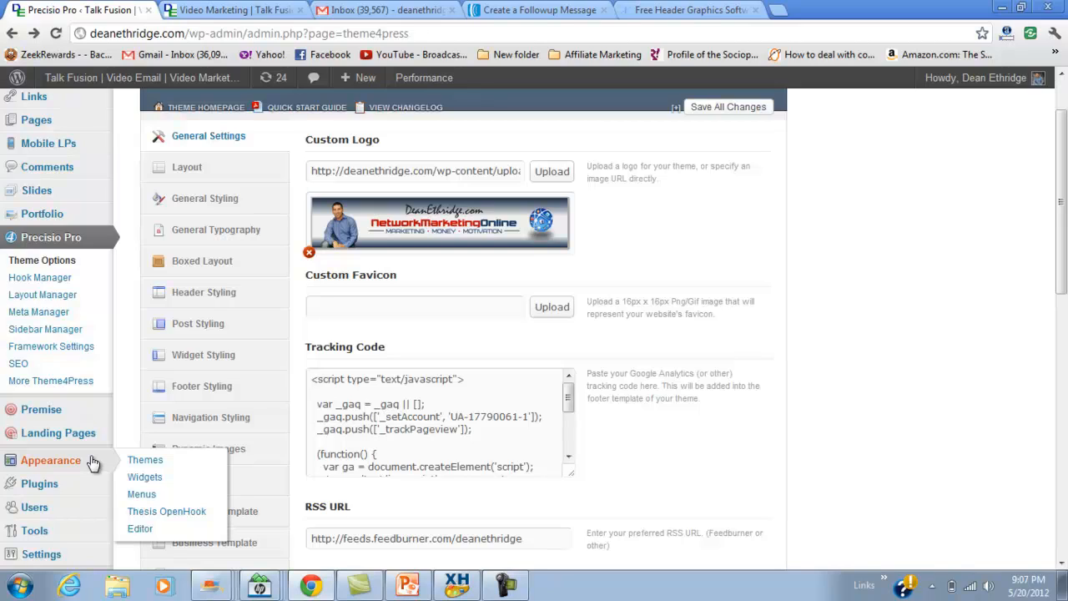
{"action": "mouse_move", "coordinate": [145, 476]}
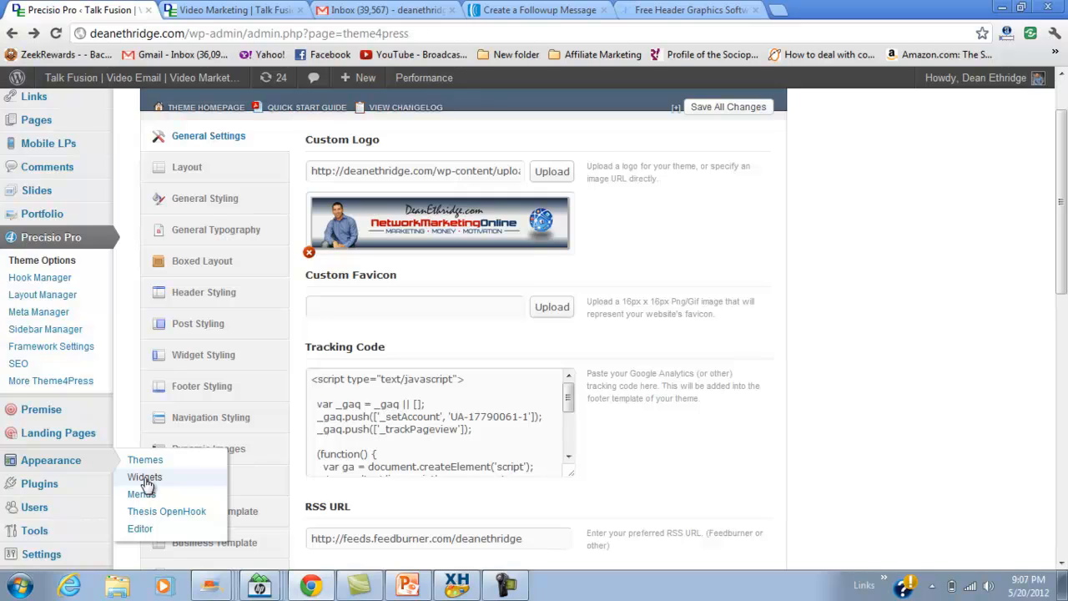
Go to Appearance > Widgets and expand the Primary sidebar's Text widget
{"action": "left_click", "coordinate": [145, 476]}
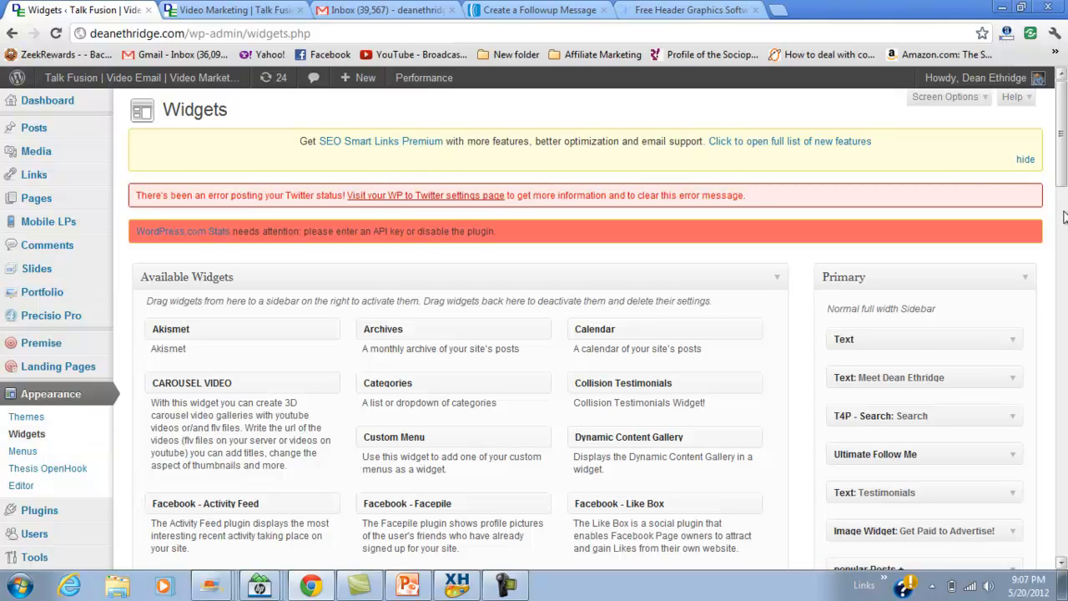
{"action": "scroll", "scroll_direction": "down", "scroll_amount": 3}
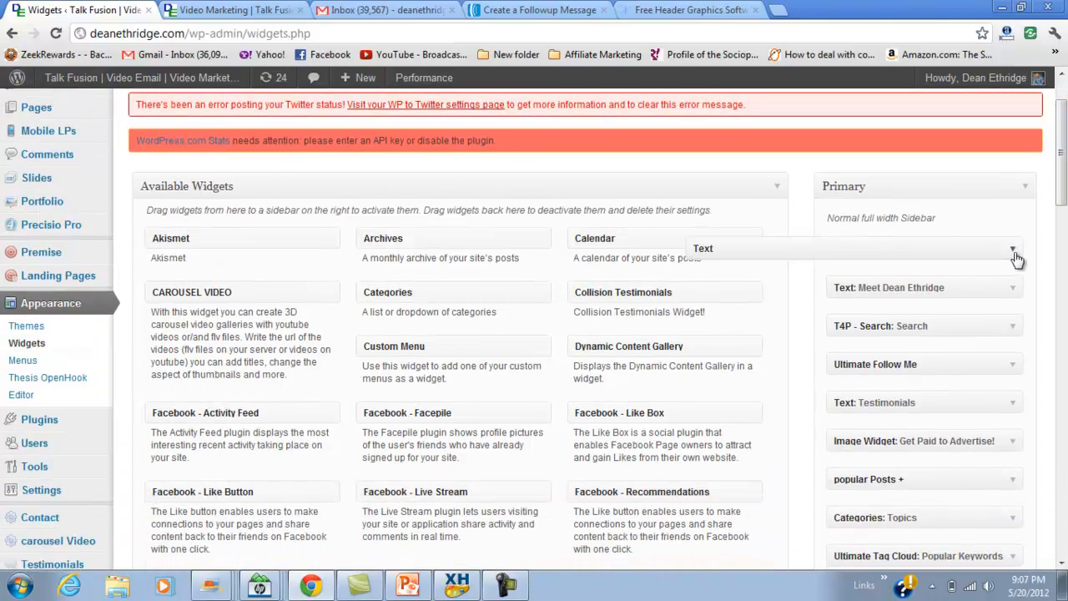
{"action": "left_click", "coordinate": [1012, 248]}
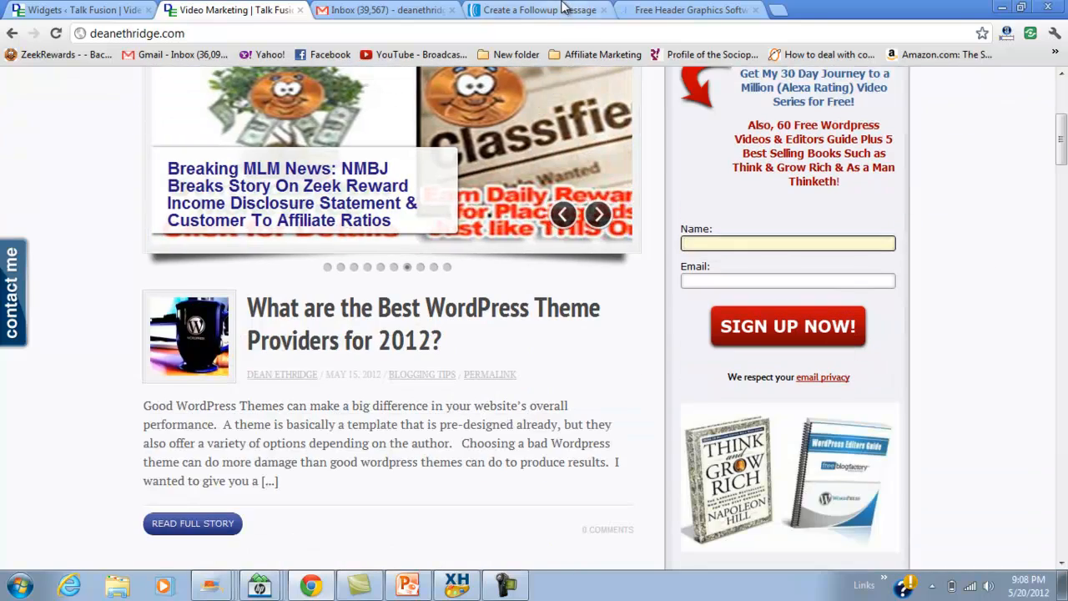
Check the AWeber tab and select the form script in the Text widget
{"action": "left_click", "coordinate": [538, 10]}
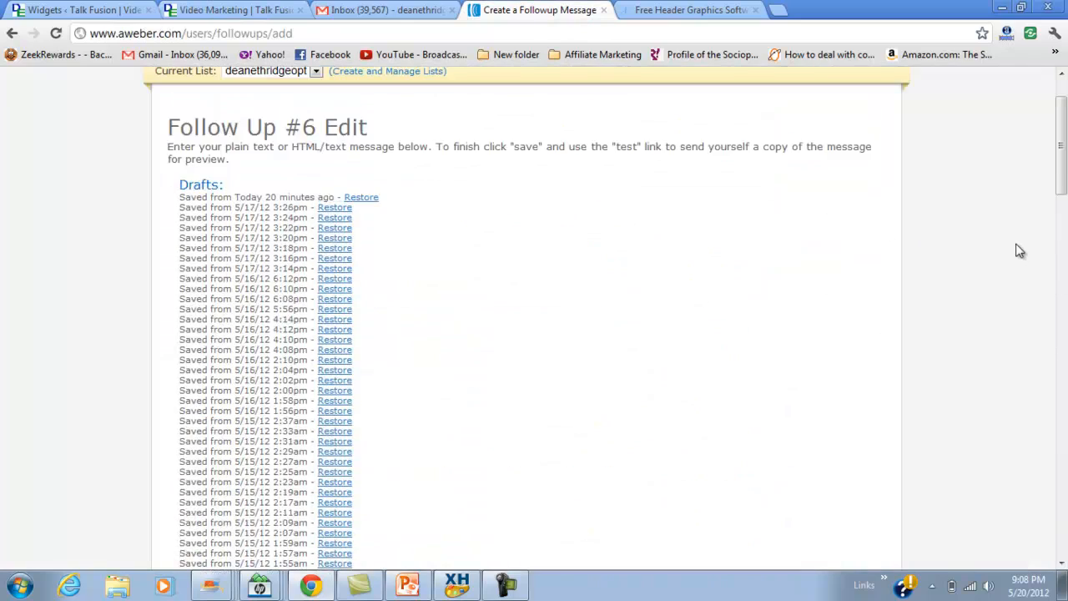
{"action": "scroll", "scroll_direction": "up", "scroll_amount": 3}
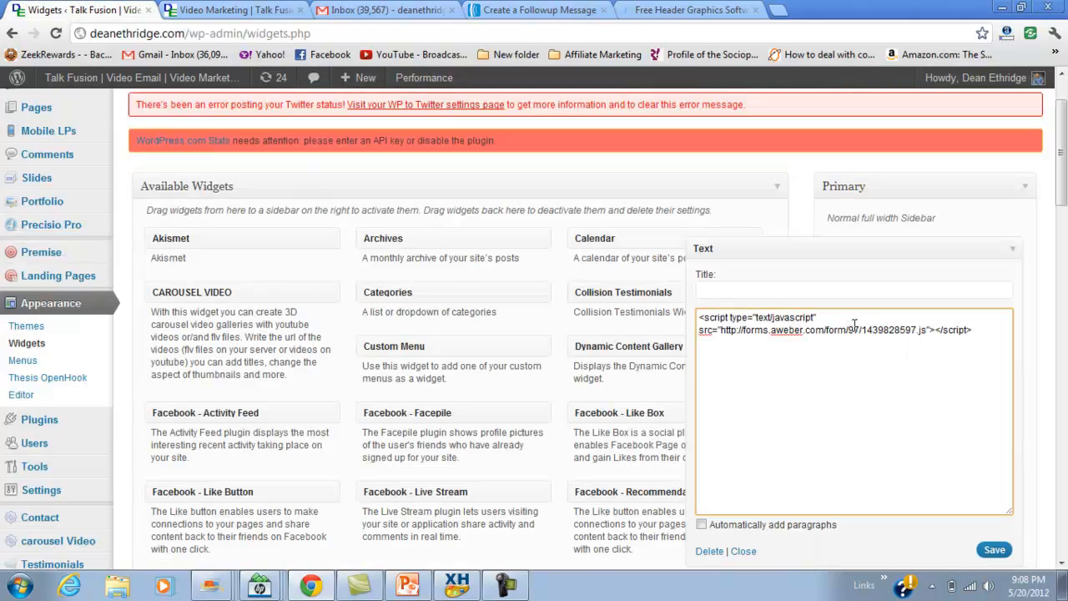
{"action": "triple_click", "coordinate": [835, 323]}
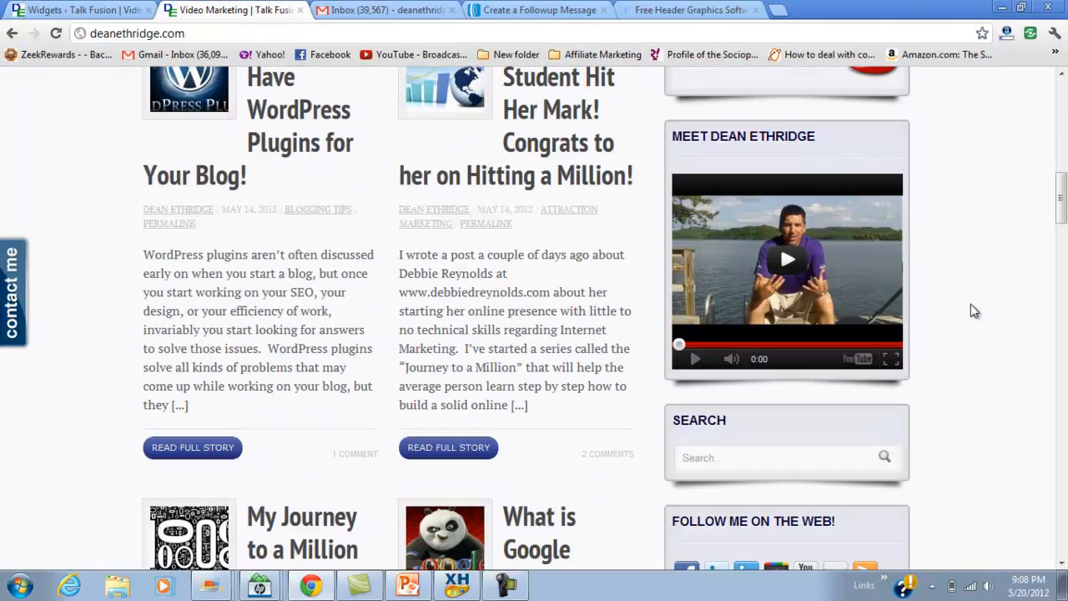
{"action": "left_click", "coordinate": [80, 10]}
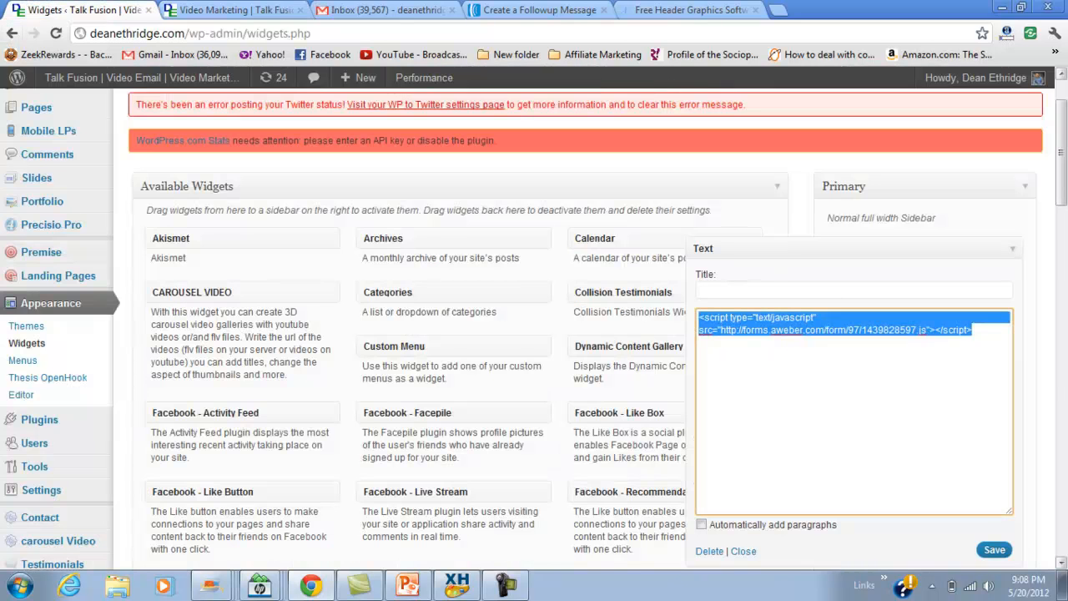
{"action": "scroll", "scroll_direction": "down", "scroll_amount": 3}
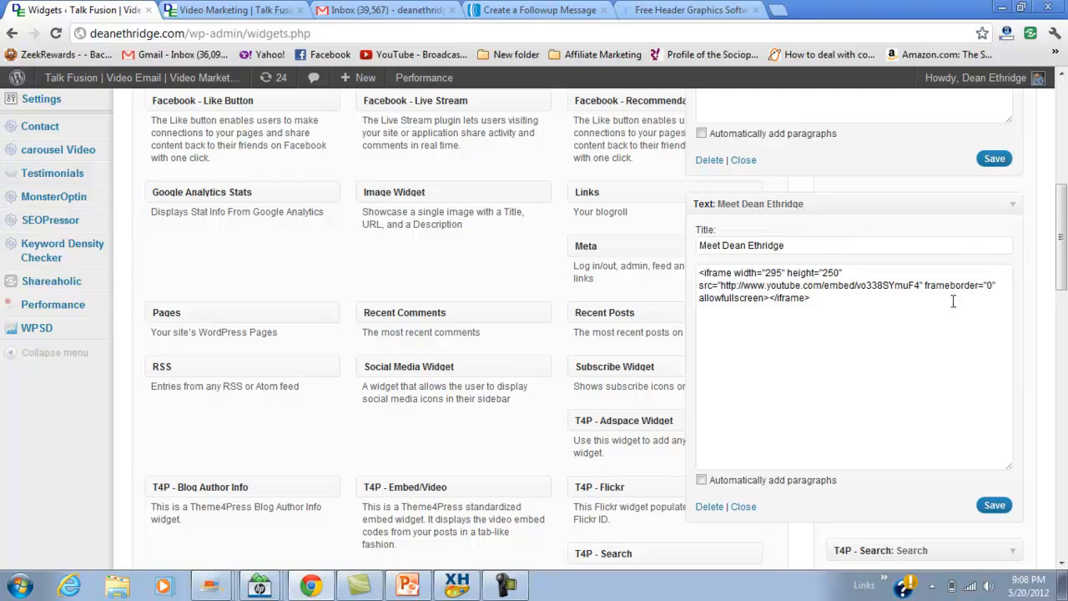
{"action": "triple_click", "coordinate": [851, 285]}
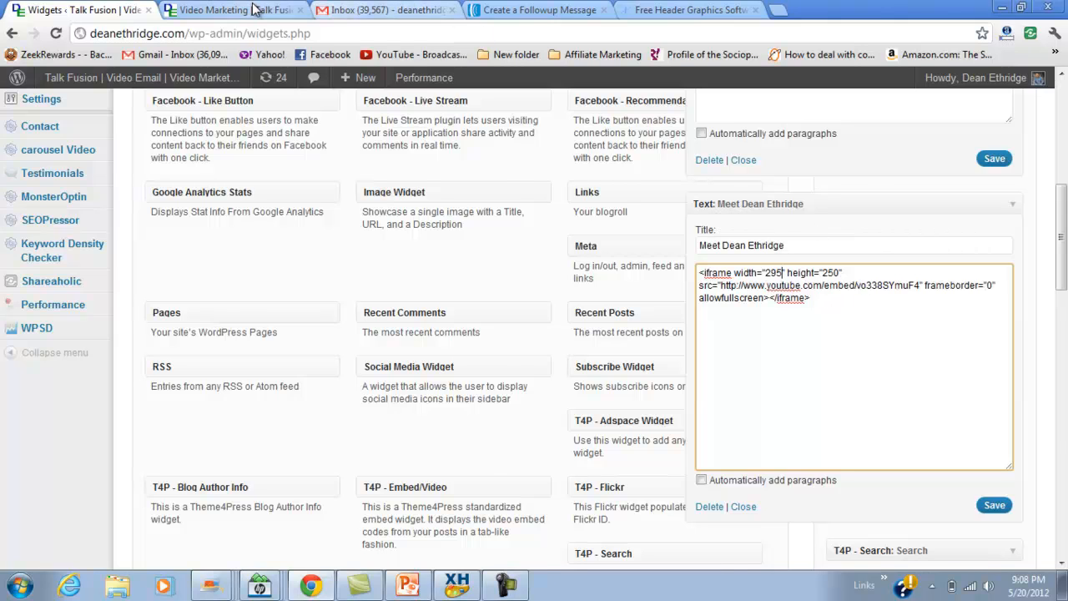
Open the WordPress themes video on YouTube and reveal its youtu.be share link
{"action": "left_click", "coordinate": [234, 9]}
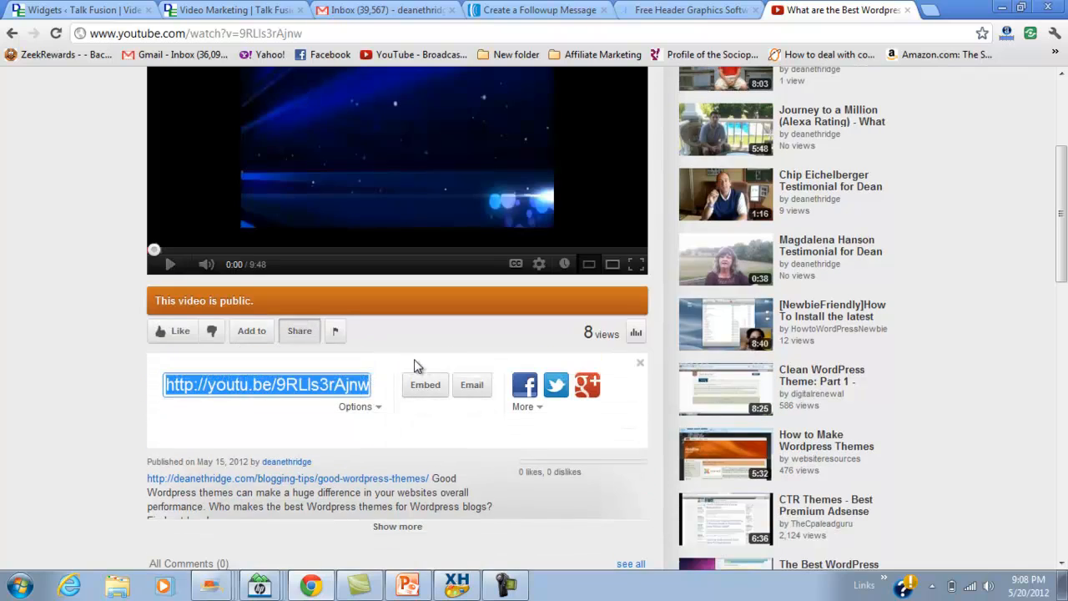
{"action": "left_click", "coordinate": [425, 385]}
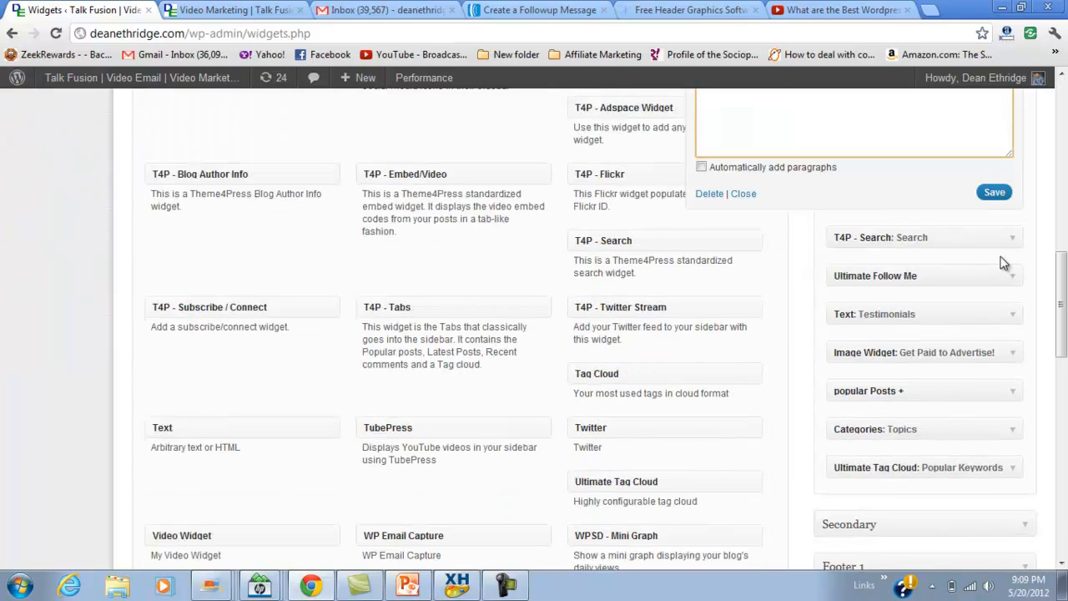
{"action": "left_click", "coordinate": [1012, 276]}
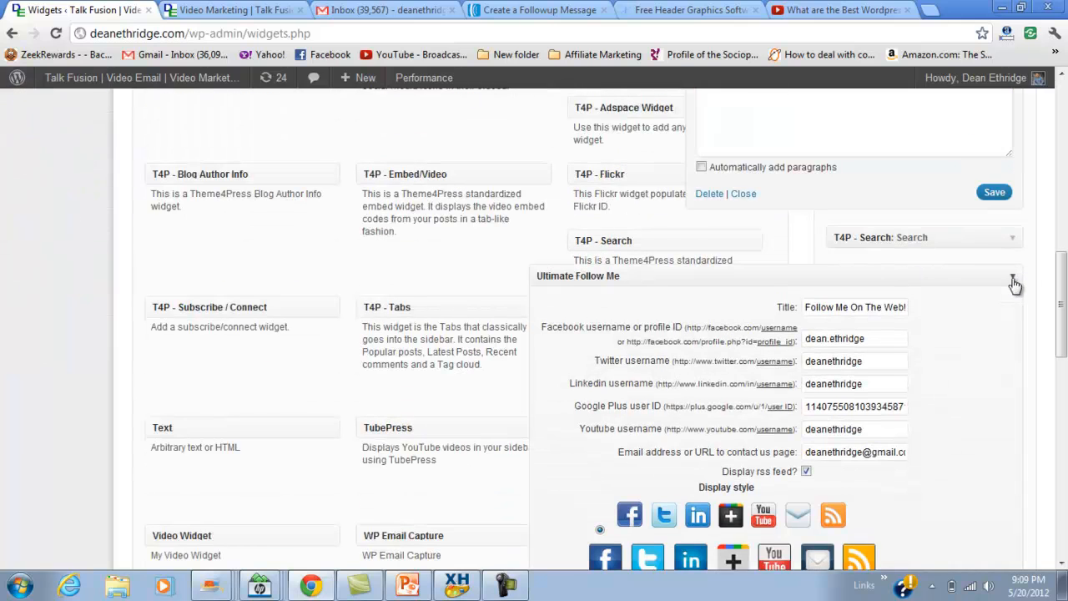
{"action": "scroll", "scroll_direction": "down", "scroll_amount": 3}
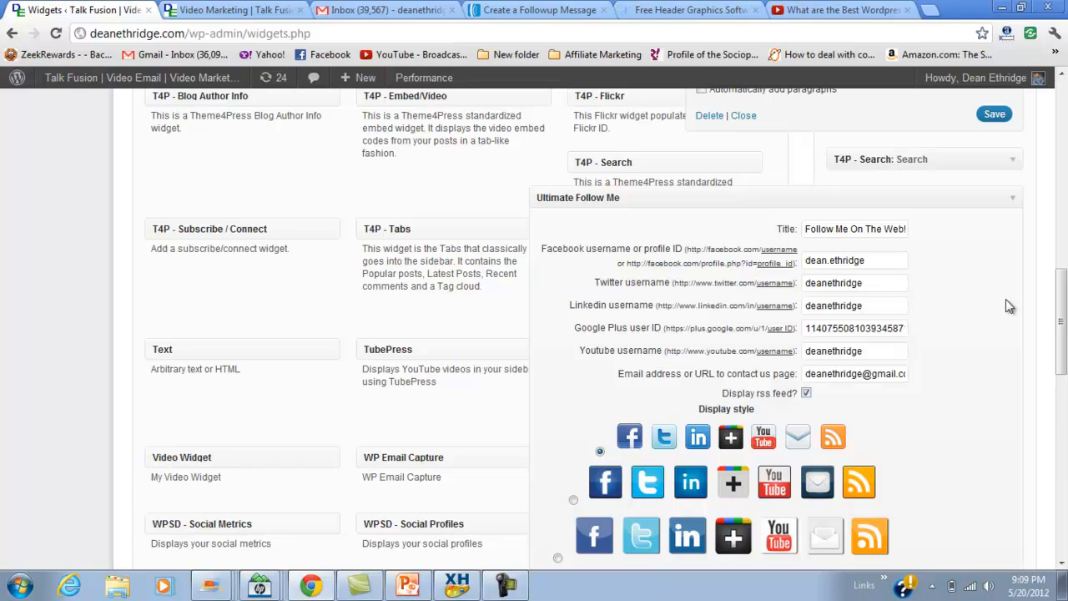
{"action": "scroll", "scroll_direction": "down", "scroll_amount": 3}
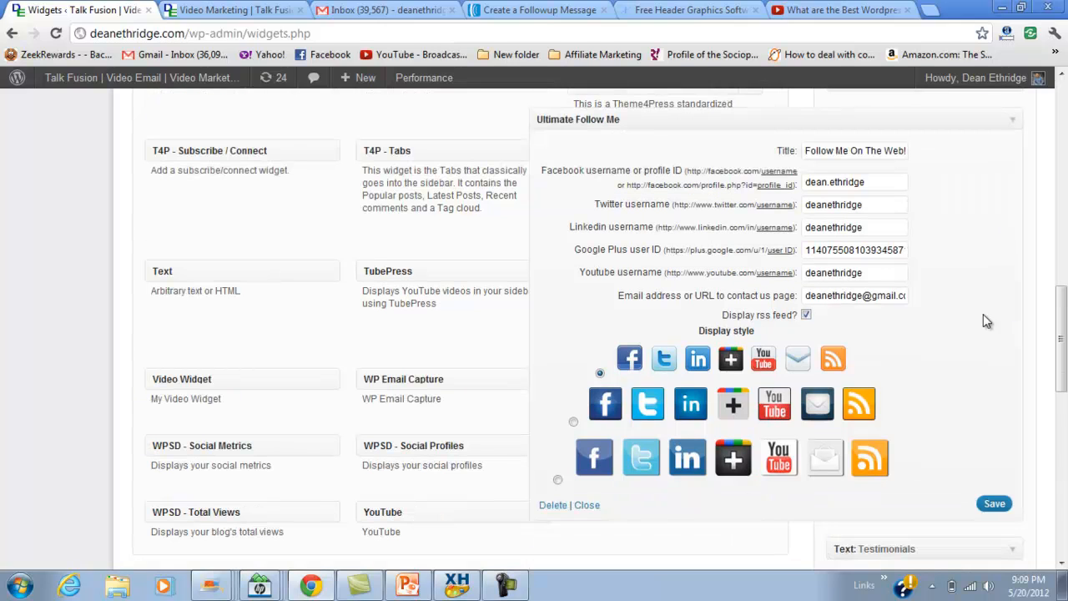
{"action": "mouse_move", "coordinate": [983, 303]}
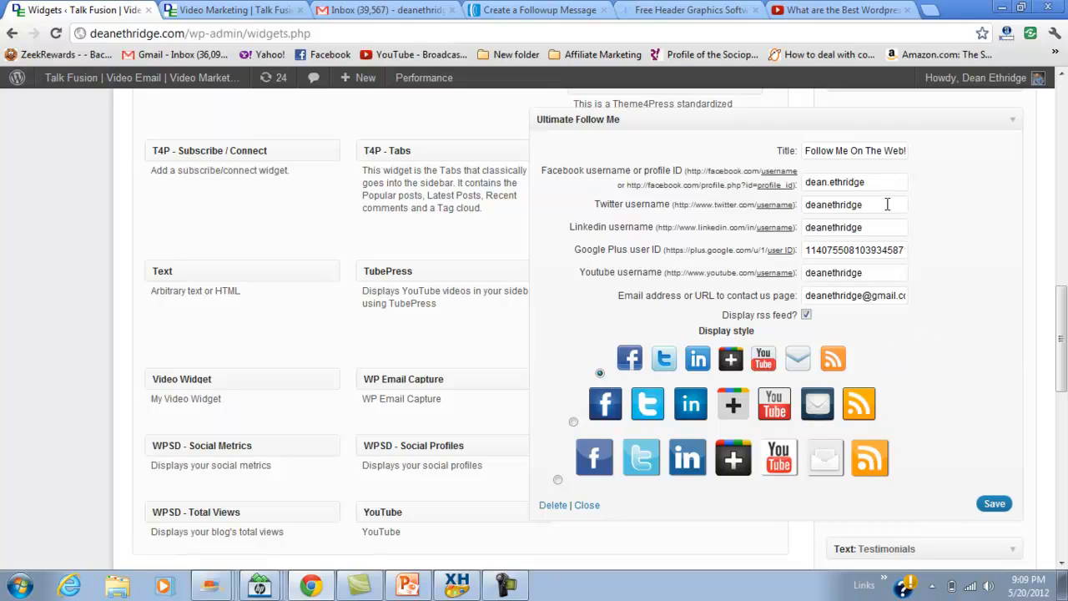
{"action": "mouse_move", "coordinate": [918, 223]}
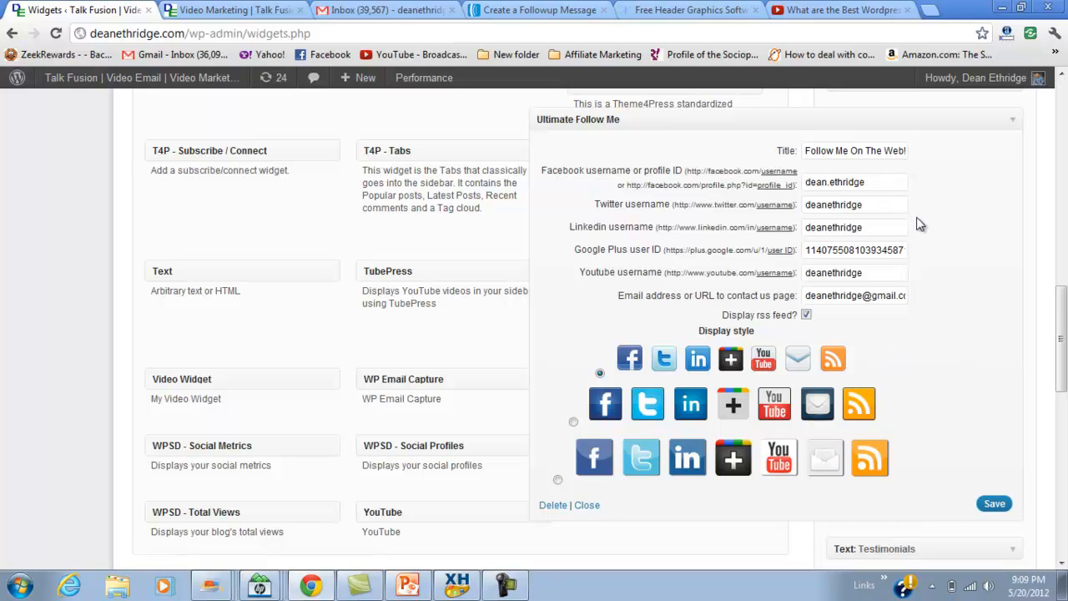
{"action": "mouse_move", "coordinate": [830, 262]}
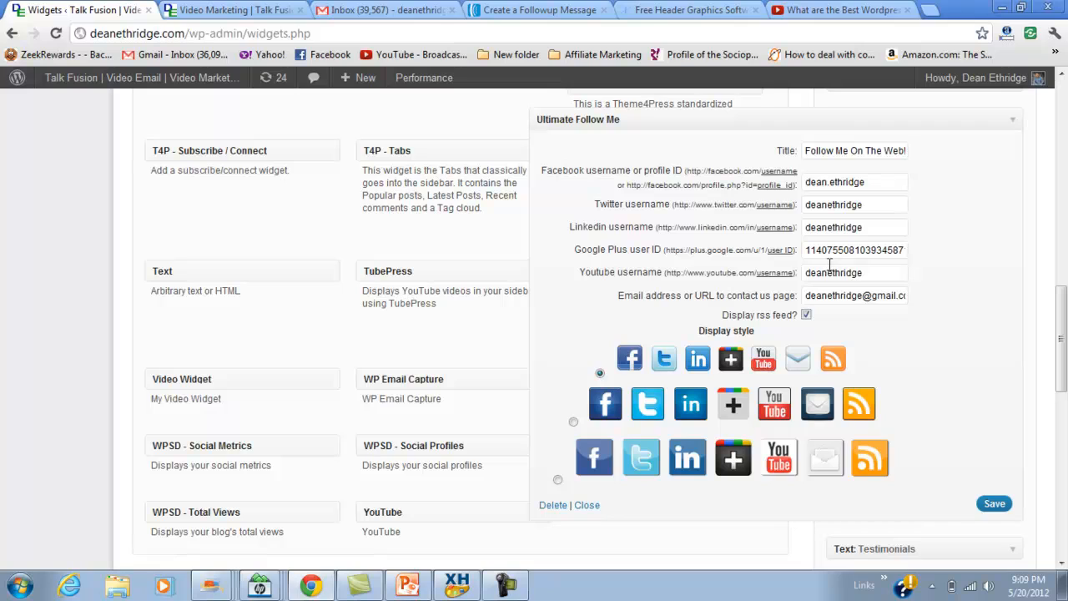
{"action": "mouse_move", "coordinate": [876, 272]}
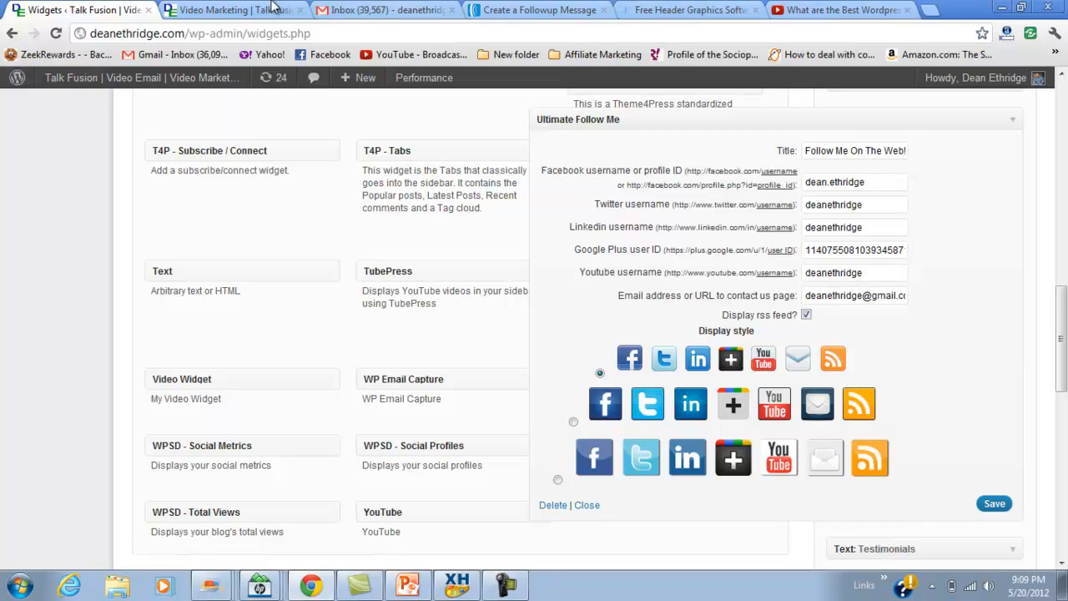
{"action": "left_click", "coordinate": [234, 10]}
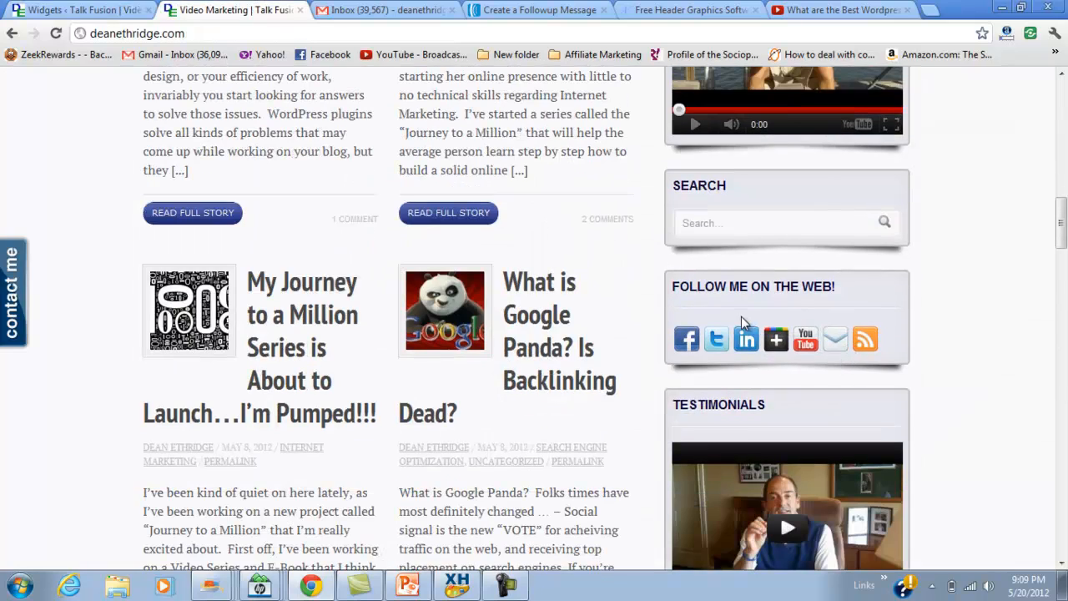
{"action": "scroll", "scroll_direction": "down", "scroll_amount": 3}
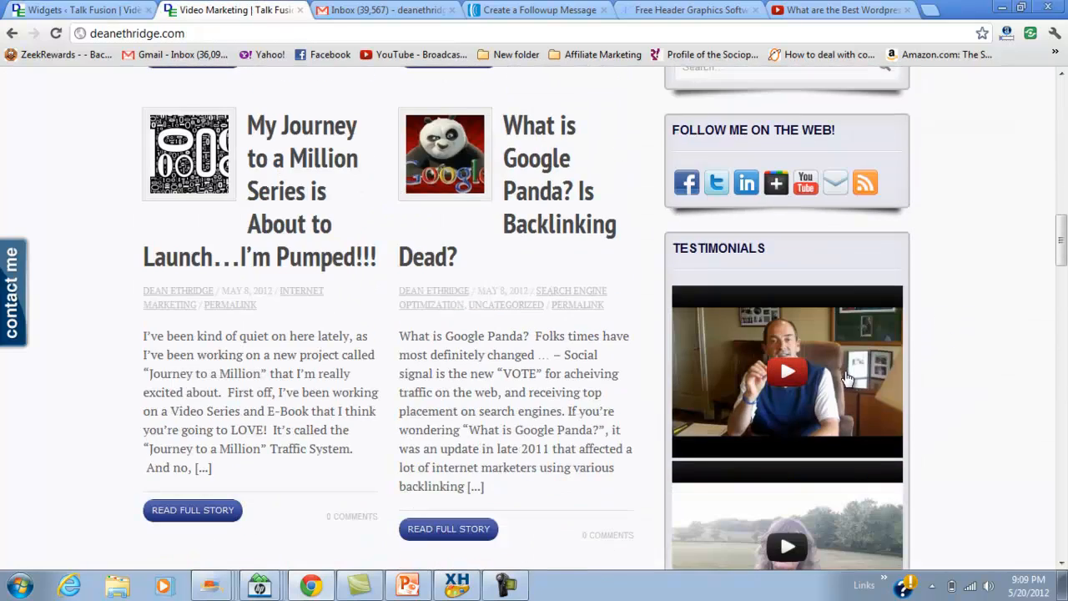
{"action": "scroll", "scroll_direction": "down", "scroll_amount": 3}
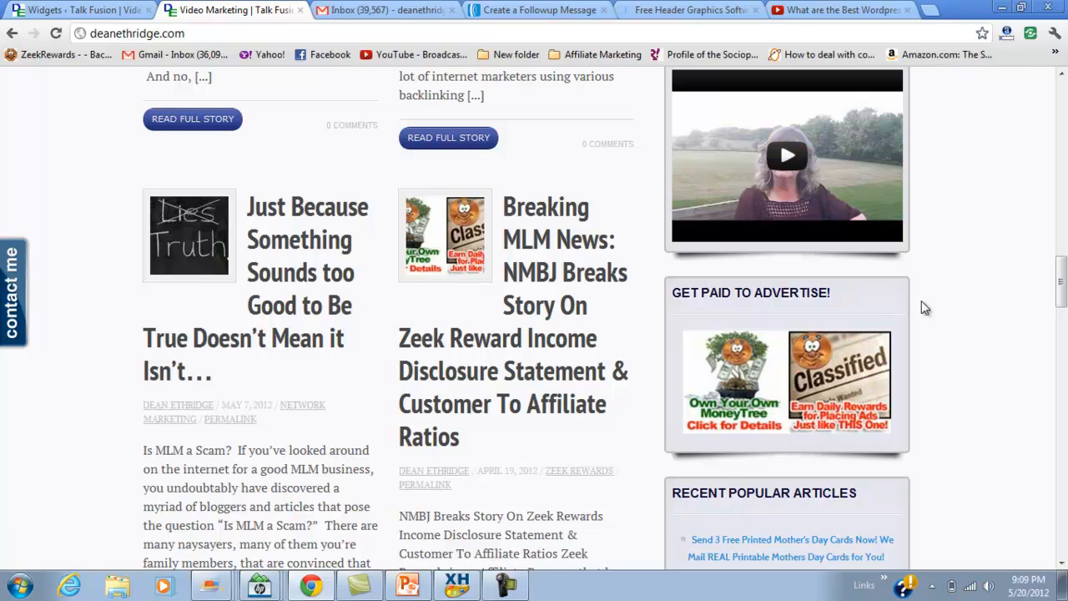
{"action": "mouse_move", "coordinate": [908, 337]}
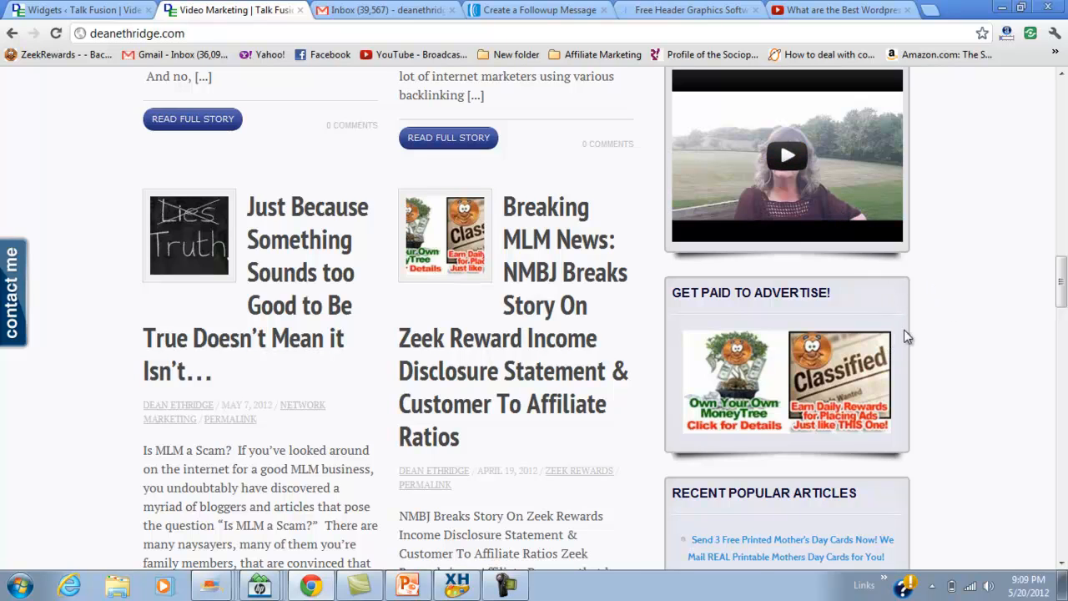
{"action": "scroll", "scroll_direction": "down", "scroll_amount": 3}
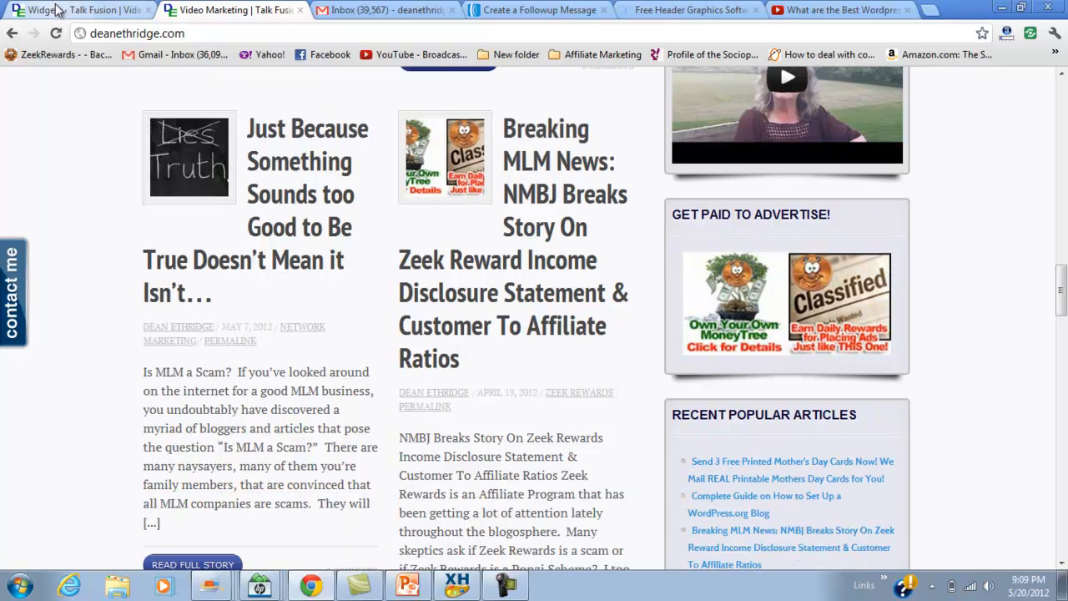
{"action": "left_click", "coordinate": [75, 10]}
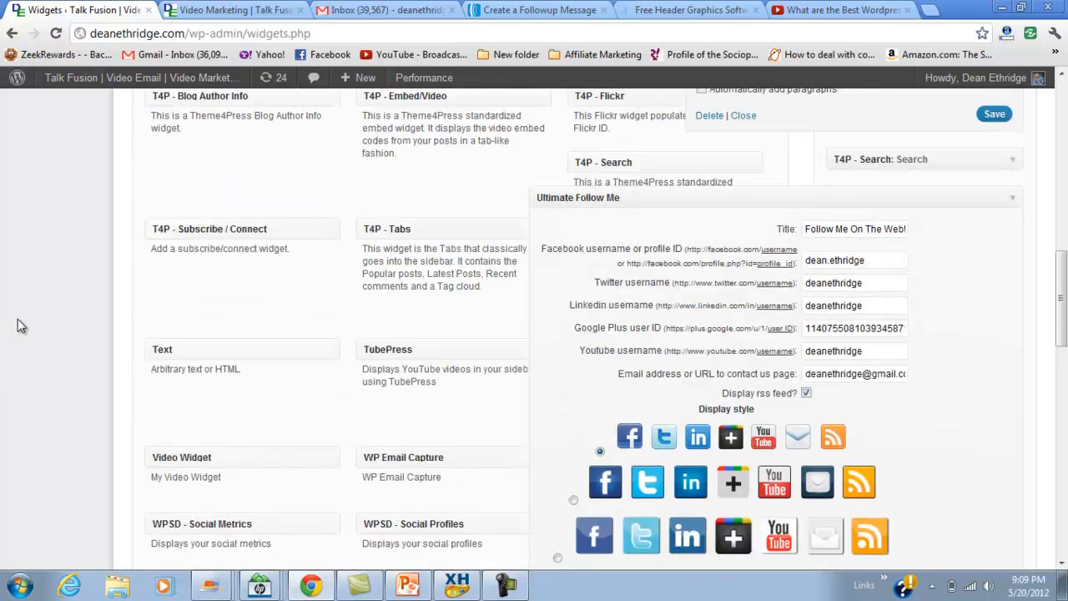
Set the Get Paid to Advertise image widget's height to 145
{"action": "scroll", "scroll_direction": "down", "scroll_amount": 3}
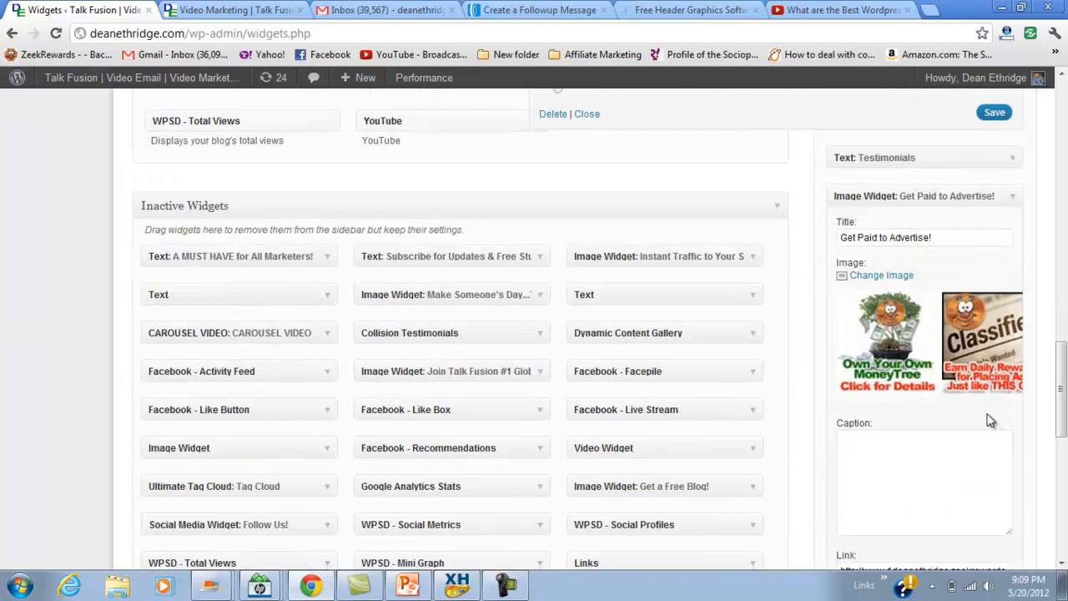
{"action": "mouse_move", "coordinate": [881, 275]}
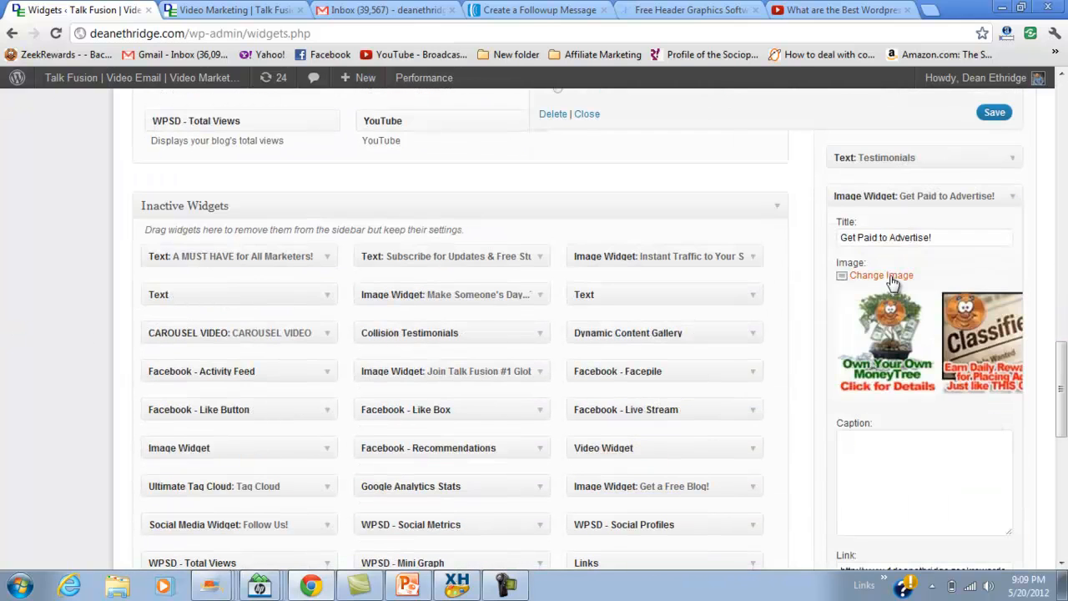
{"action": "scroll", "scroll_direction": "down", "scroll_amount": 3}
{"action": "type", "text": "1"}
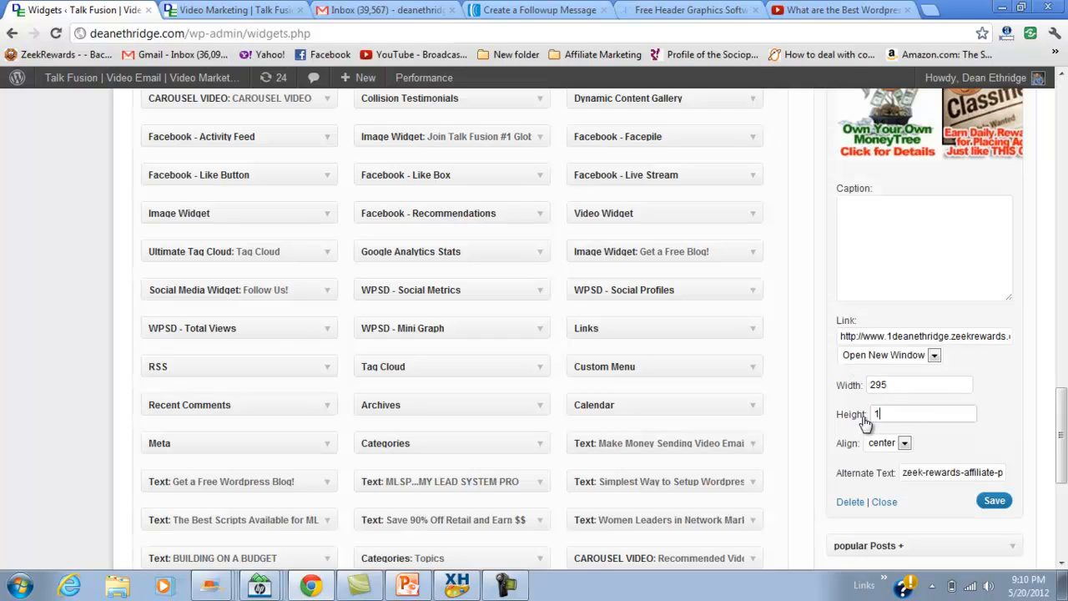
{"action": "type", "text": "45"}
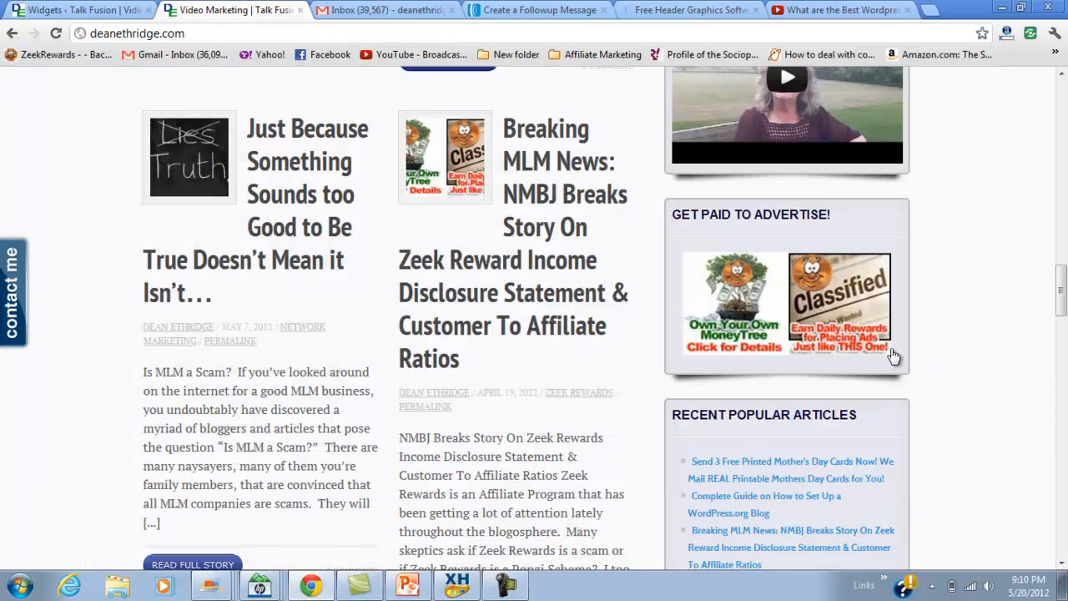
Expand the Popular Posts and Categories: Topics widgets, then view the live Popular Keywords cloud
{"action": "scroll", "scroll_direction": "down", "scroll_amount": 3}
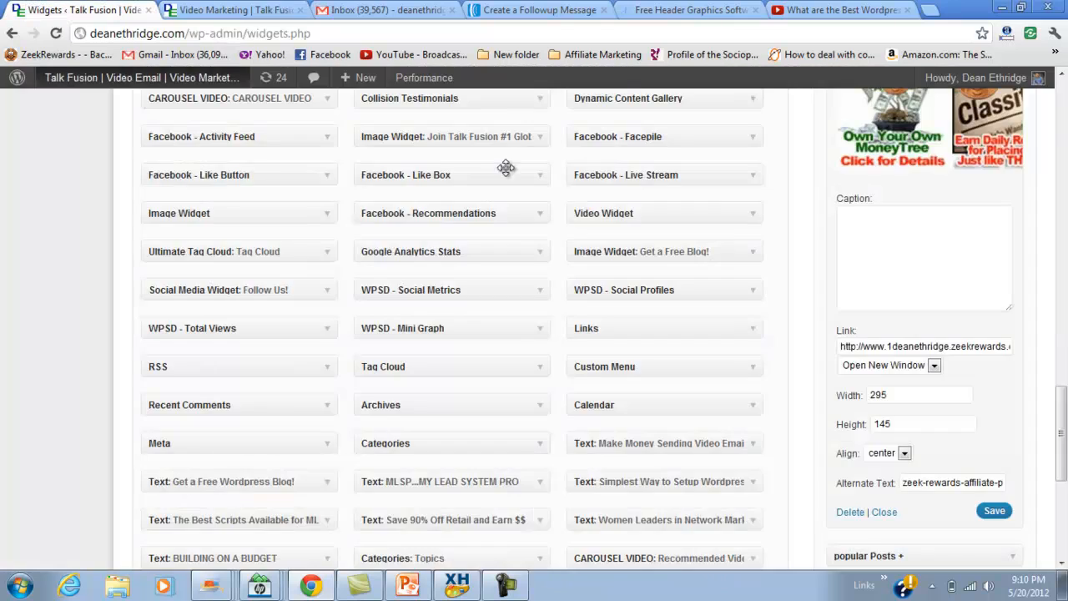
{"action": "scroll", "scroll_direction": "down", "scroll_amount": 3}
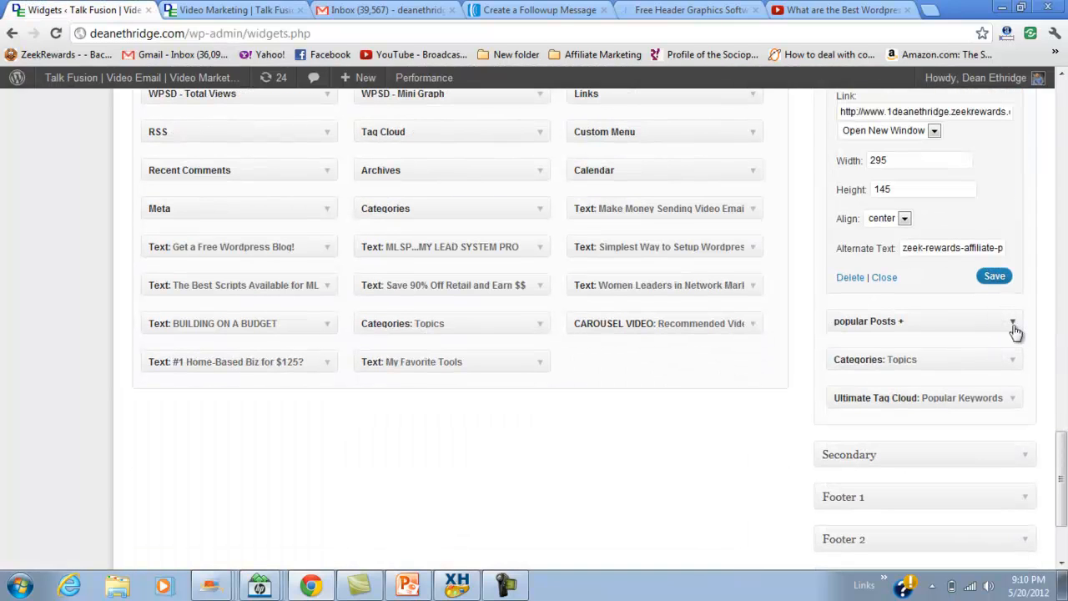
{"action": "left_click", "coordinate": [1012, 320]}
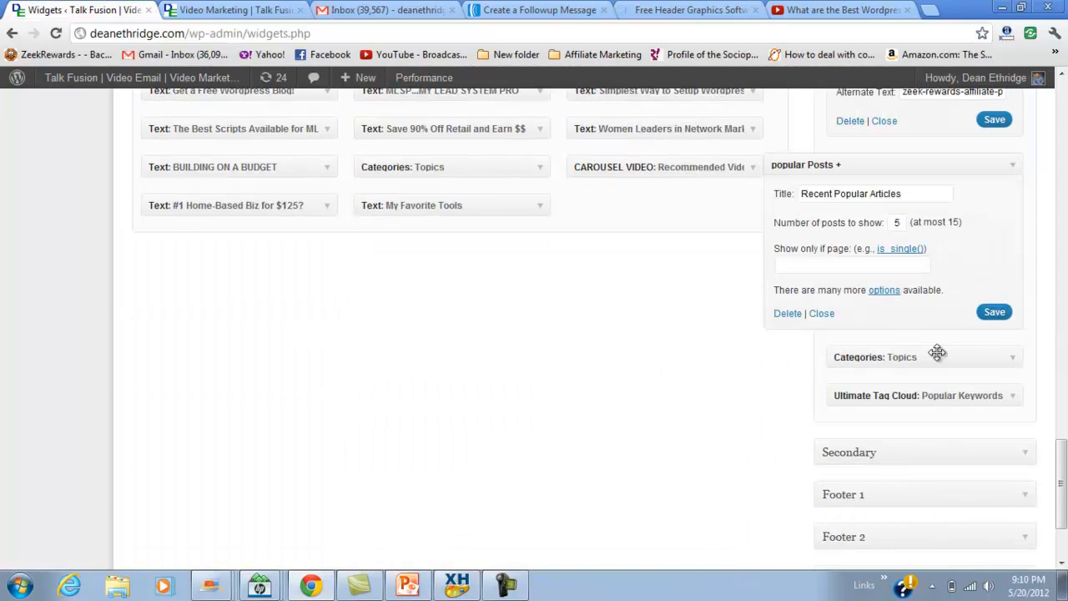
{"action": "left_click", "coordinate": [925, 356]}
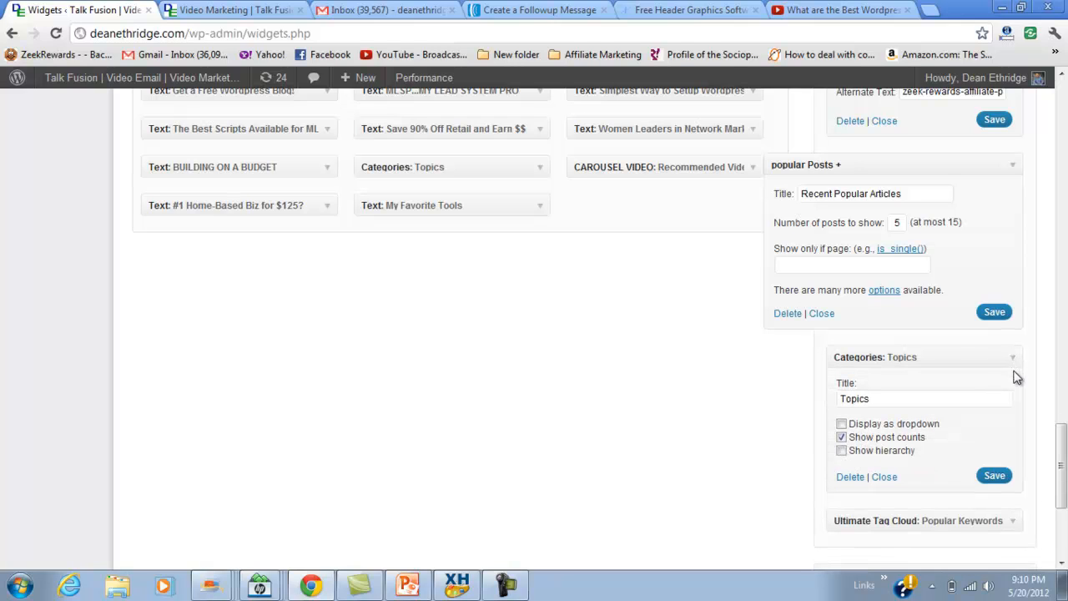
{"action": "scroll", "scroll_direction": "down", "scroll_amount": 3}
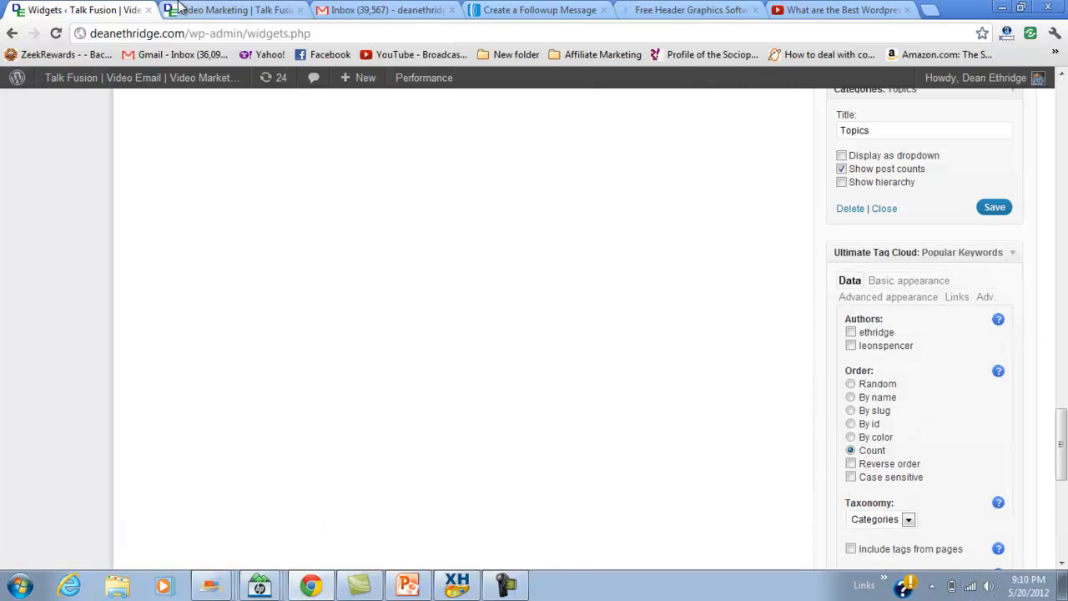
{"action": "left_click", "coordinate": [234, 10]}
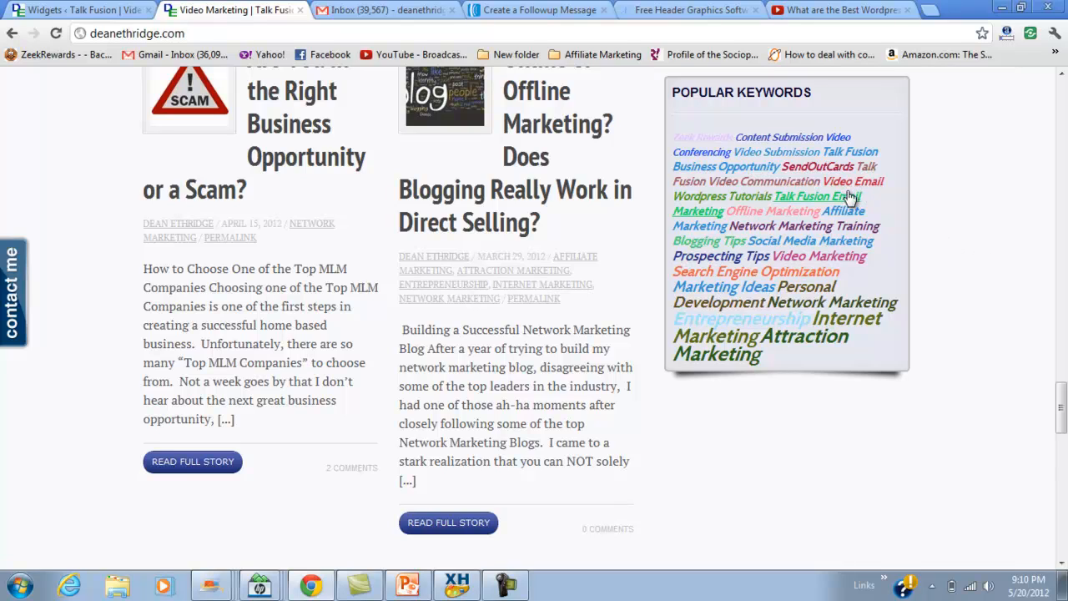
{"action": "mouse_move", "coordinate": [816, 208]}
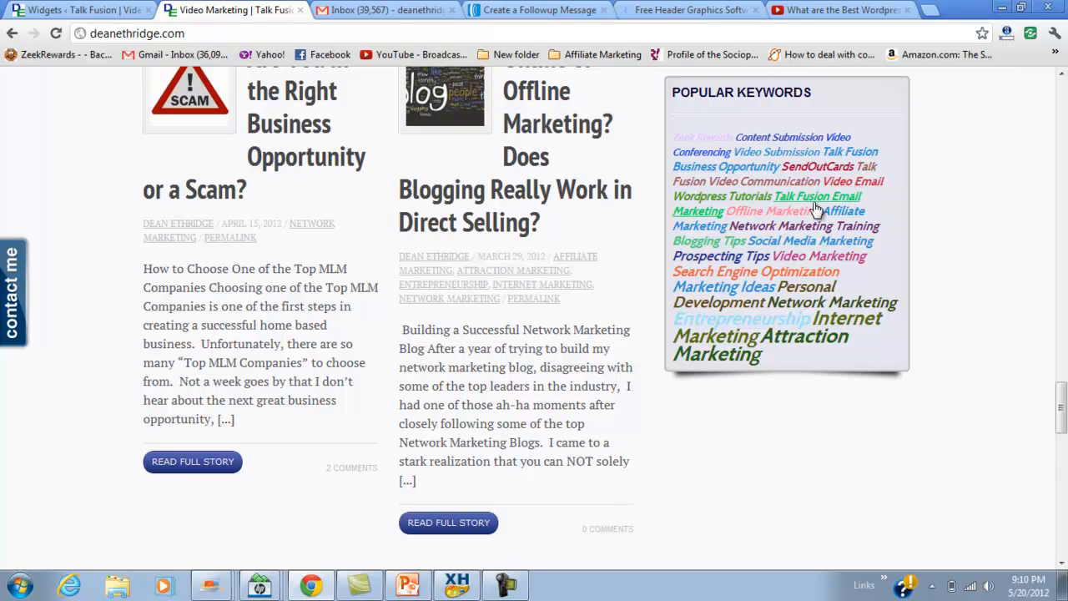
{"action": "mouse_move", "coordinate": [826, 272]}
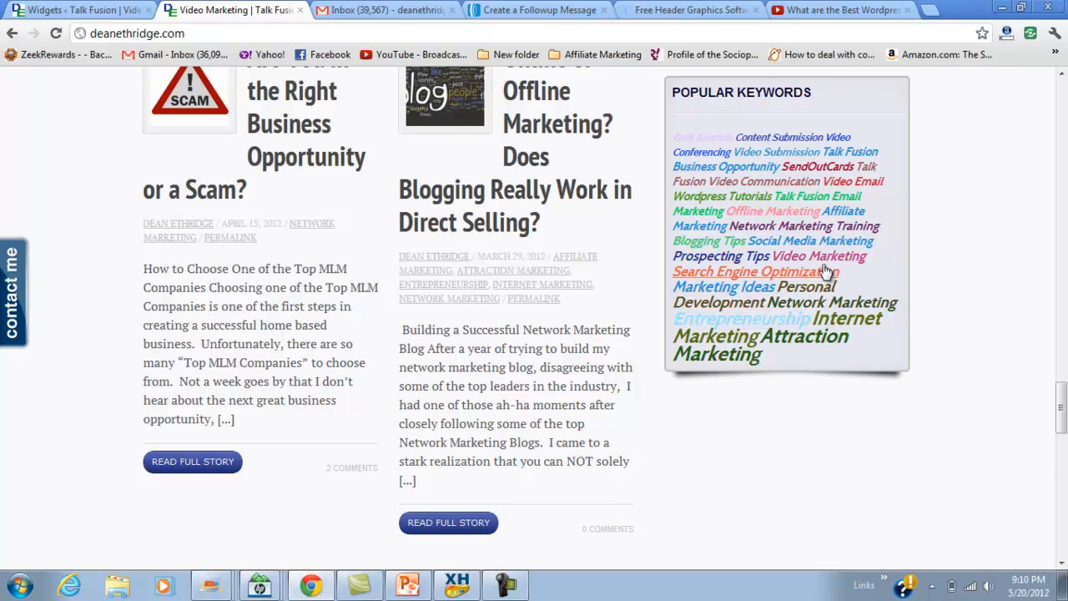
{"action": "mouse_move", "coordinate": [889, 257]}
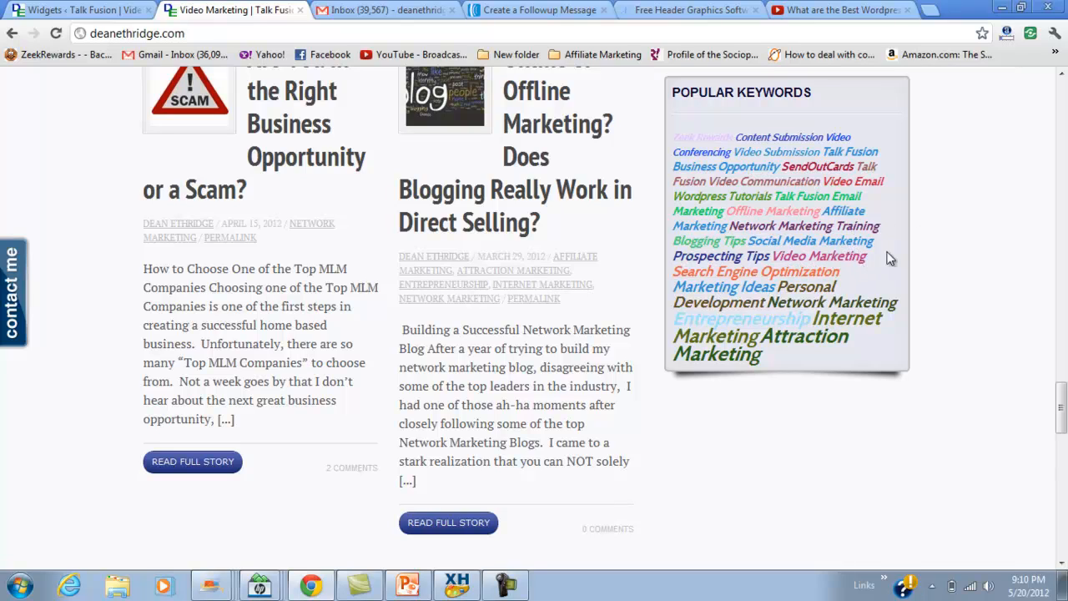
{"action": "mouse_move", "coordinate": [741, 226]}
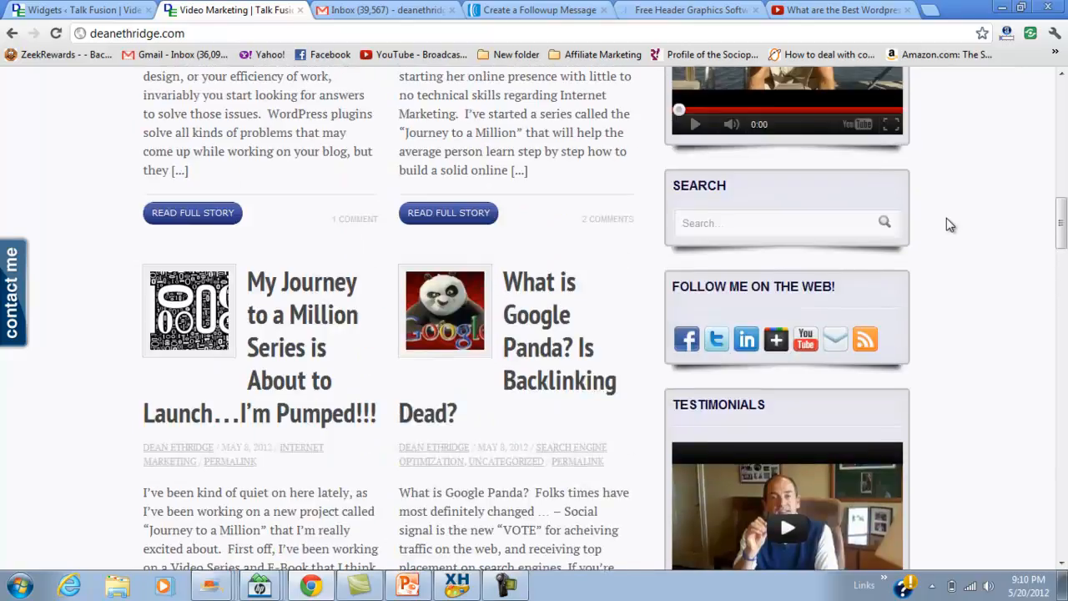
{"action": "scroll", "scroll_direction": "up", "scroll_amount": 3}
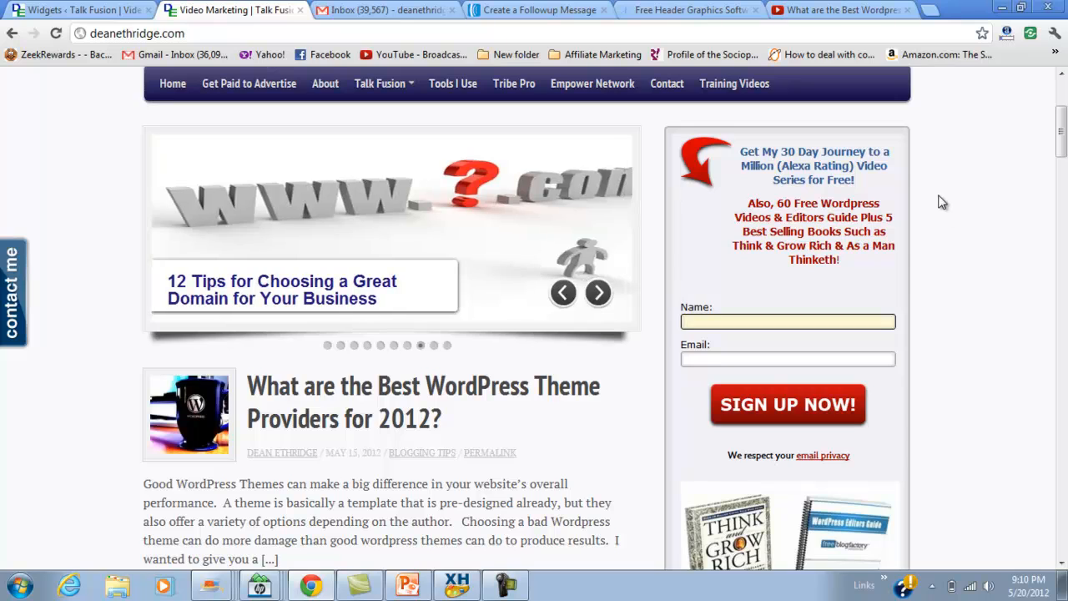
{"action": "scroll", "scroll_direction": "up", "scroll_amount": 3}
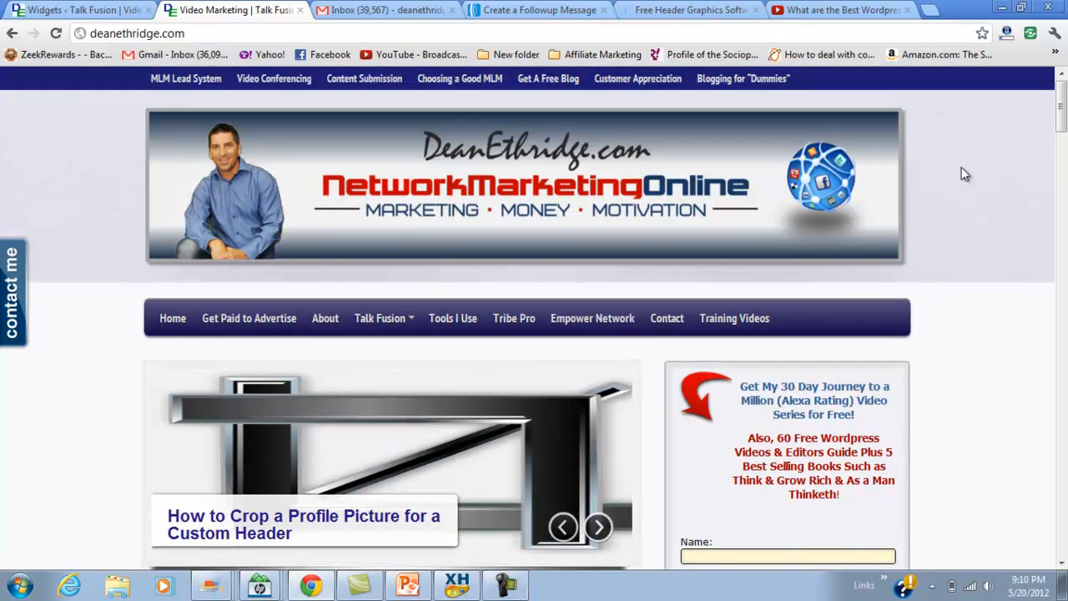
Return to the widgets admin page and open the navigation menus editor
{"action": "left_click", "coordinate": [598, 526]}
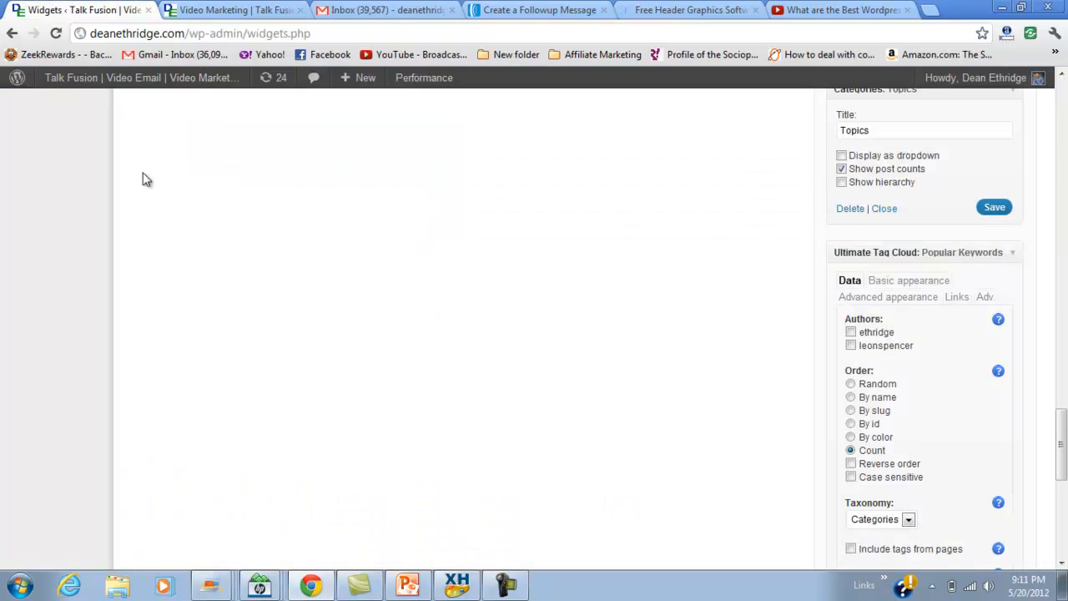
{"action": "scroll", "scroll_direction": "up", "scroll_amount": 3}
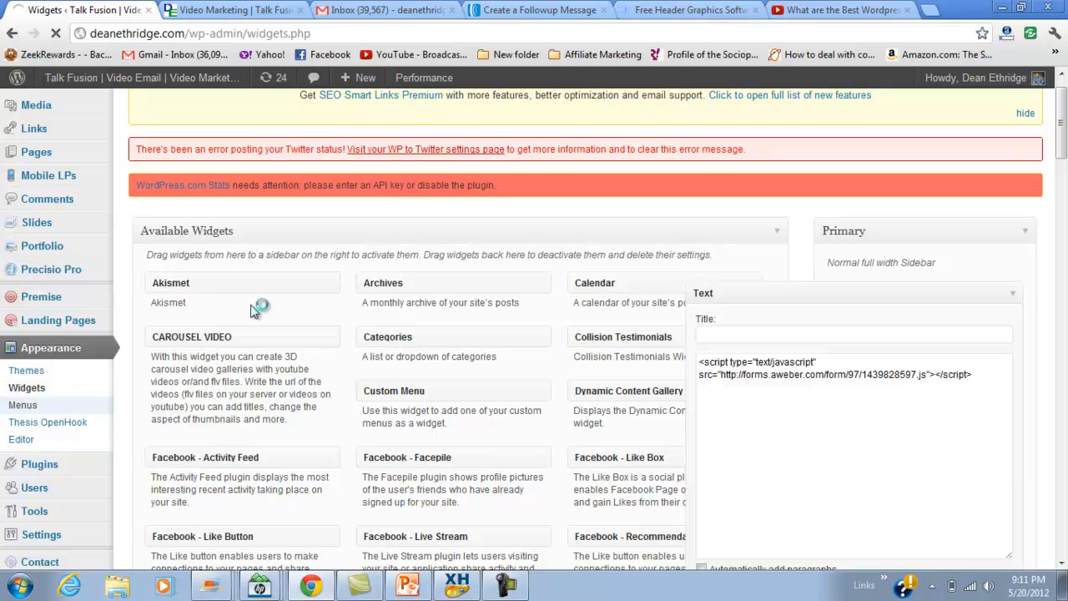
{"action": "left_click", "coordinate": [23, 405]}
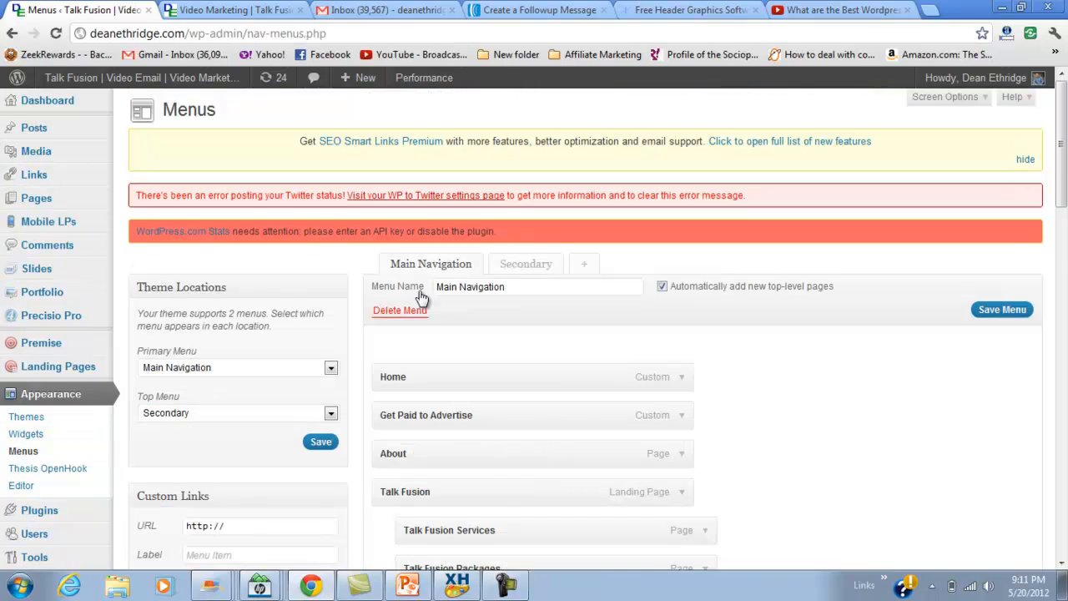
Review the Main Navigation items and tick Live Webinars in the Pages box
{"action": "scroll", "scroll_direction": "down", "scroll_amount": 3}
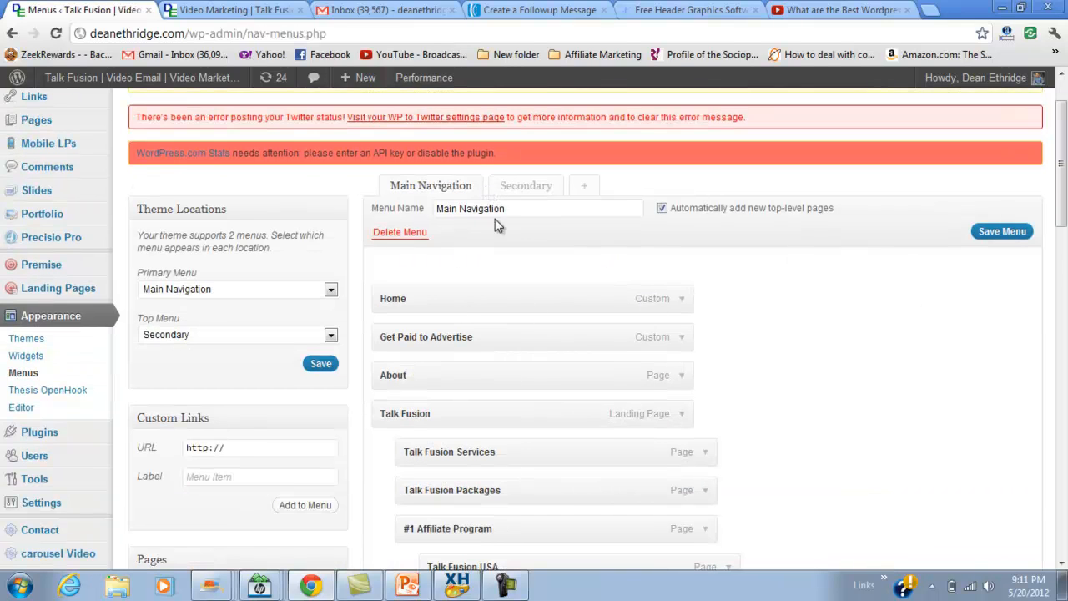
{"action": "scroll", "scroll_direction": "down", "scroll_amount": 3}
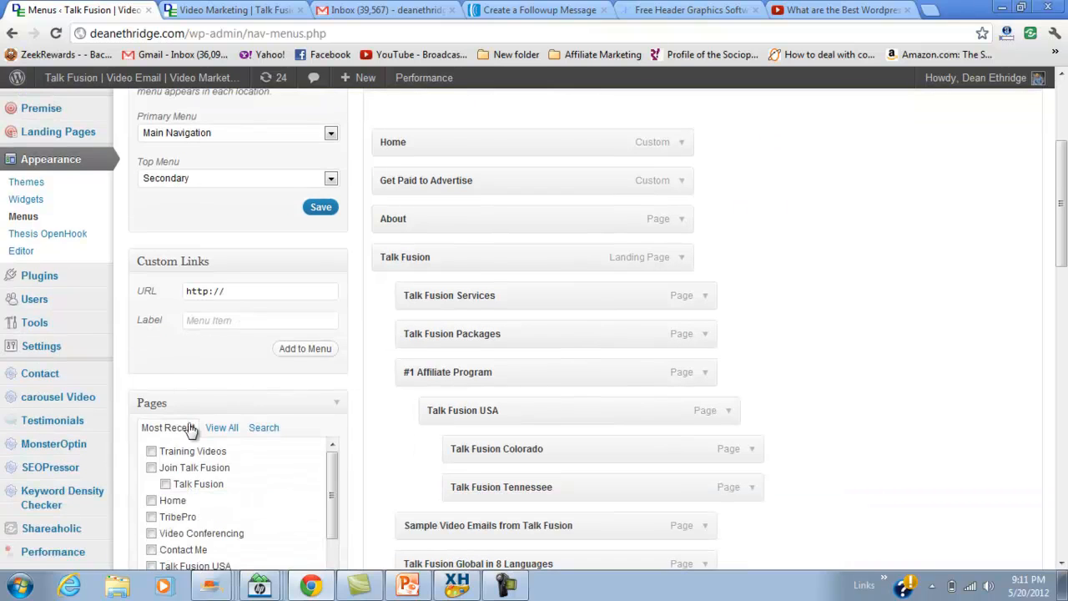
{"action": "scroll", "scroll_direction": "down", "scroll_amount": 3}
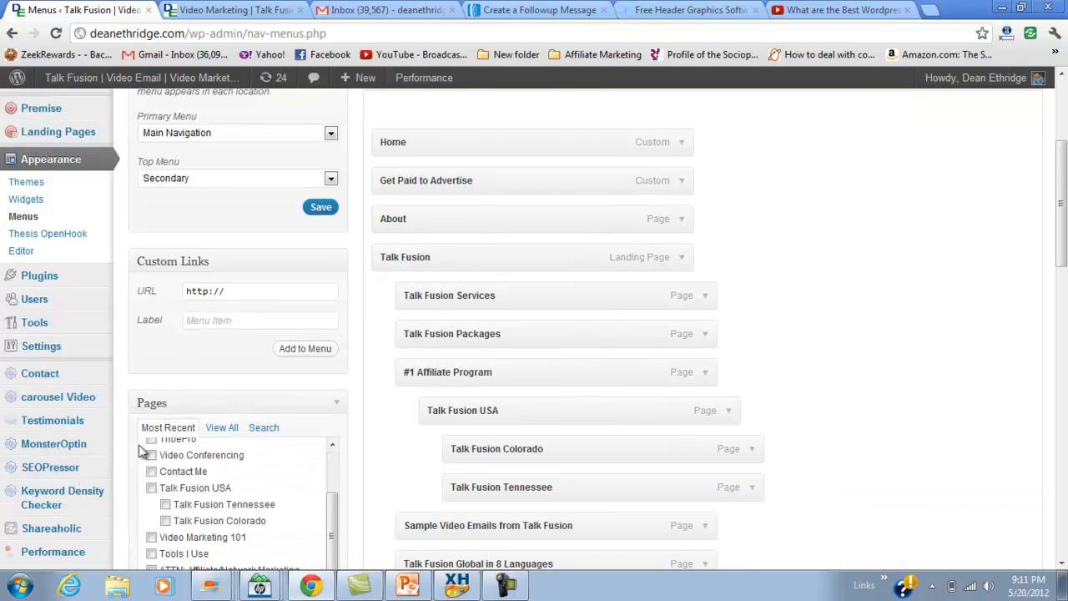
{"action": "scroll", "scroll_direction": "down", "scroll_amount": 3}
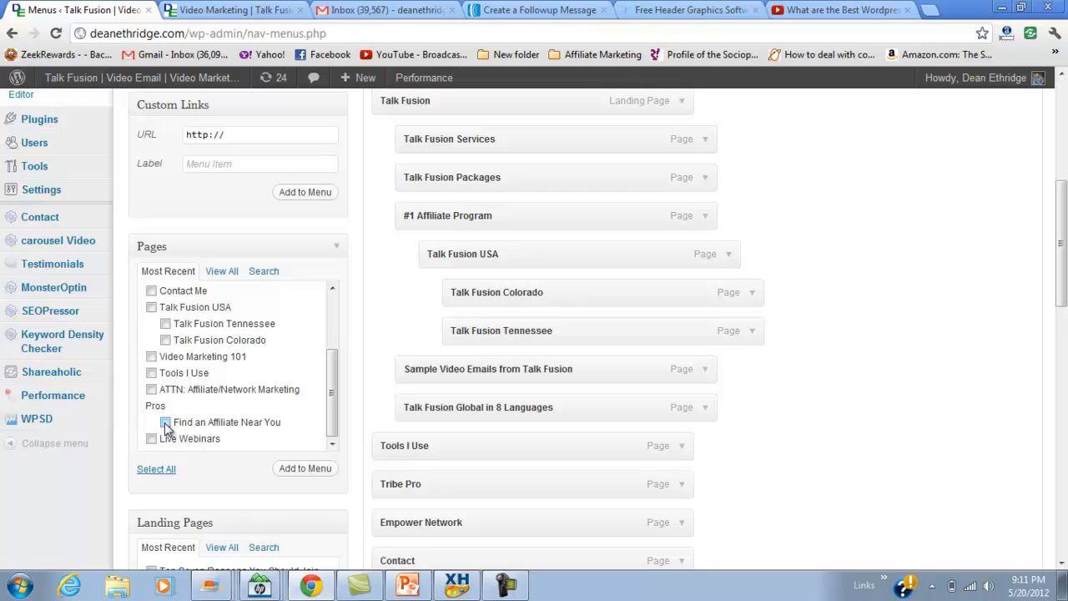
{"action": "left_click", "coordinate": [151, 438]}
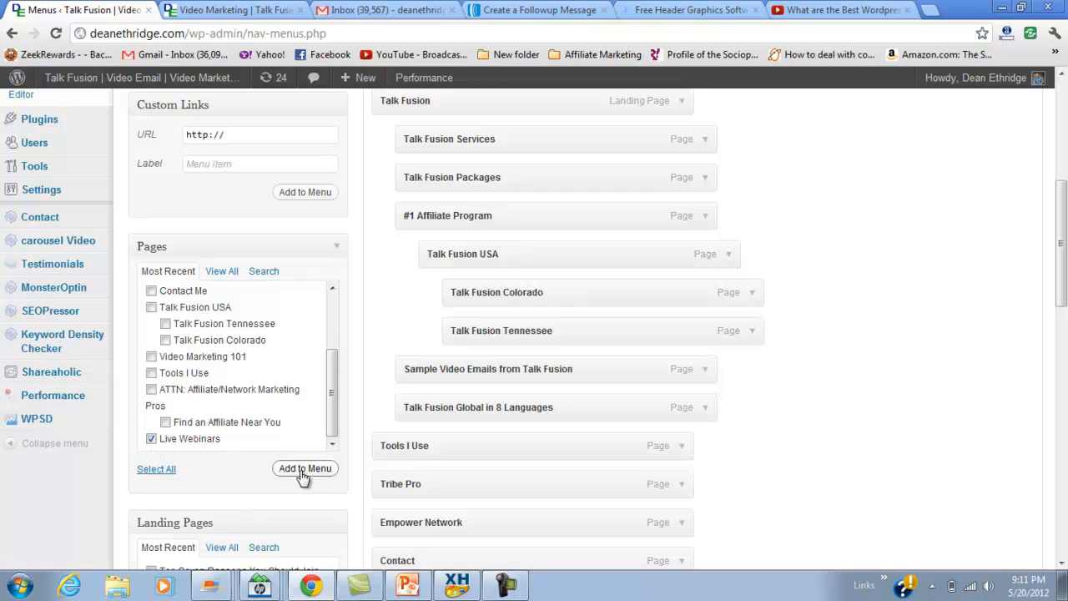
{"action": "scroll", "scroll_direction": "down", "scroll_amount": 3}
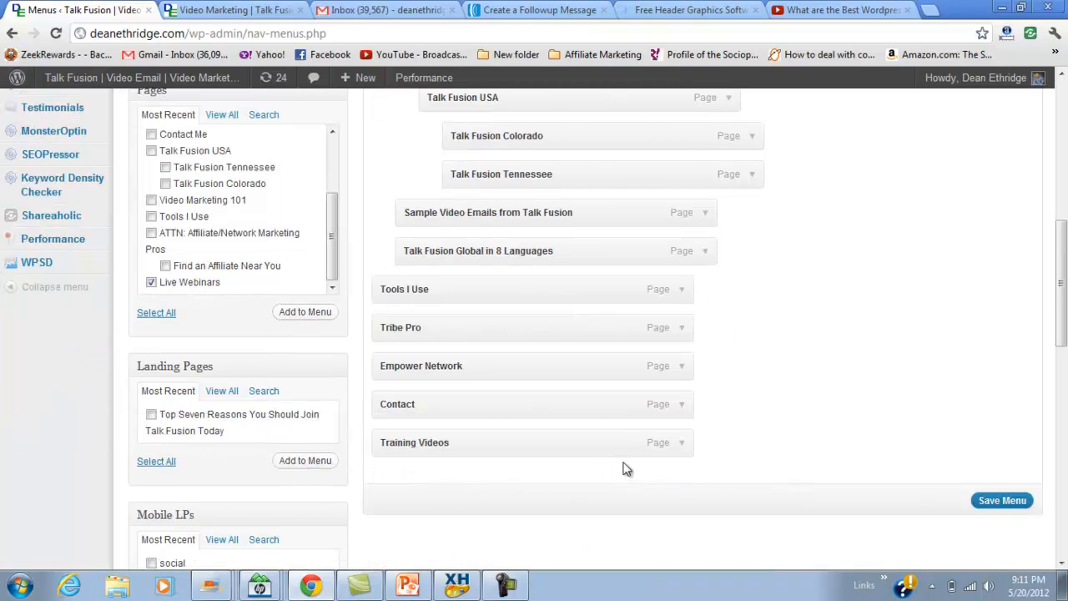
{"action": "scroll", "scroll_direction": "up", "scroll_amount": 3}
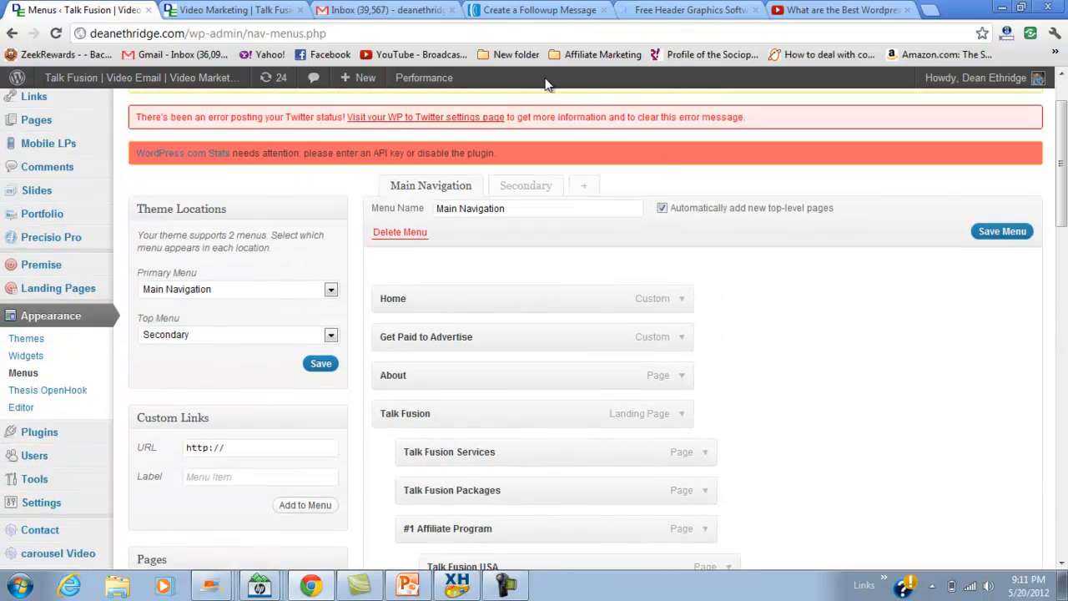
Check the live site, then add Talk Fusion Colorado to the Secondary menu
{"action": "left_click", "coordinate": [232, 9]}
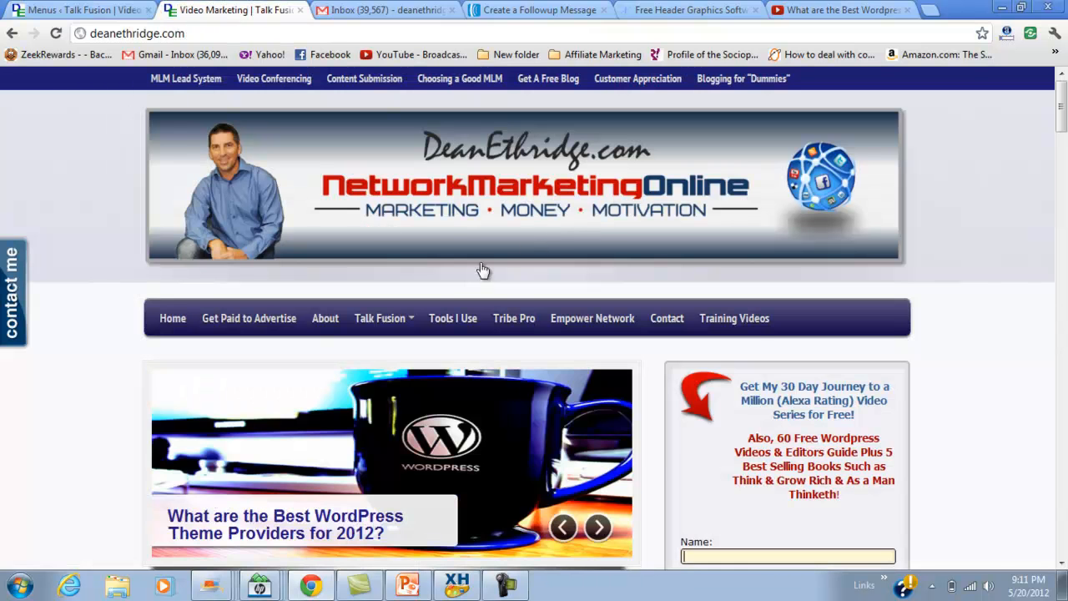
{"action": "left_click", "coordinate": [75, 9]}
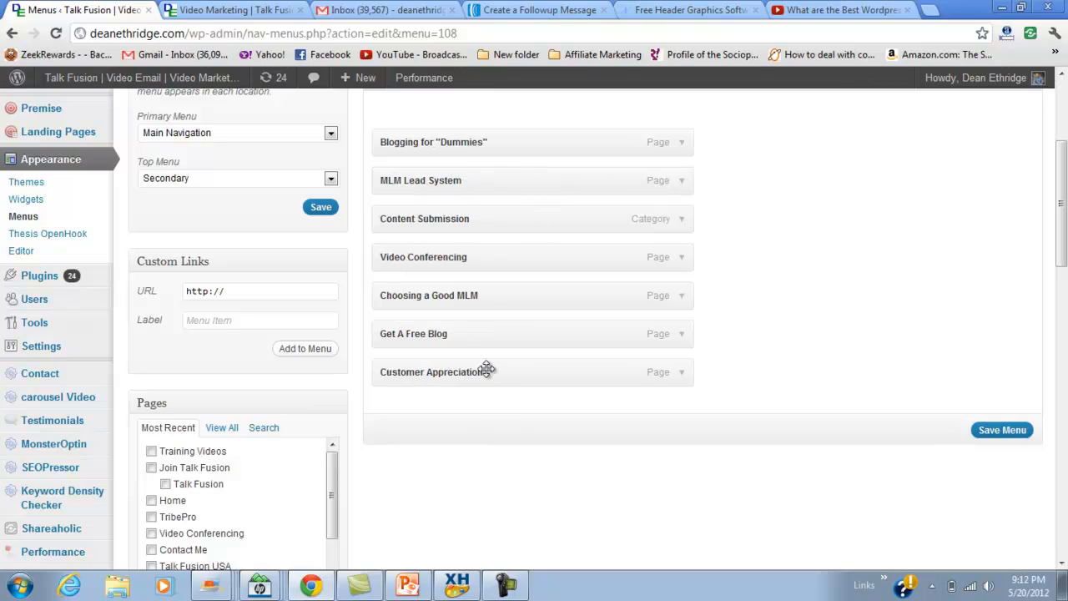
{"action": "mouse_move", "coordinate": [679, 313]}
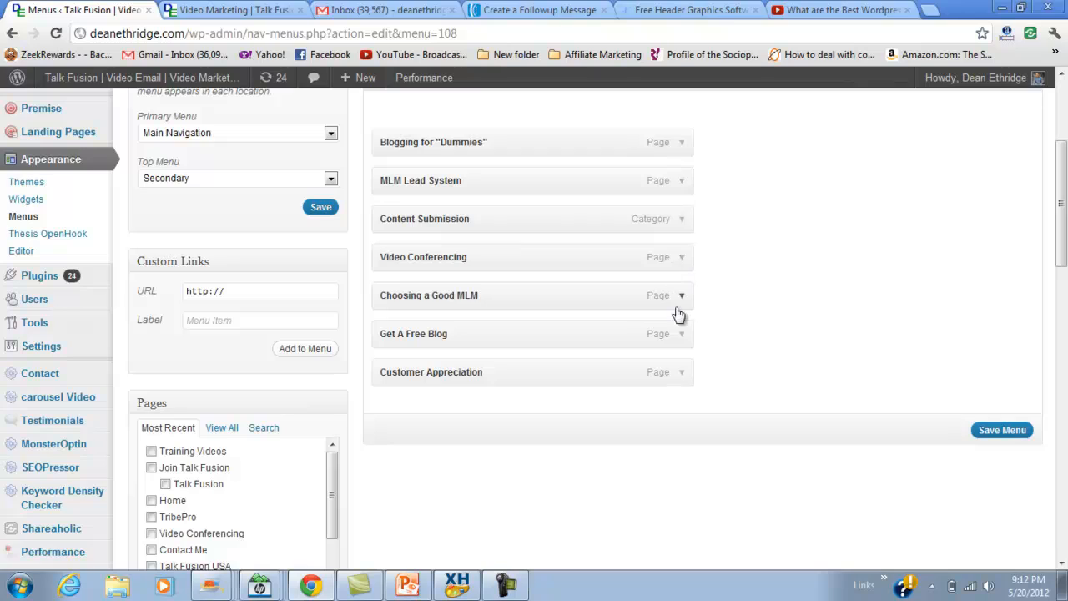
{"action": "mouse_move", "coordinate": [668, 377]}
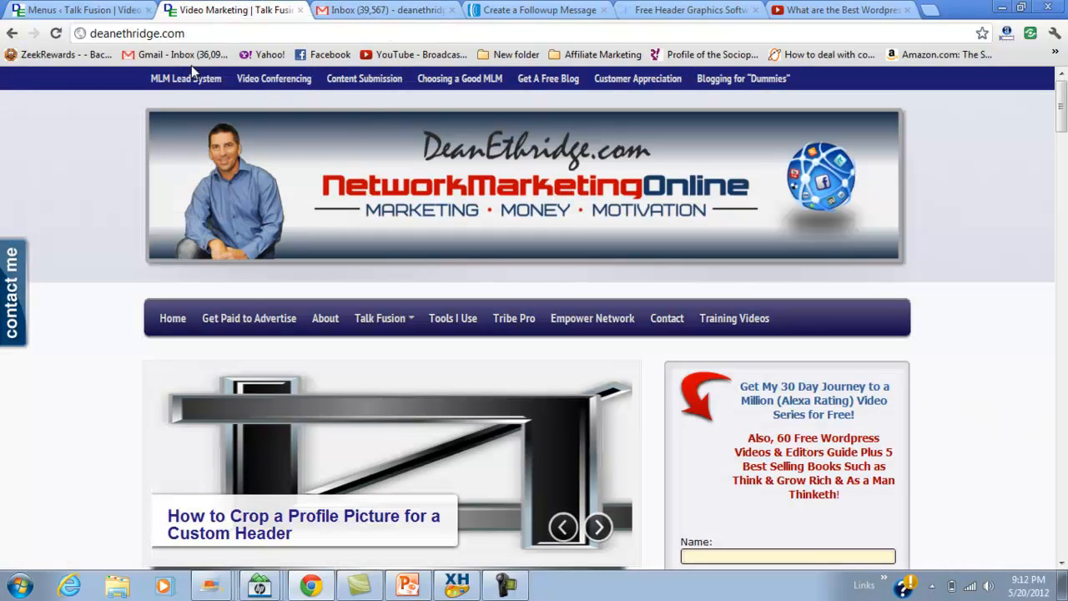
{"action": "mouse_move", "coordinate": [73, 31]}
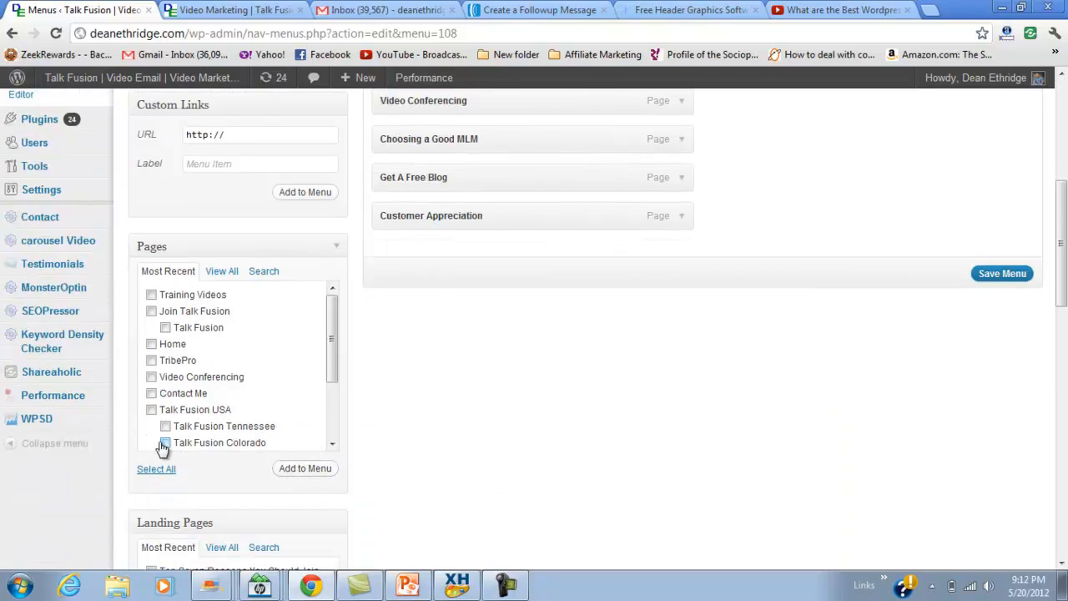
{"action": "left_click", "coordinate": [165, 442]}
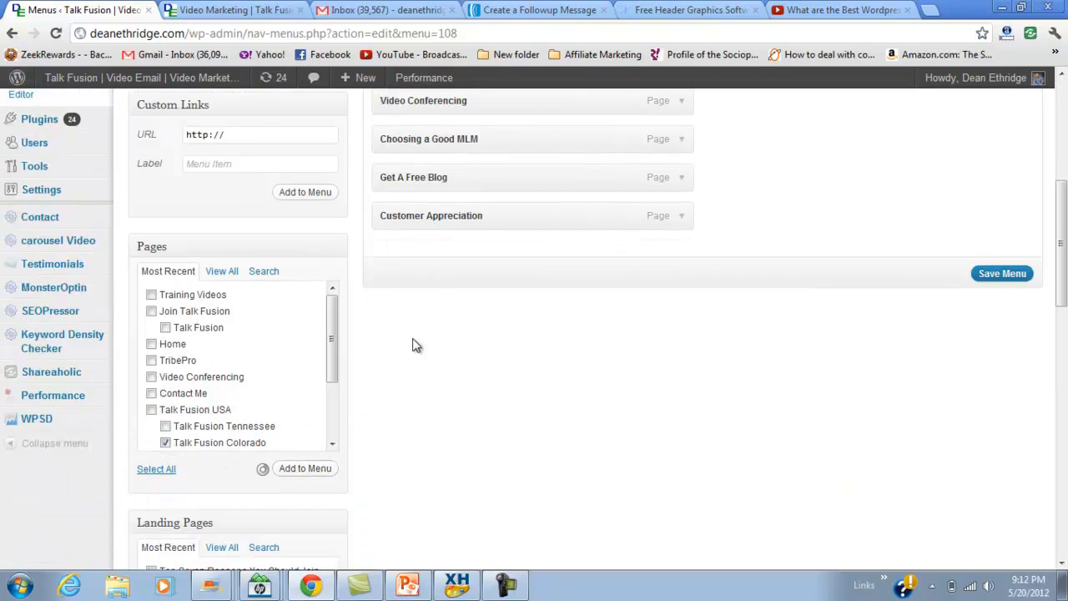
{"action": "left_click", "coordinate": [305, 468]}
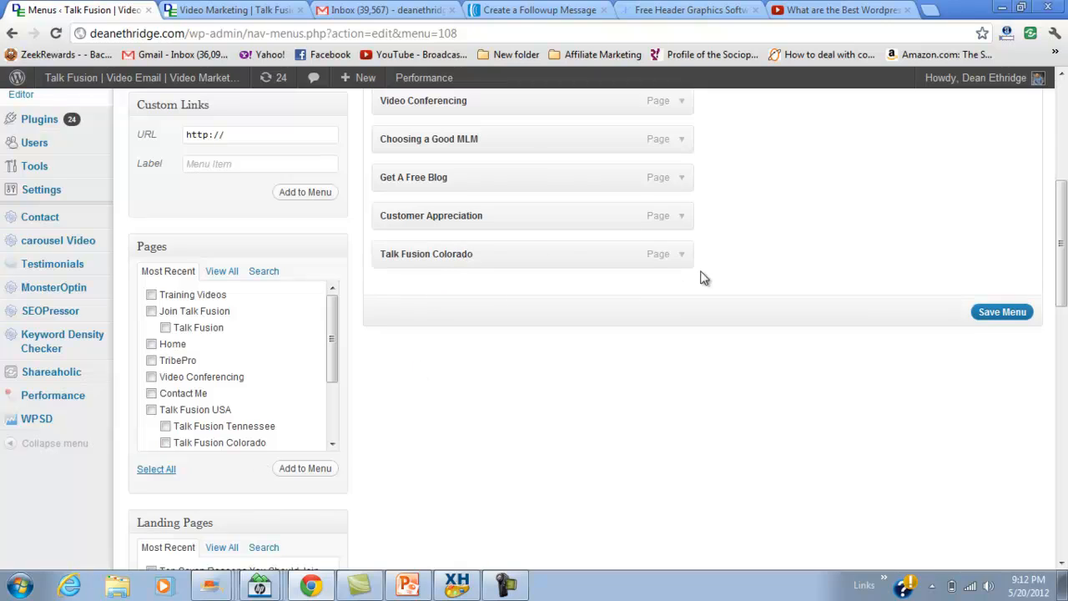
Remove the Talk Fusion Colorado item again and save the Secondary menu
{"action": "left_click", "coordinate": [668, 254]}
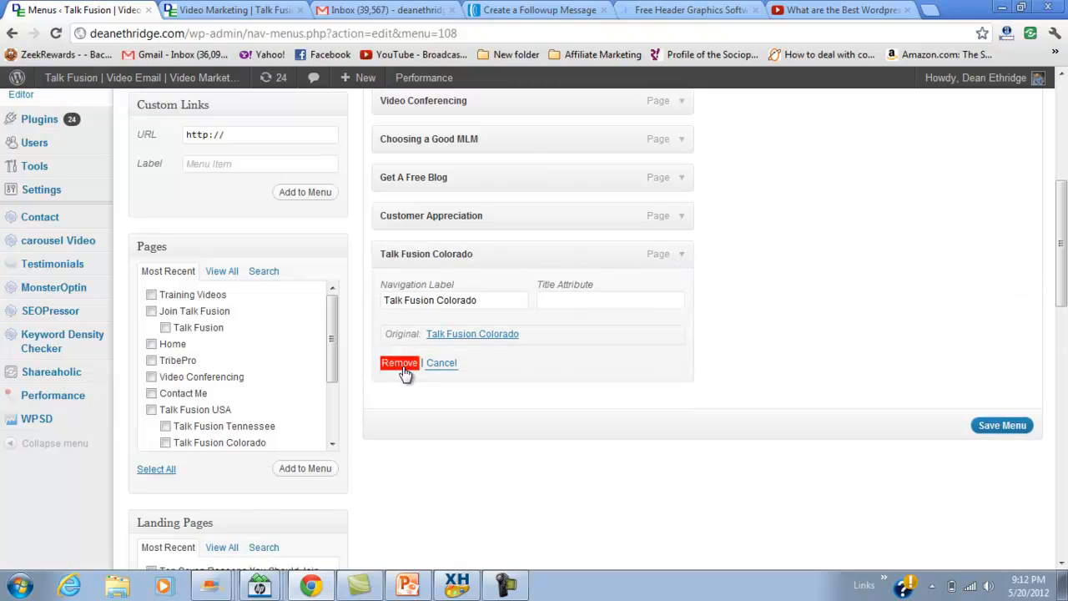
{"action": "left_click", "coordinate": [399, 362]}
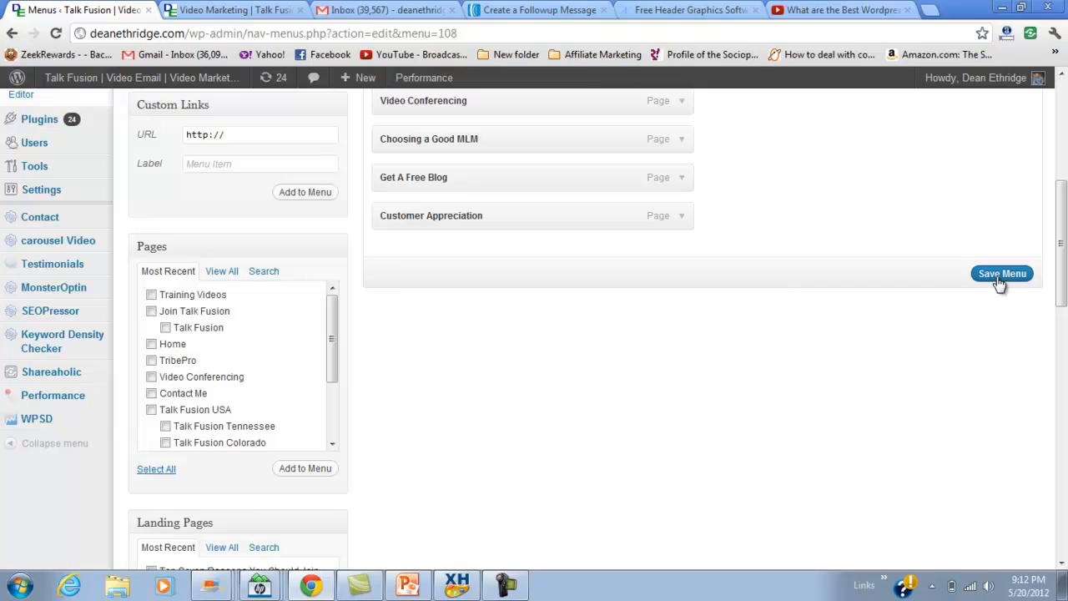
{"action": "left_click", "coordinate": [1001, 274]}
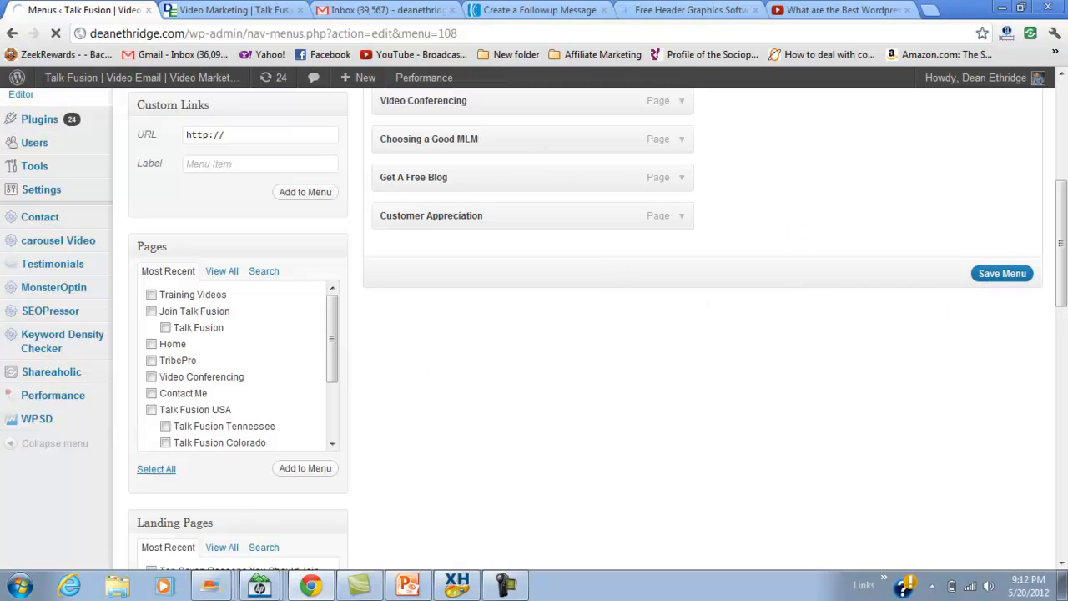
Scroll the live deanethridge.com homepage to check the header, both menus and sidebar widgets
{"action": "left_click", "coordinate": [1001, 274]}
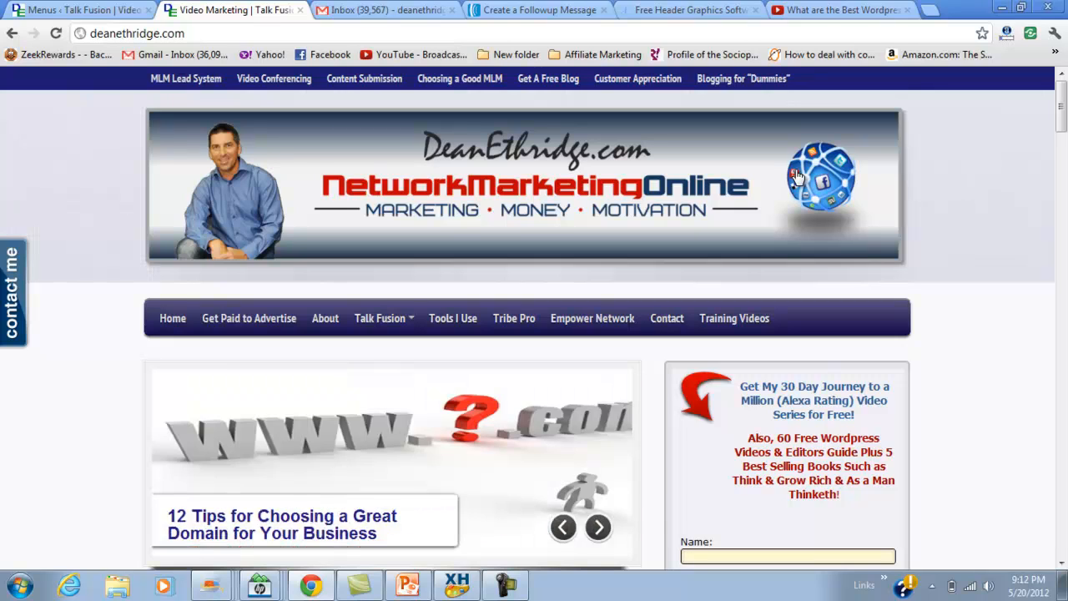
{"action": "left_click", "coordinate": [597, 527]}
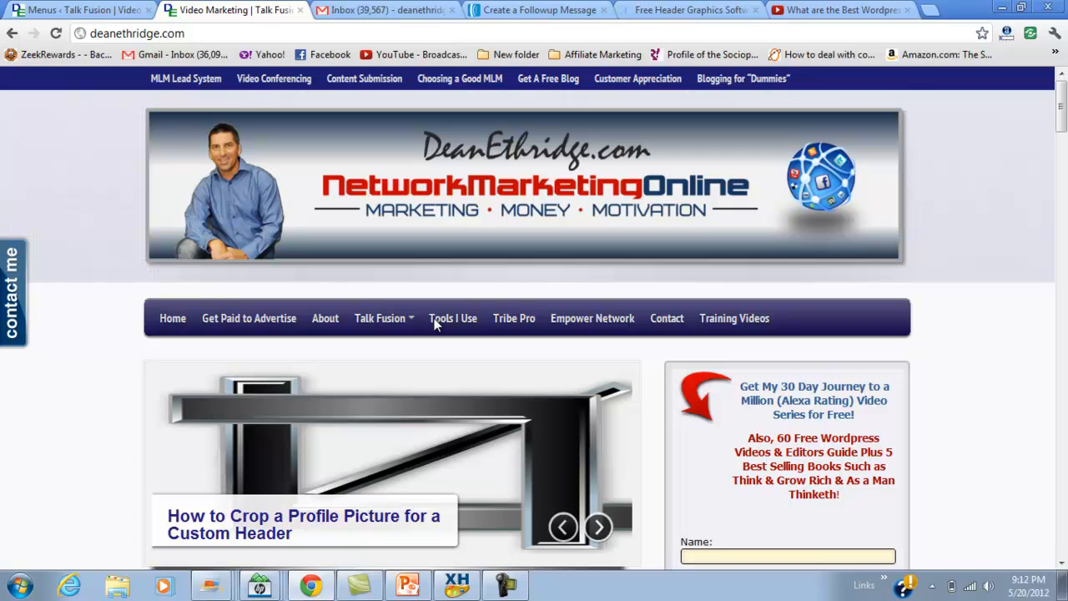
{"action": "mouse_move", "coordinate": [766, 282]}
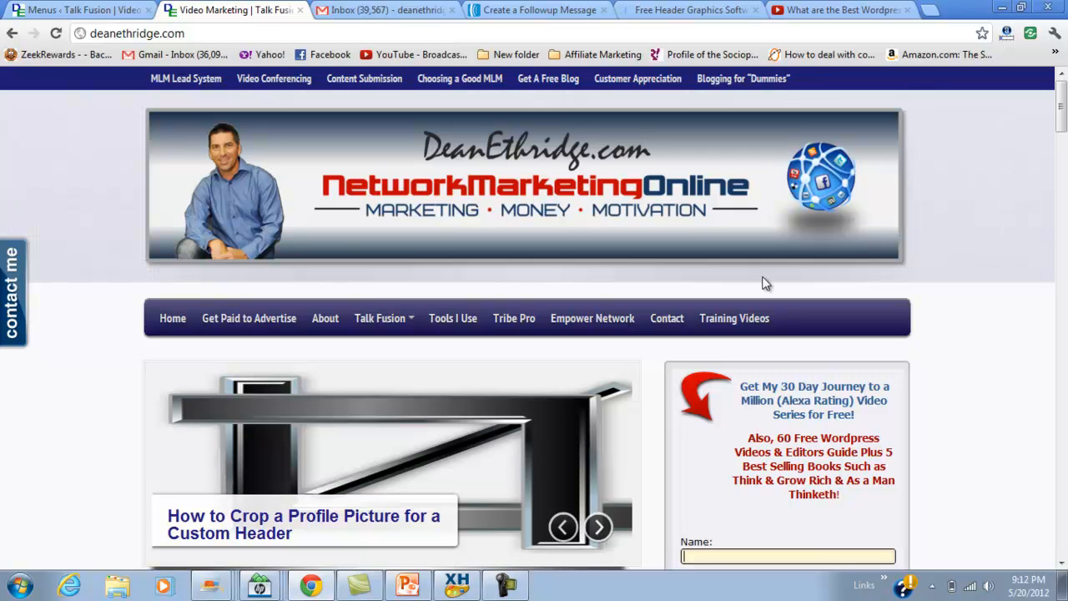
{"action": "scroll", "scroll_direction": "down", "scroll_amount": 3}
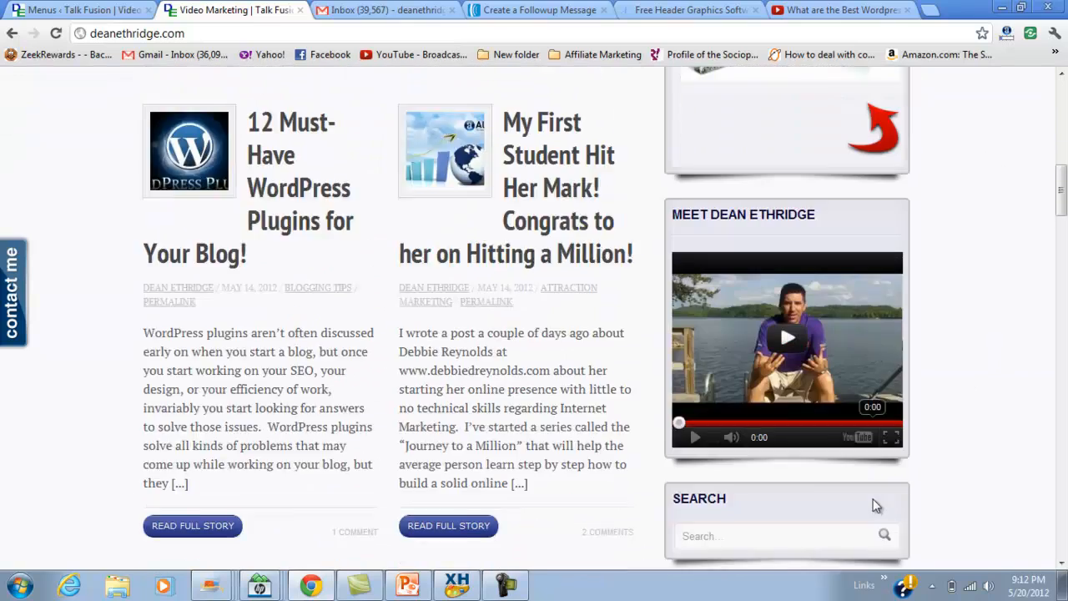
{"action": "scroll", "scroll_direction": "up", "scroll_amount": 3}
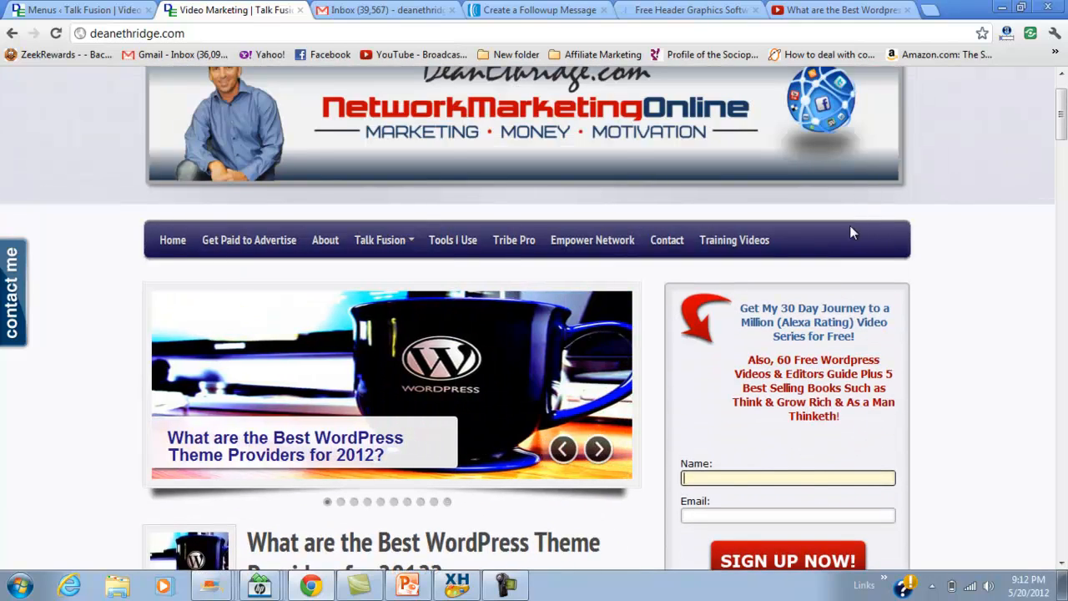
{"action": "scroll", "scroll_direction": "up", "scroll_amount": 3}
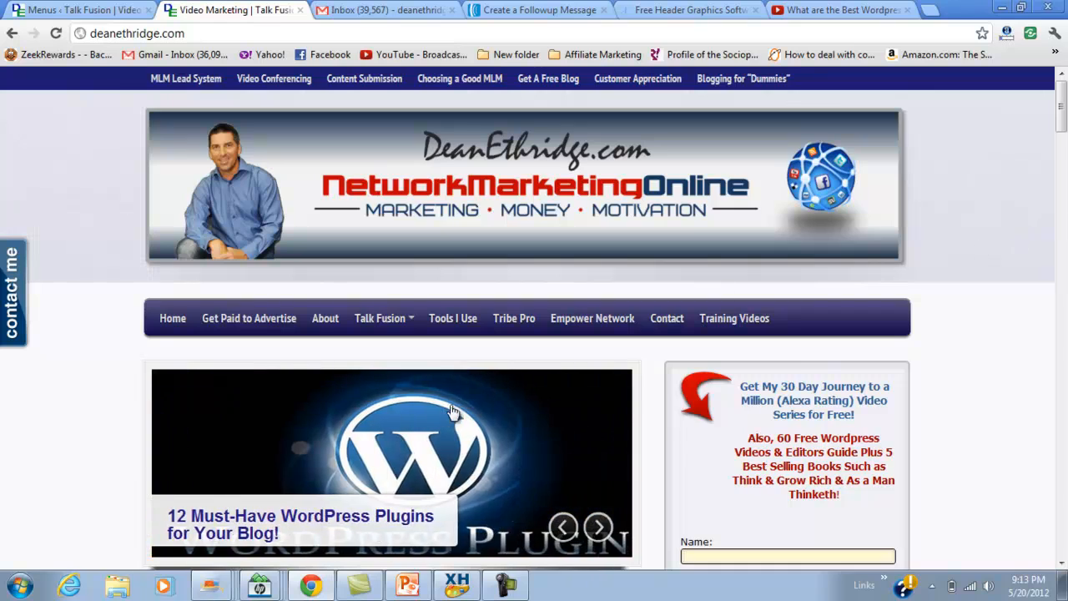
{"action": "scroll", "scroll_direction": "down", "scroll_amount": 3}
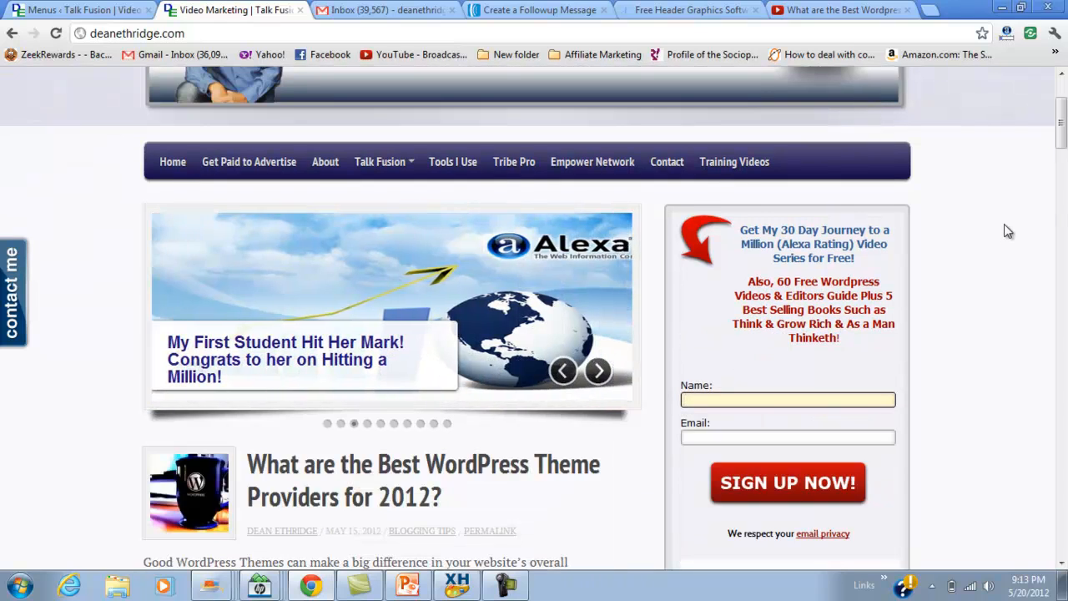
Click through the homepage slider on the live site
{"action": "left_click", "coordinate": [786, 398]}
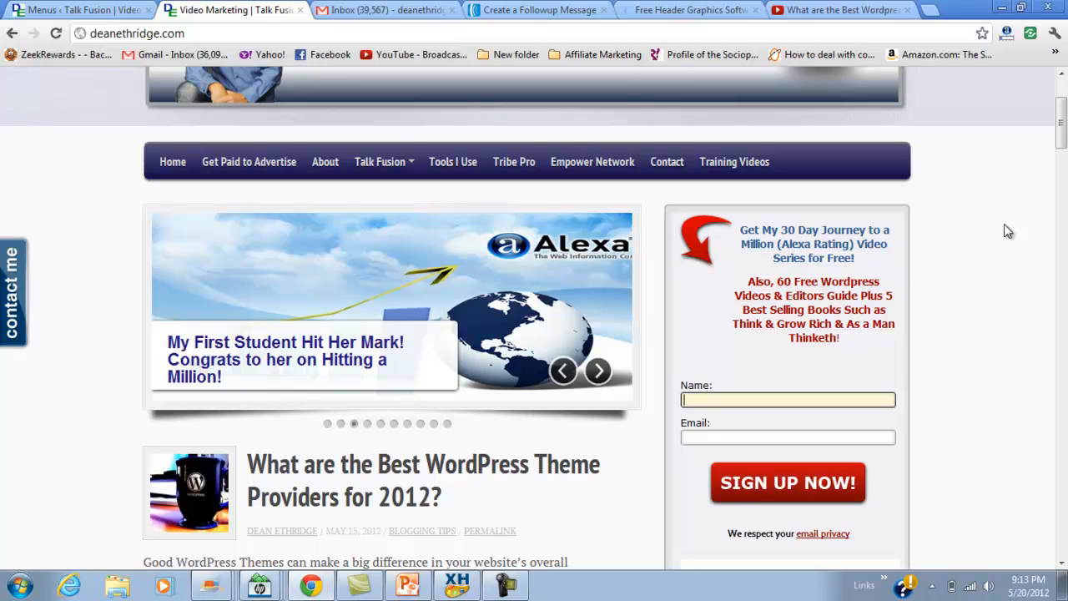
{"action": "left_click", "coordinate": [598, 370]}
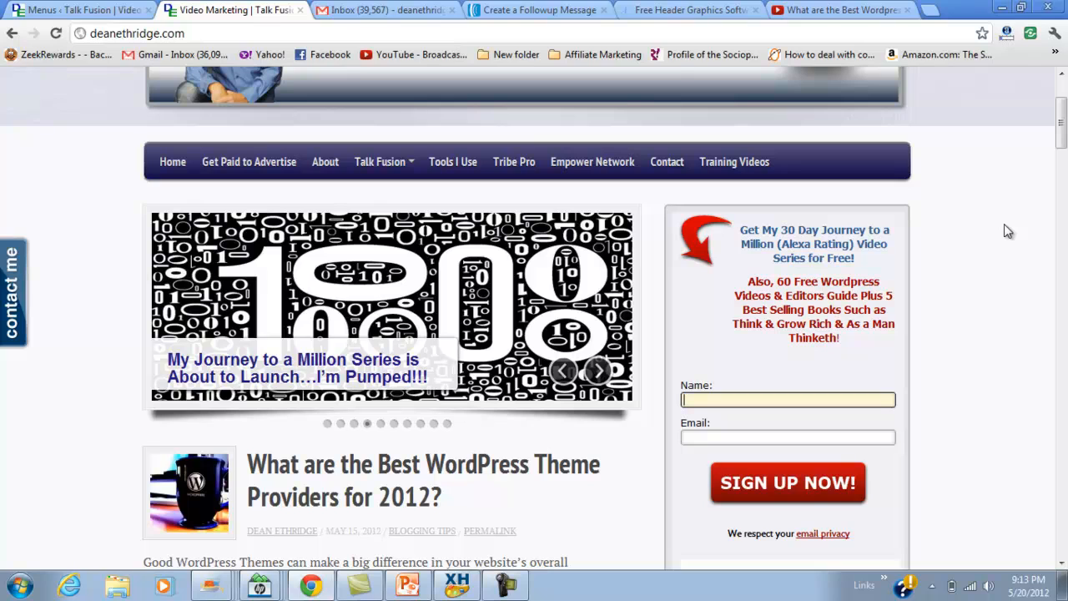
{"action": "left_click", "coordinate": [598, 369]}
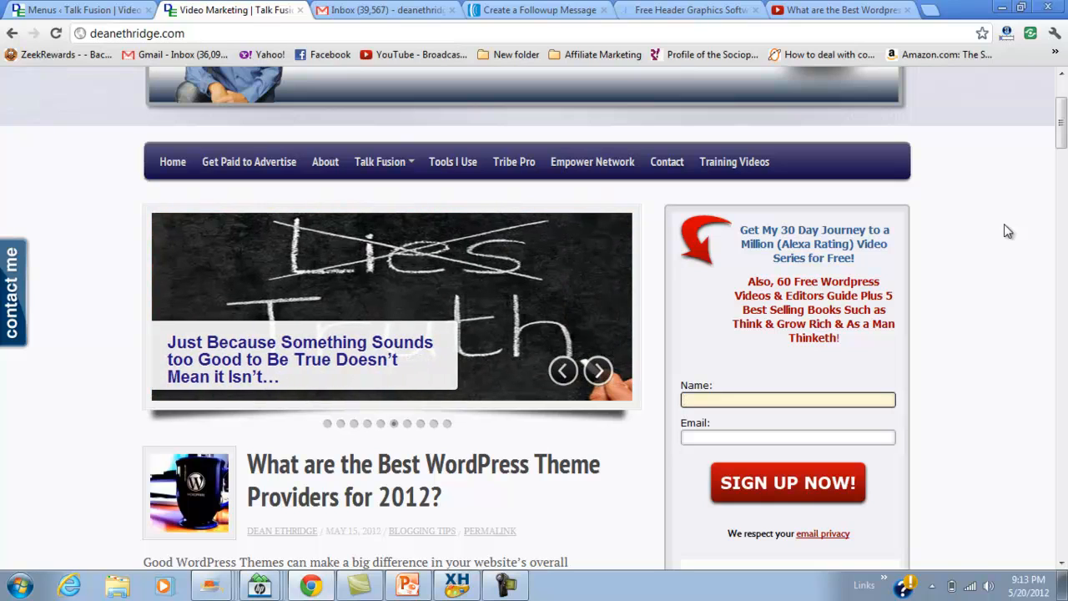
{"action": "left_click", "coordinate": [787, 399]}
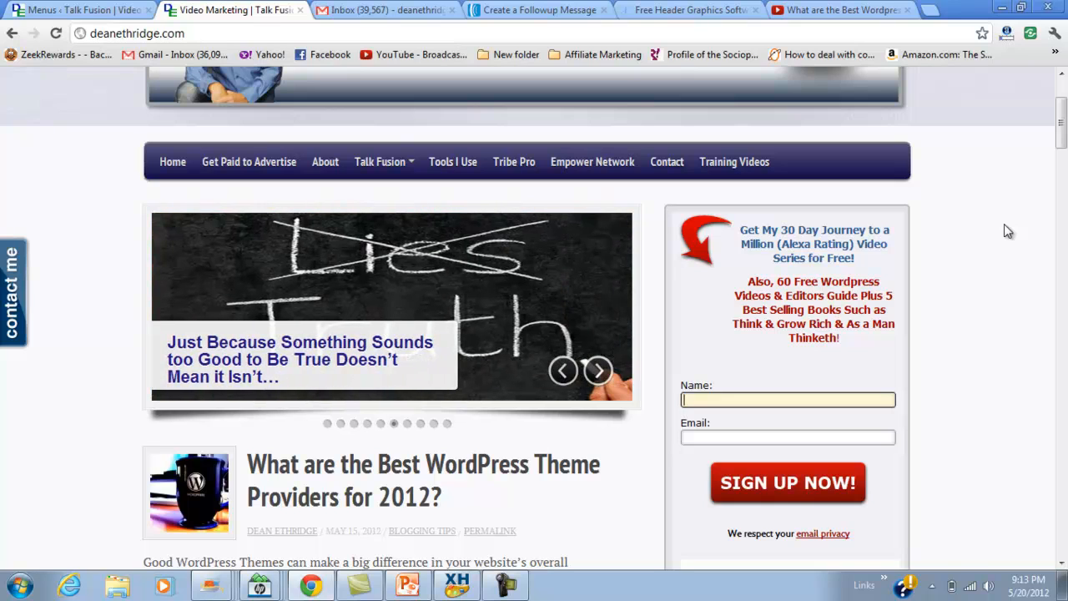
{"action": "left_click", "coordinate": [598, 371]}
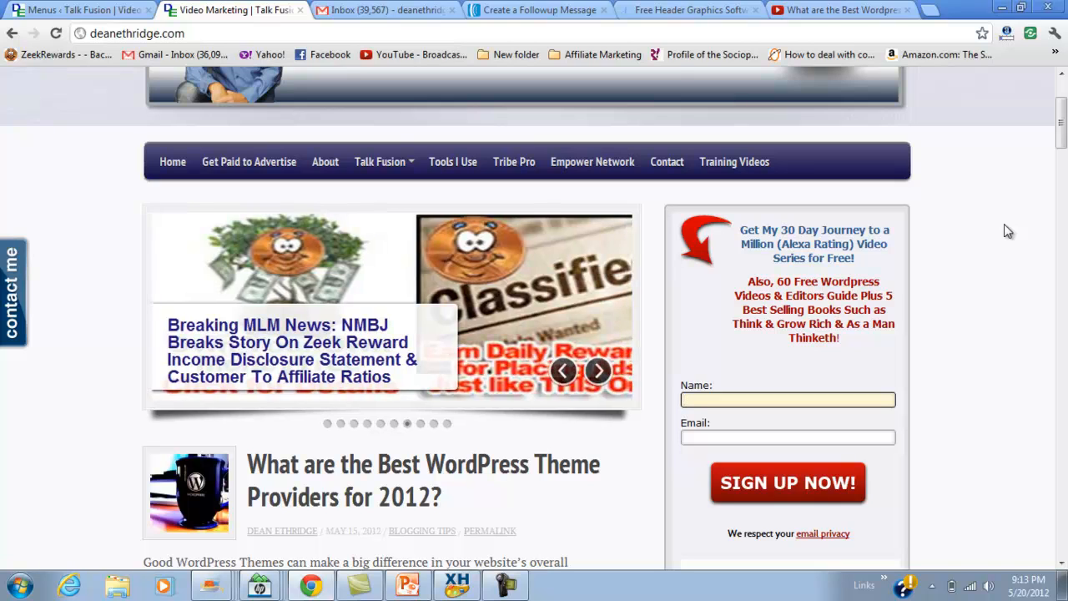
{"action": "left_click", "coordinate": [597, 370]}
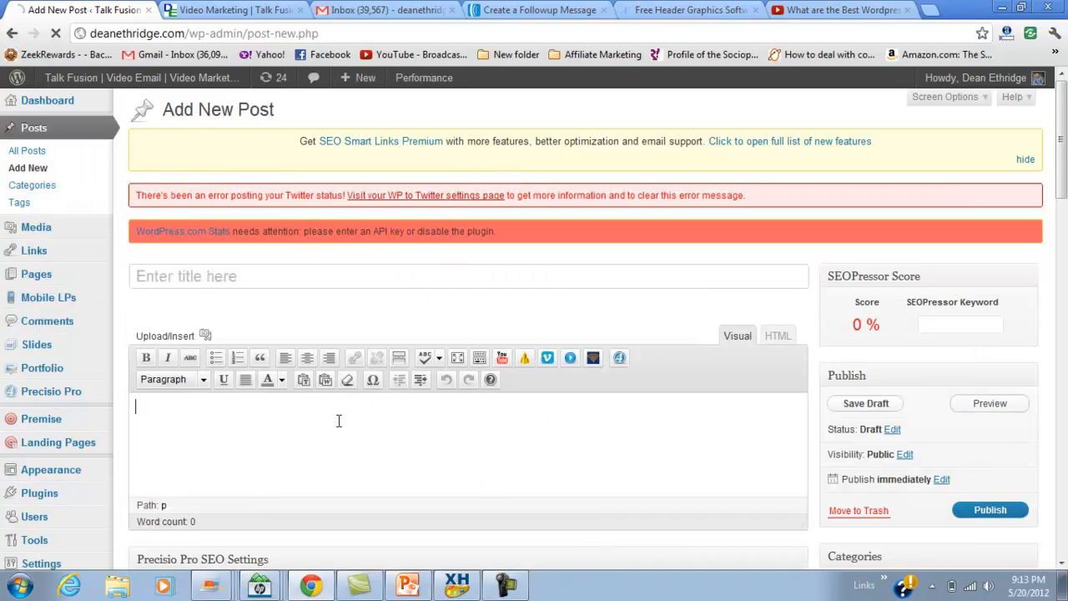
Leave the Add New Post editor empty and go to All Posts
{"action": "type", "text": "H"}
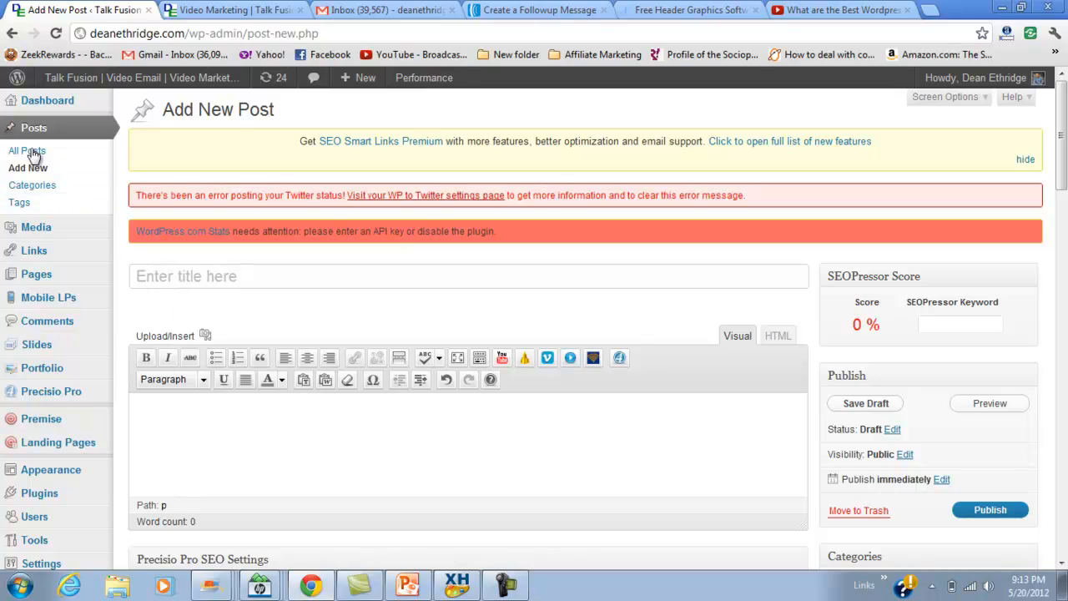
{"action": "left_click", "coordinate": [26, 150]}
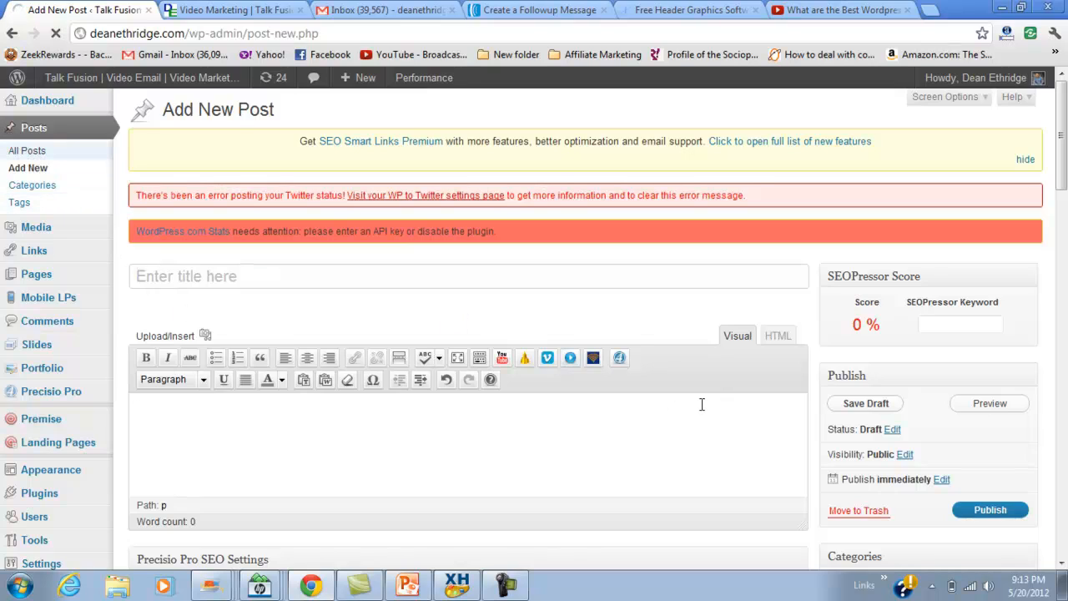